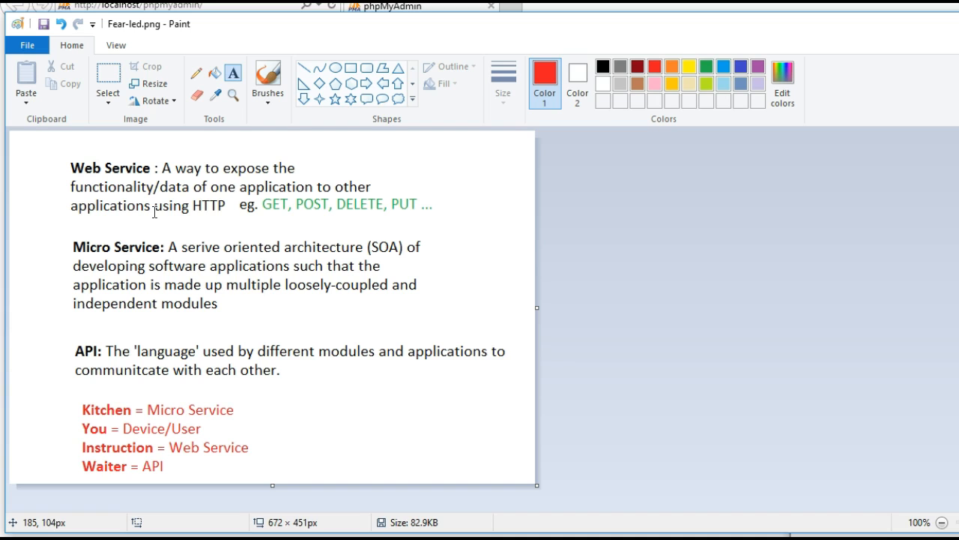
{"action": "mouse_move", "coordinate": [147, 168]}
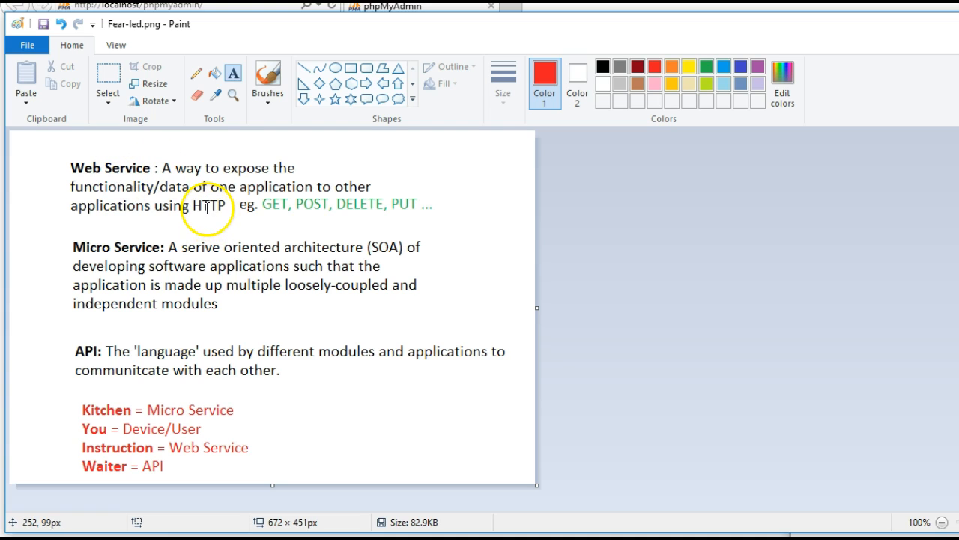
Step: Add a red 'HTTP verbs' label above the Web Service examples and append PATCH to the verb list
{"action": "left_click", "coordinate": [234, 78]}
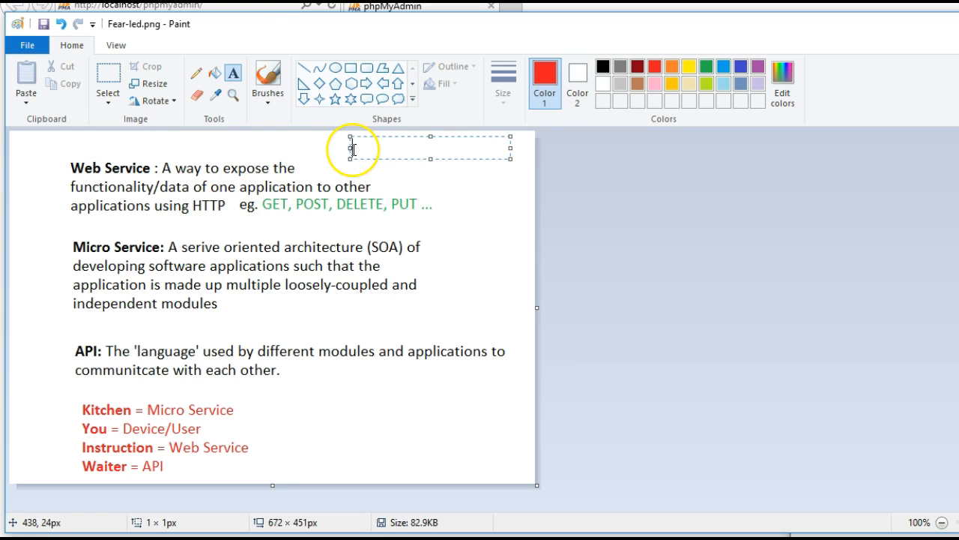
{"action": "type", "text": "HTTP"}
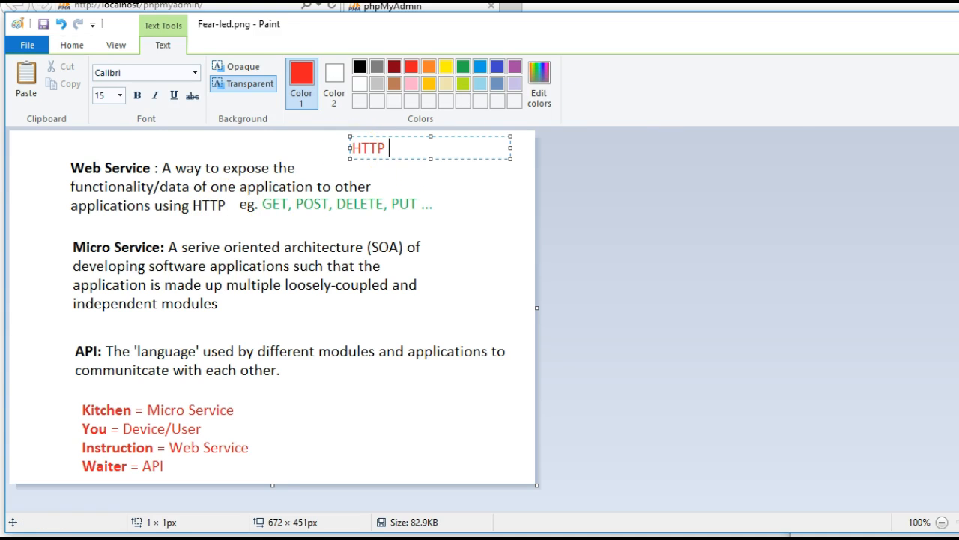
{"action": "type", "text": "verbs"}
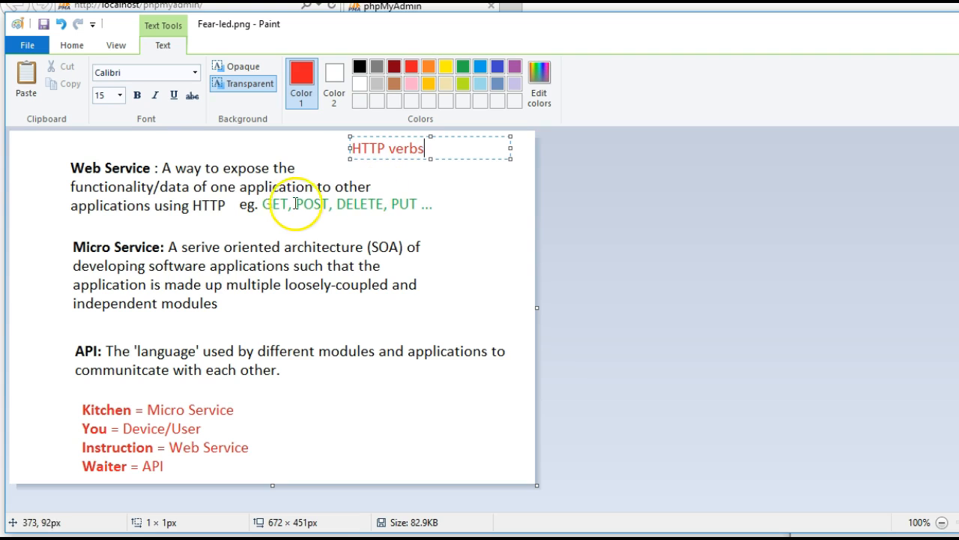
{"action": "mouse_move", "coordinate": [311, 207]}
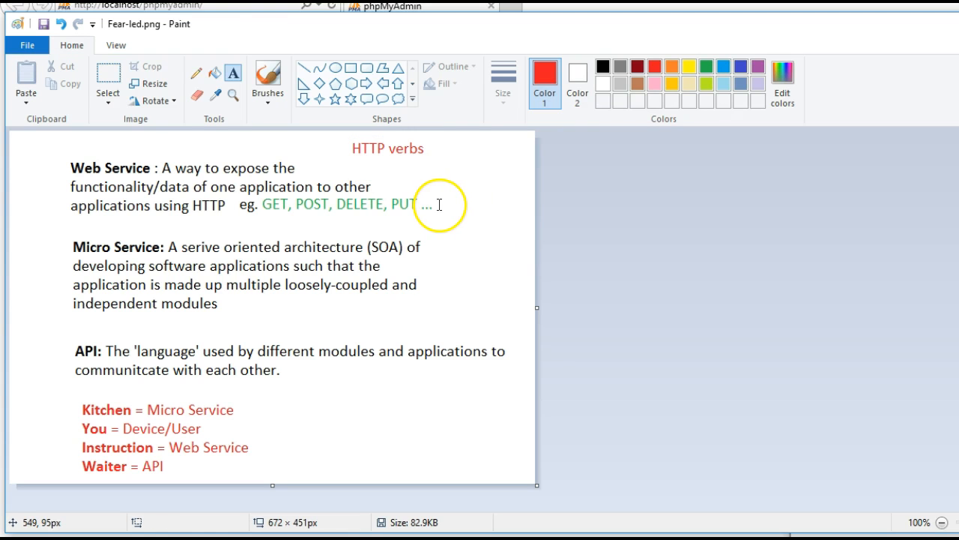
{"action": "type", "text": "PATCH"}
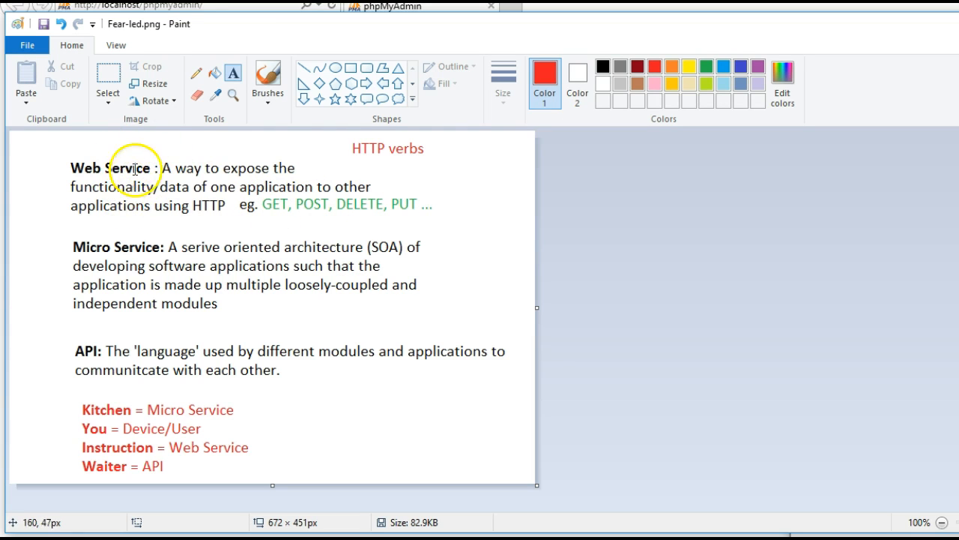
{"action": "mouse_move", "coordinate": [194, 224]}
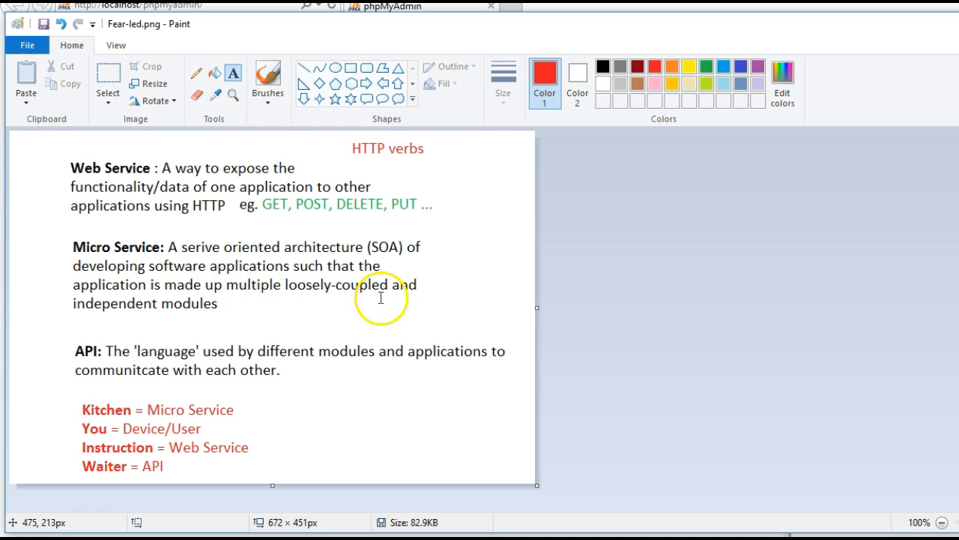
{"action": "mouse_move", "coordinate": [433, 289]}
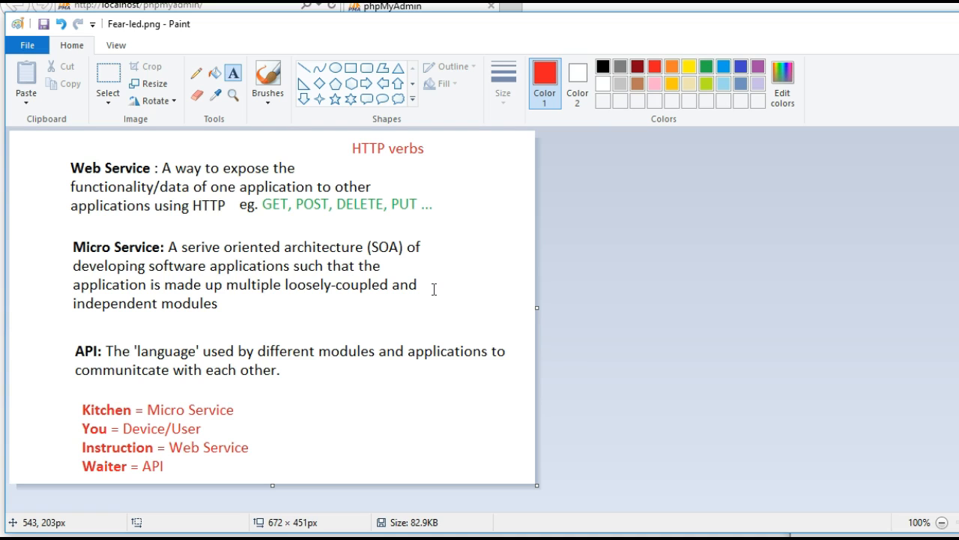
{"action": "mouse_move", "coordinate": [540, 305]}
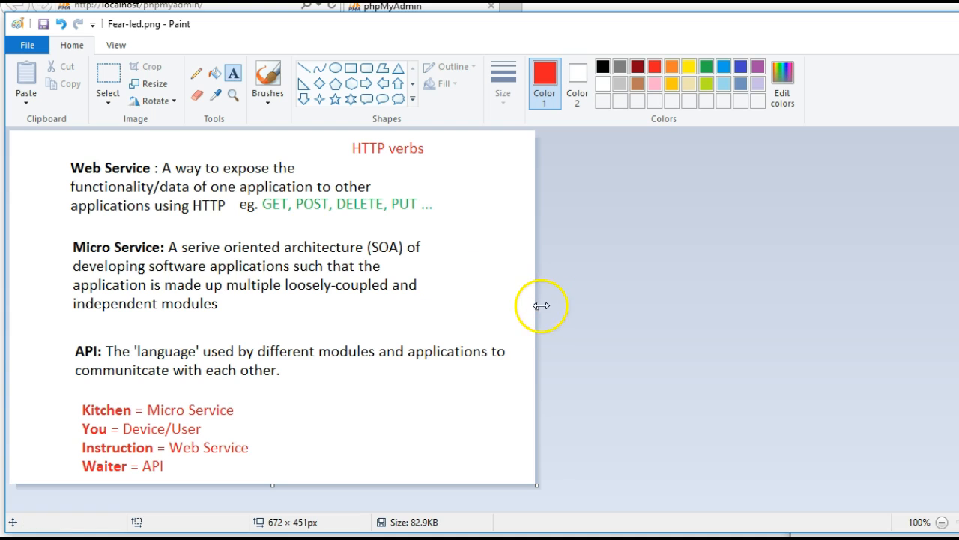
Step: Widen the canvas to about 1098 px to leave blank space right of the notes
{"action": "left_click_drag", "start_coordinate": [537, 305], "coordinate": [869, 294]}
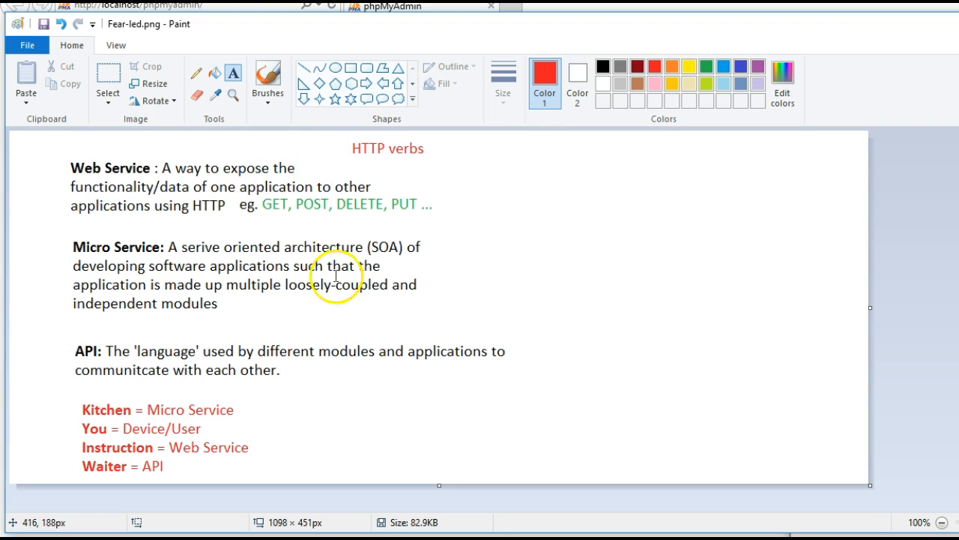
{"action": "mouse_move", "coordinate": [358, 319]}
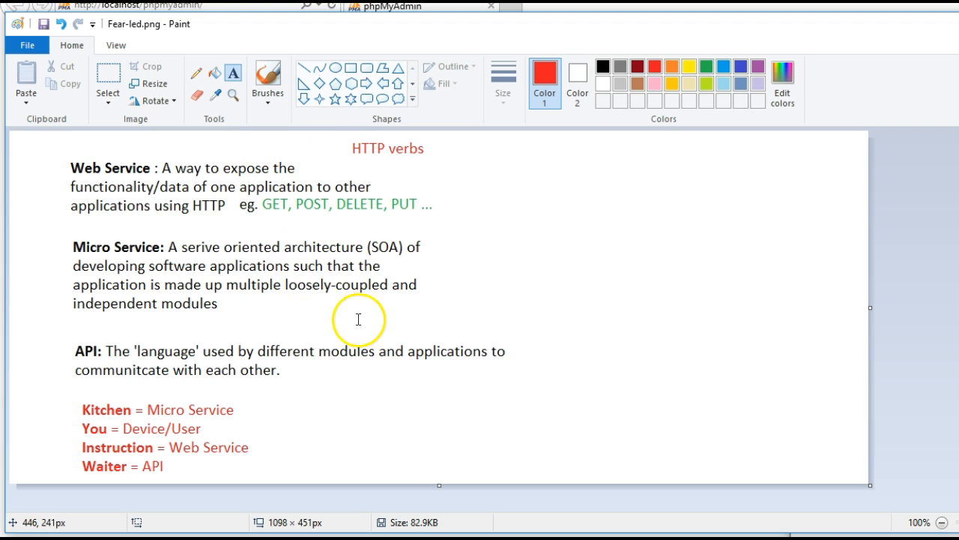
{"action": "mouse_move", "coordinate": [147, 358]}
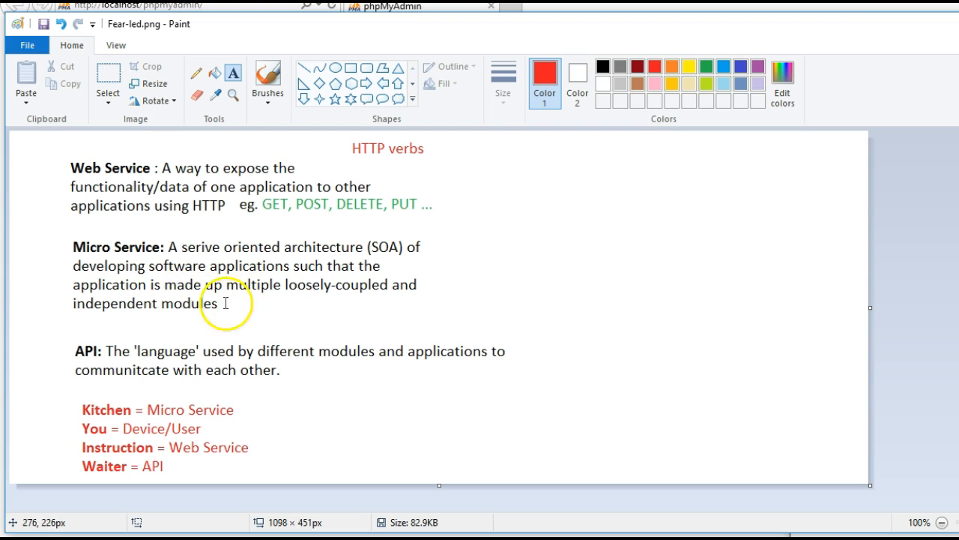
{"action": "mouse_move", "coordinate": [193, 288]}
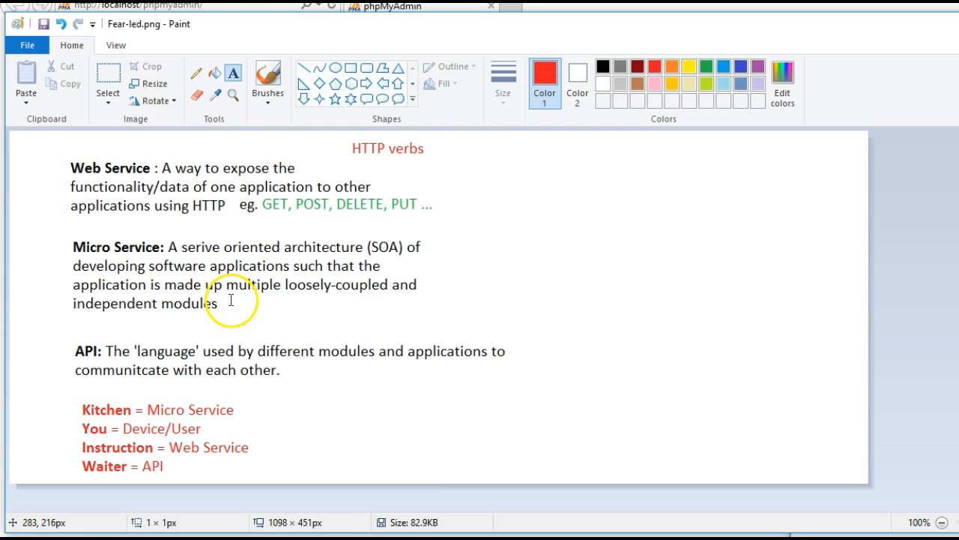
{"action": "mouse_move", "coordinate": [234, 310]}
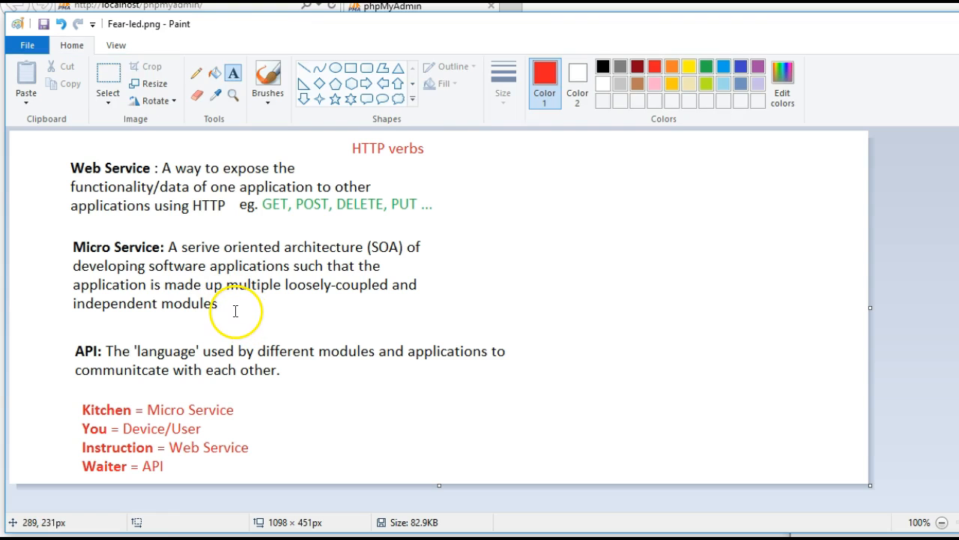
Step: Add the red word 'Monolithic' just below the Micro Service definition
{"action": "type", "text": "Mono"}
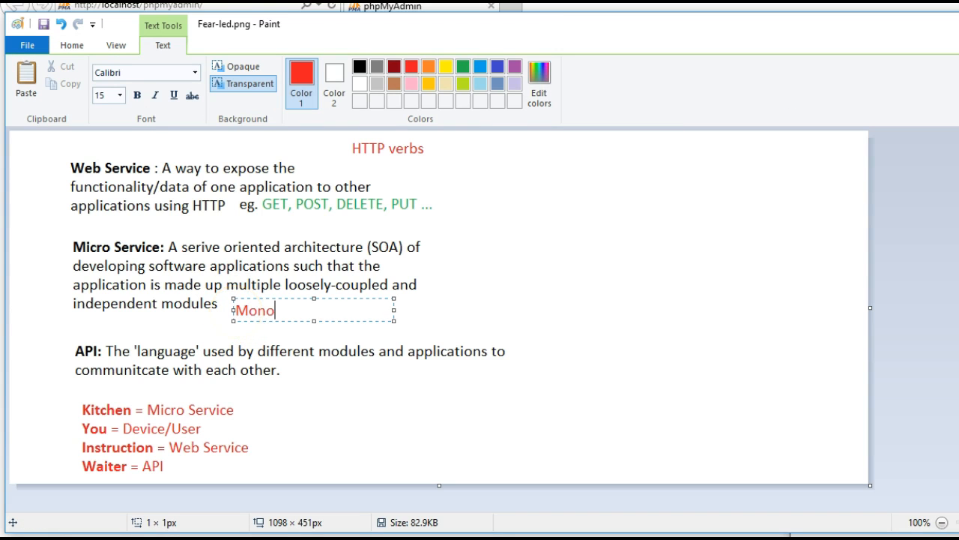
{"action": "type", "text": "lithic"}
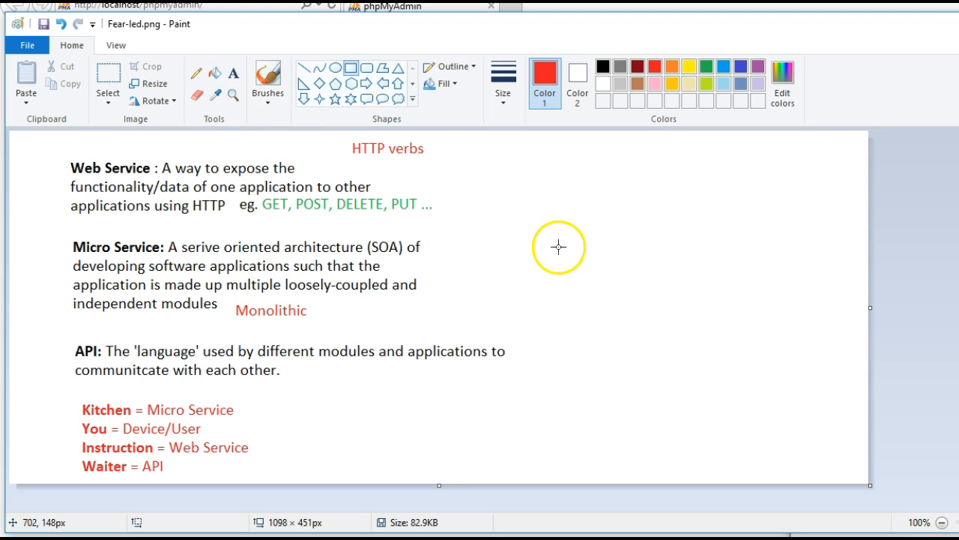
{"action": "mouse_move", "coordinate": [582, 234]}
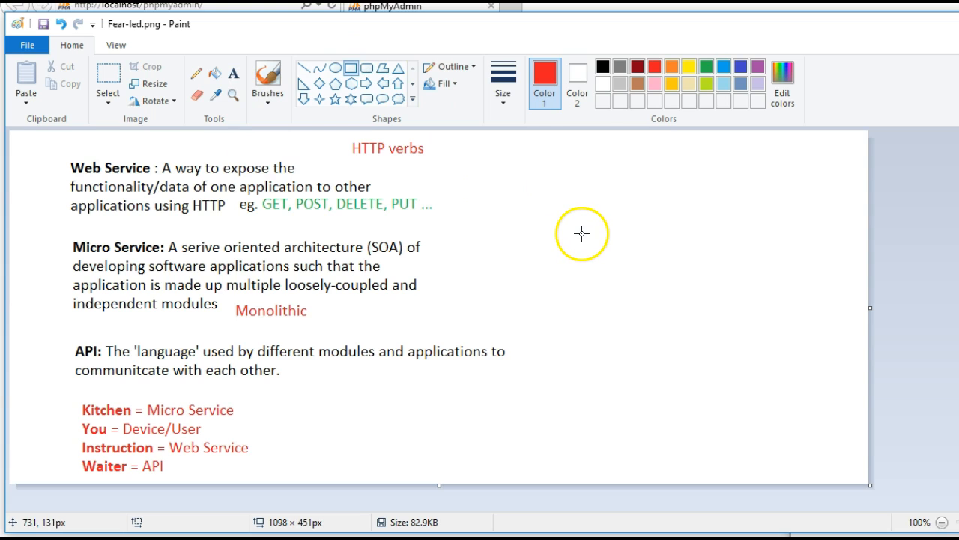
Step: Draw a red rectangle right of the Micro Service text and label it 'DB'
{"action": "left_click_drag", "start_coordinate": [581, 233], "coordinate": [726, 261]}
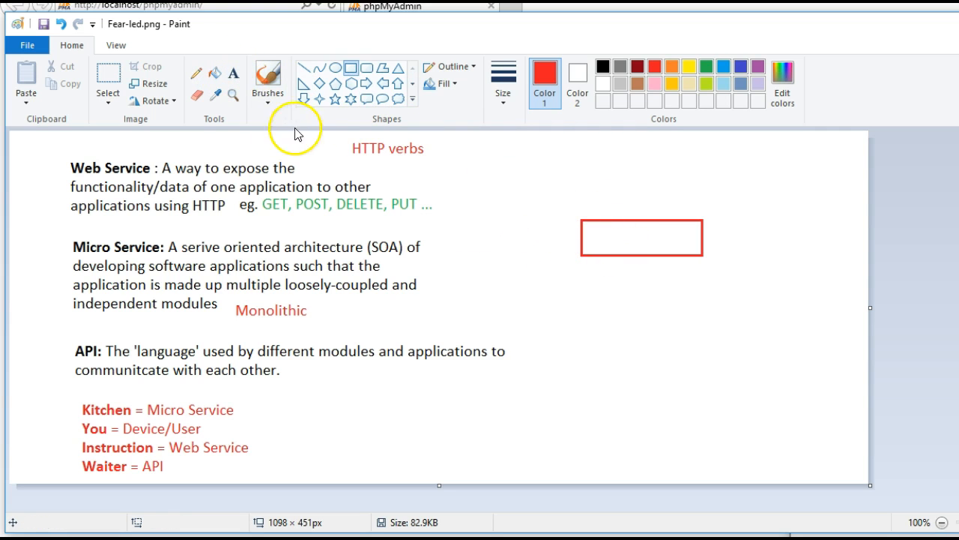
{"action": "left_click", "coordinate": [234, 72]}
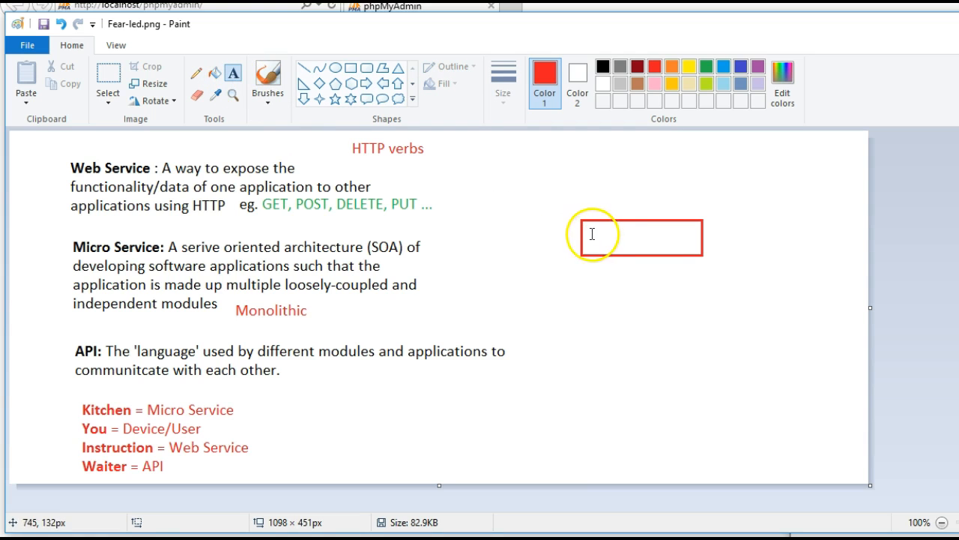
{"action": "type", "text": "DB"}
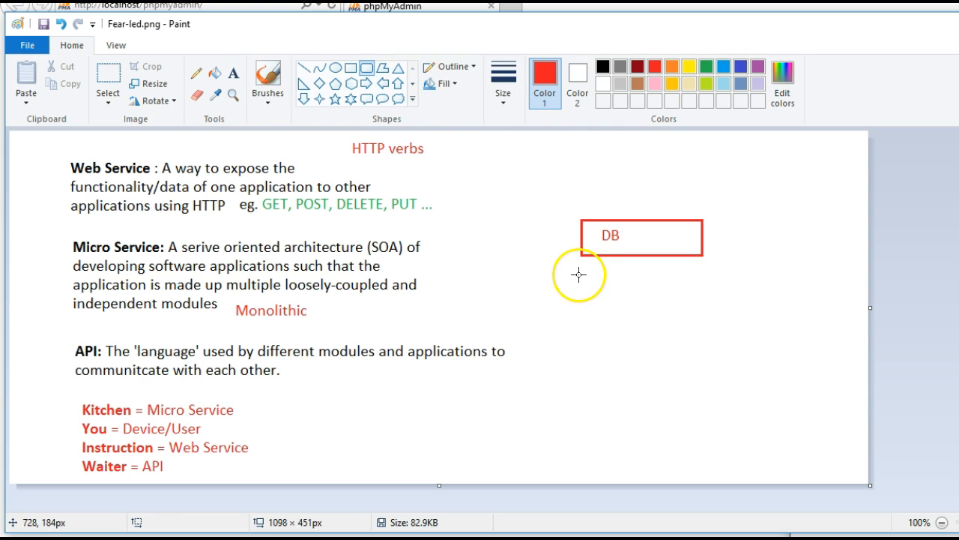
Step: Sketch a large red rounded box below the DB box
{"action": "left_click_drag", "start_coordinate": [579, 276], "coordinate": [705, 393]}
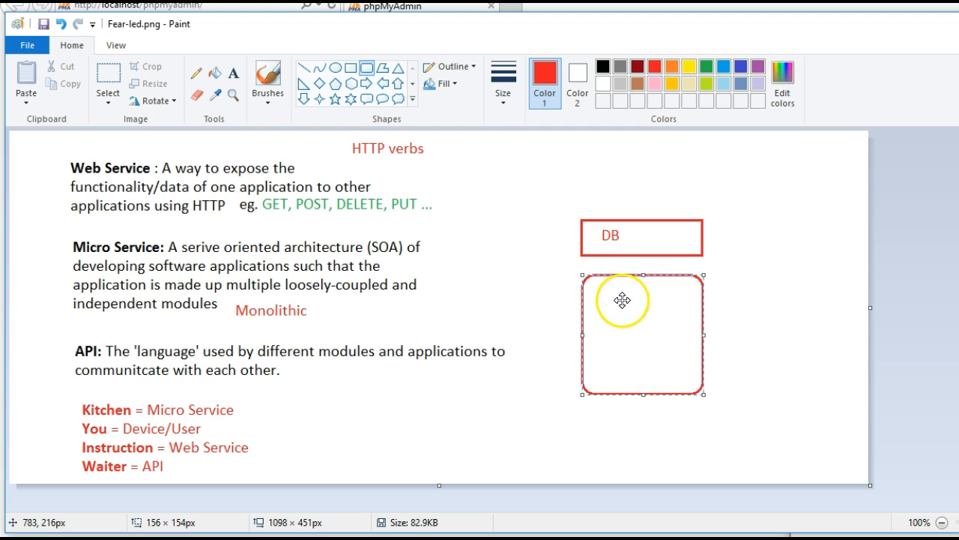
{"action": "mouse_move", "coordinate": [636, 204]}
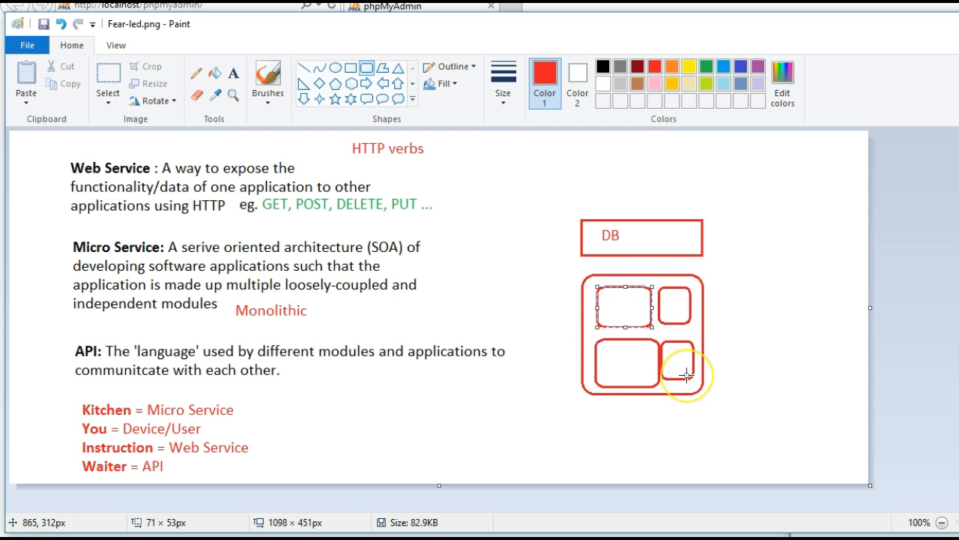
{"action": "mouse_move", "coordinate": [661, 375]}
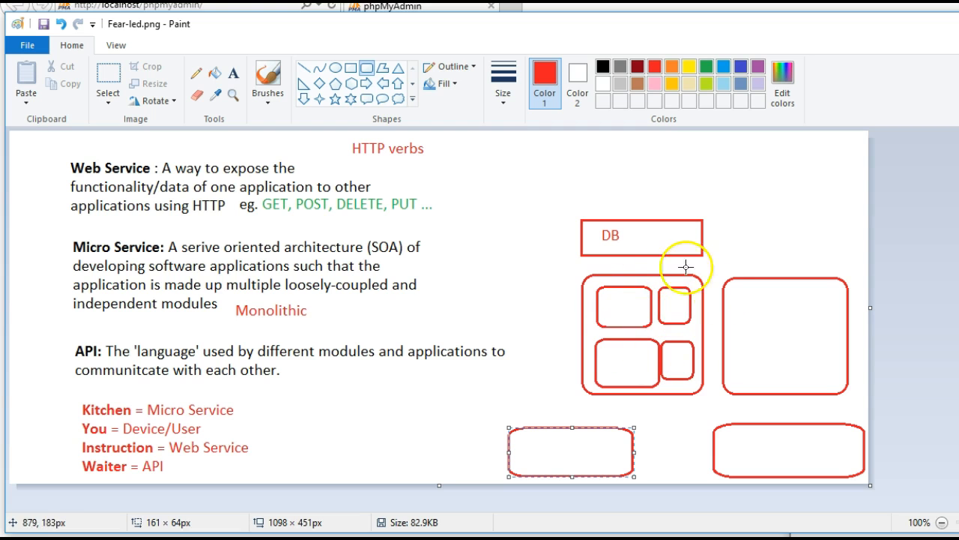
{"action": "mouse_move", "coordinate": [660, 309]}
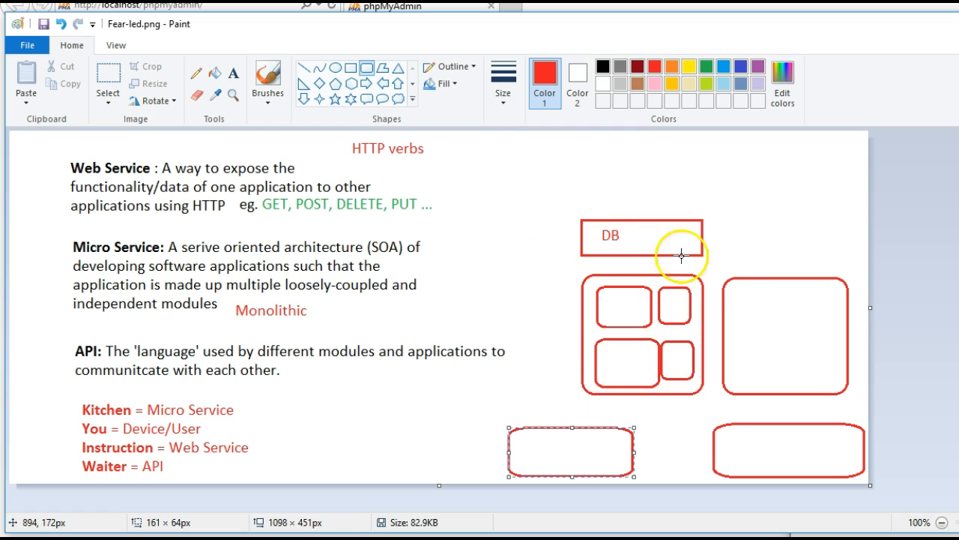
{"action": "mouse_move", "coordinate": [588, 359]}
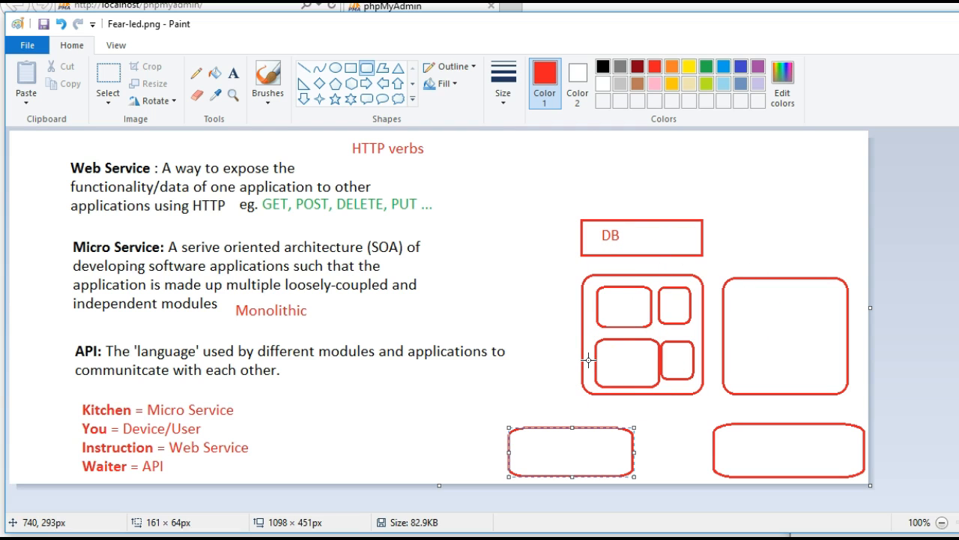
{"action": "mouse_move", "coordinate": [643, 322]}
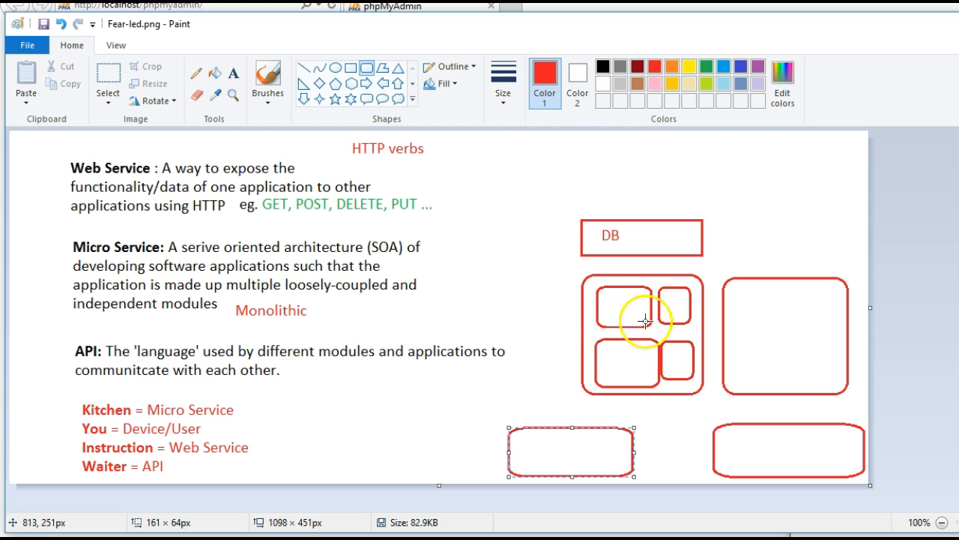
{"action": "mouse_move", "coordinate": [662, 318]}
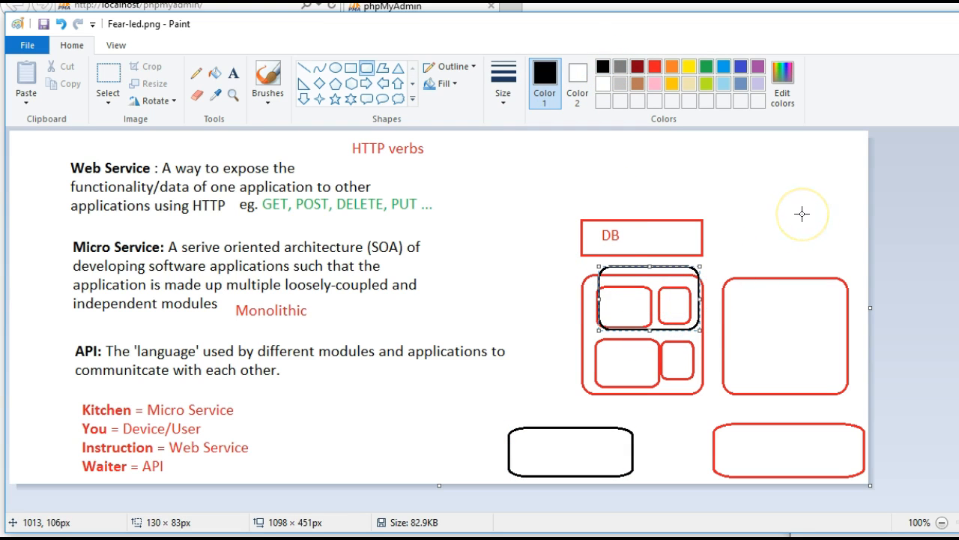
{"action": "mouse_move", "coordinate": [687, 262]}
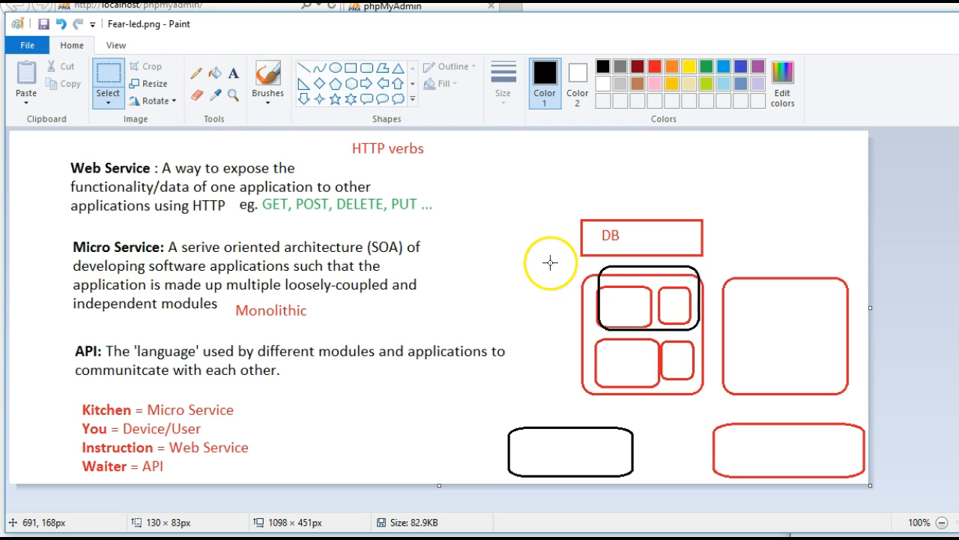
Step: Select and erase the sketched rounded boxes below DB, keeping the DB rectangle
{"action": "left_click_drag", "start_coordinate": [552, 262], "coordinate": [866, 438]}
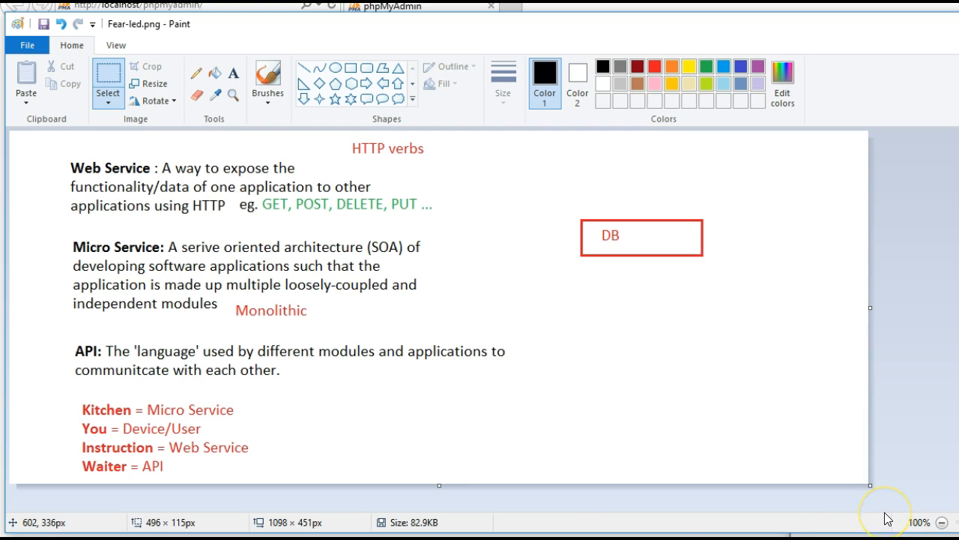
{"action": "mouse_move", "coordinate": [701, 276]}
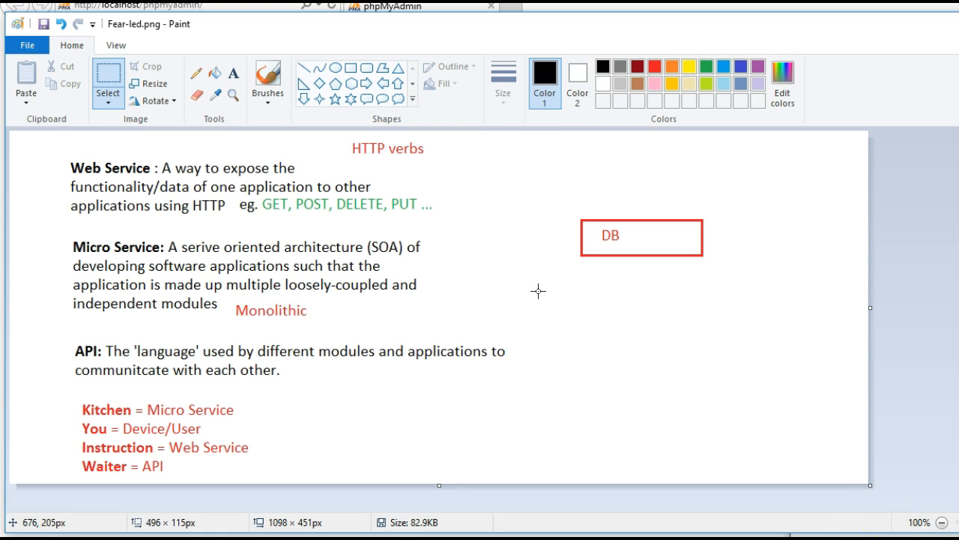
Step: Draw a small rounded box below DB and label it 'user-list'
{"action": "left_click_drag", "start_coordinate": [538, 291], "coordinate": [603, 356]}
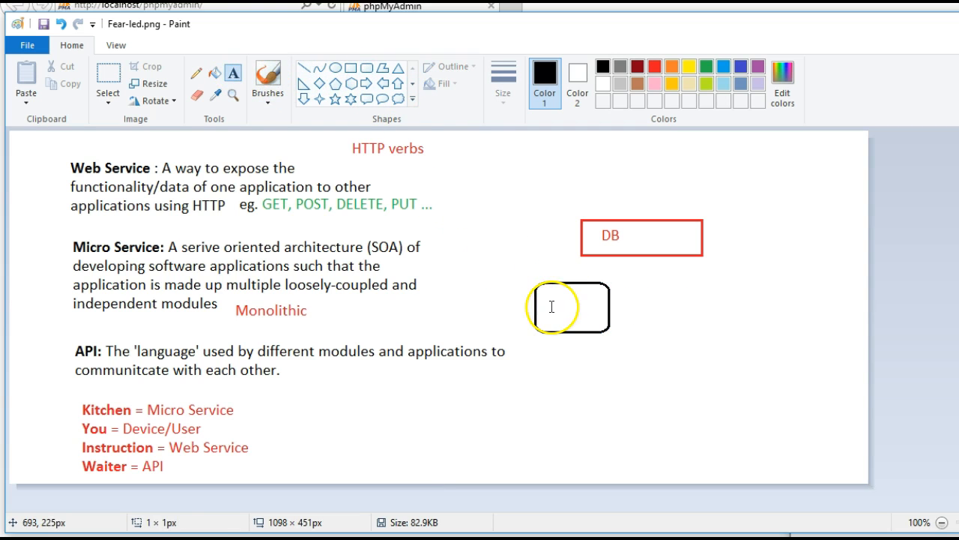
{"action": "type", "text": "user"}
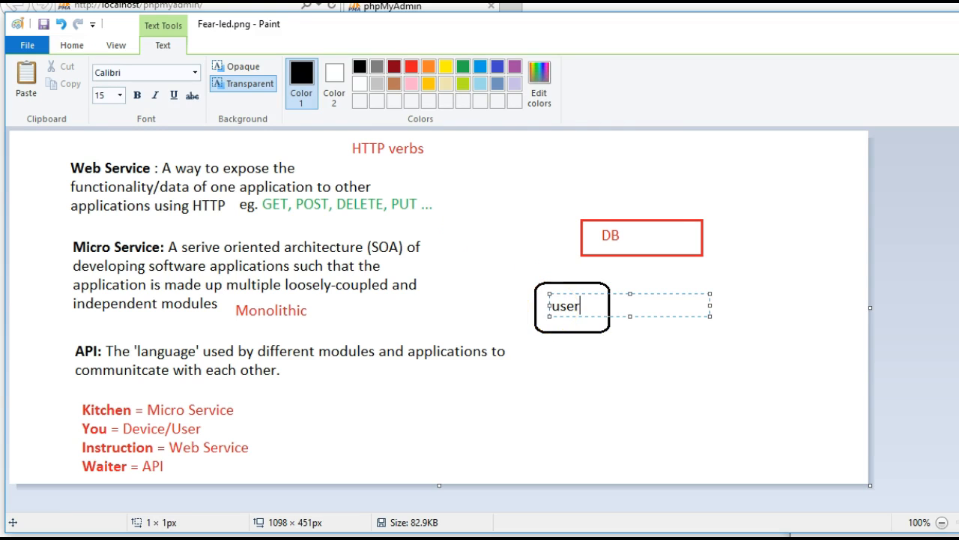
{"action": "type", "text": "-list"}
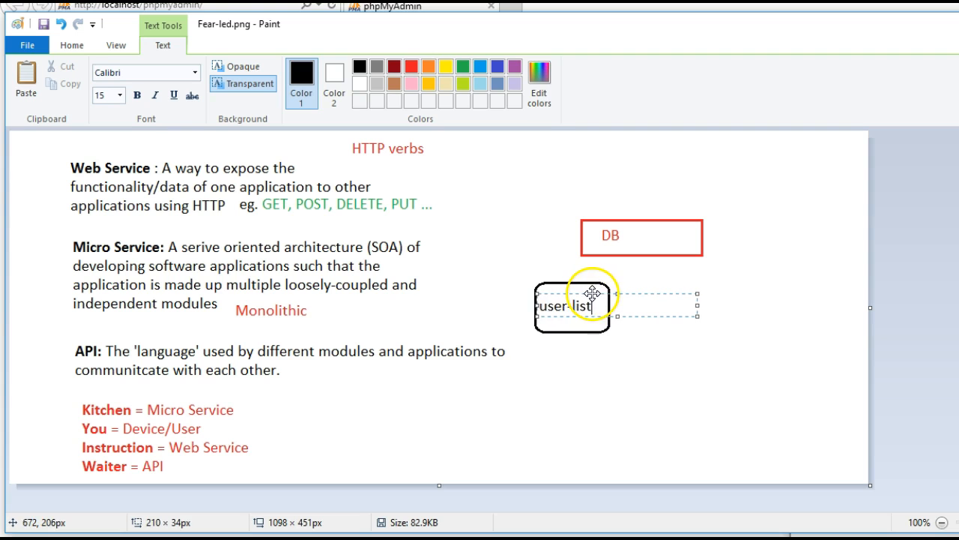
{"action": "left_click", "coordinate": [607, 336]}
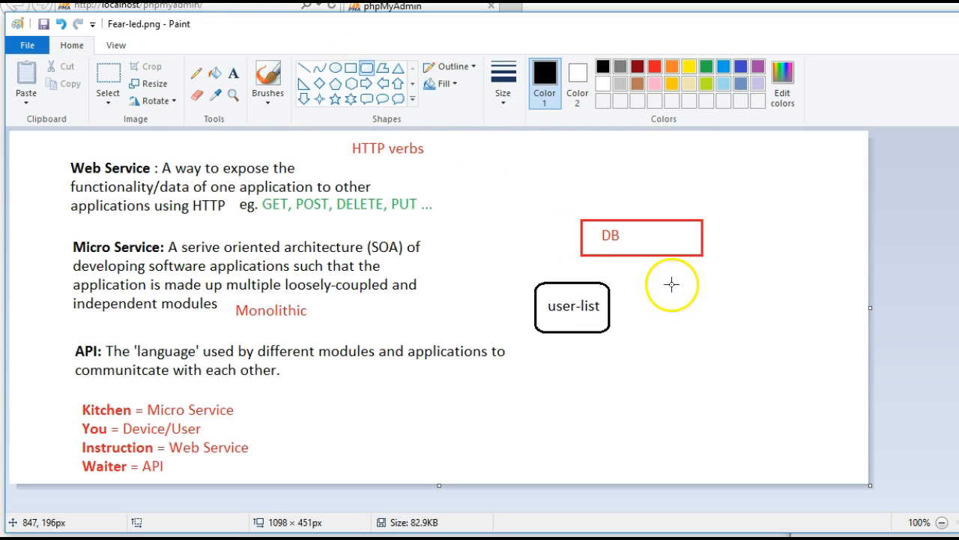
Step: Draw a second rounded box to the right and label it 'user-signup'
{"action": "left_click_drag", "start_coordinate": [671, 285], "coordinate": [752, 328]}
{"action": "type", "text": "user"}
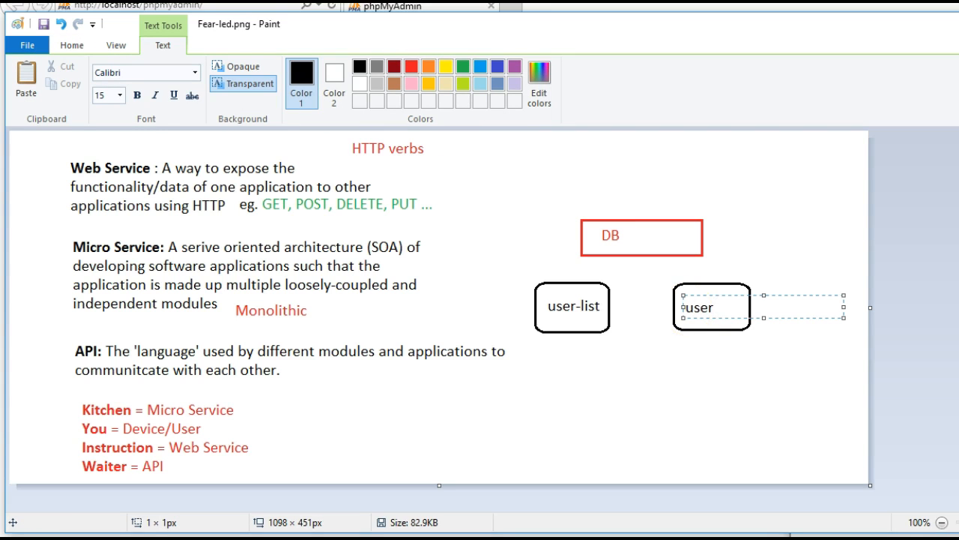
{"action": "type", "text": "-signup"}
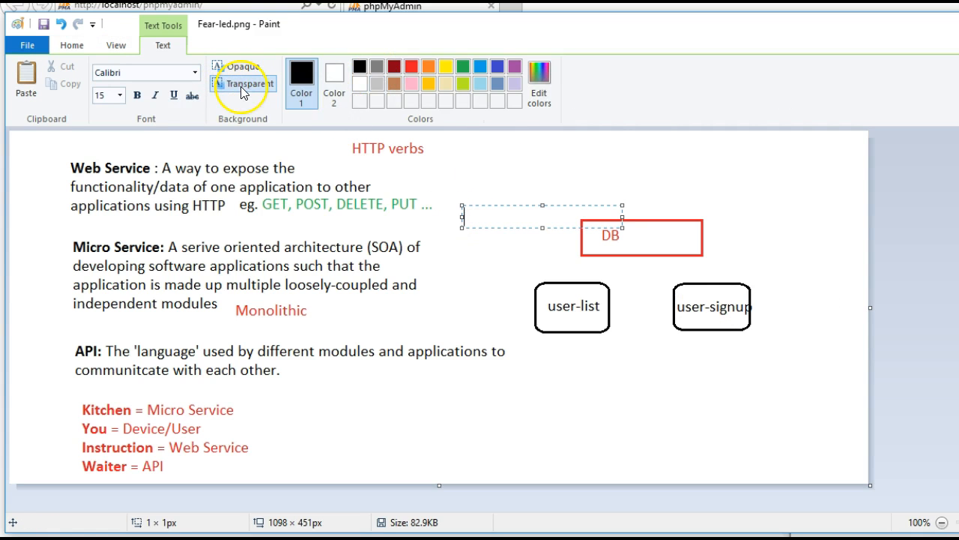
{"action": "left_click", "coordinate": [513, 389]}
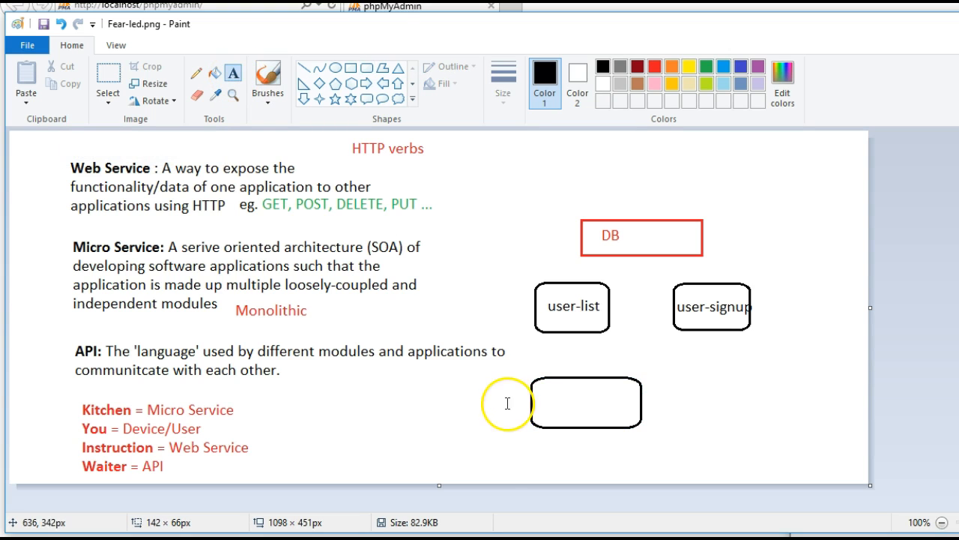
Step: Label the third box 'user-login' and enclose all three service boxes in one large rounded box
{"action": "left_click", "coordinate": [543, 401]}
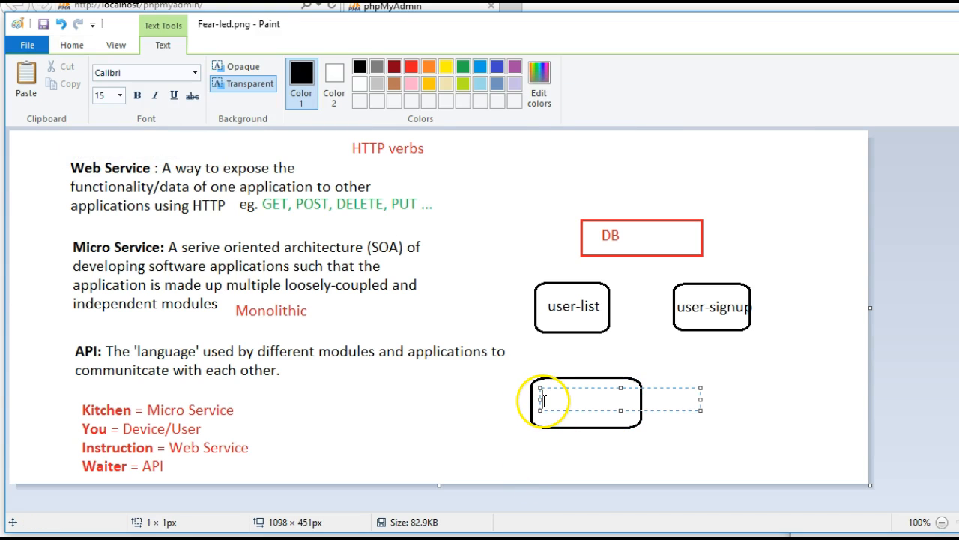
{"action": "type", "text": "user-login"}
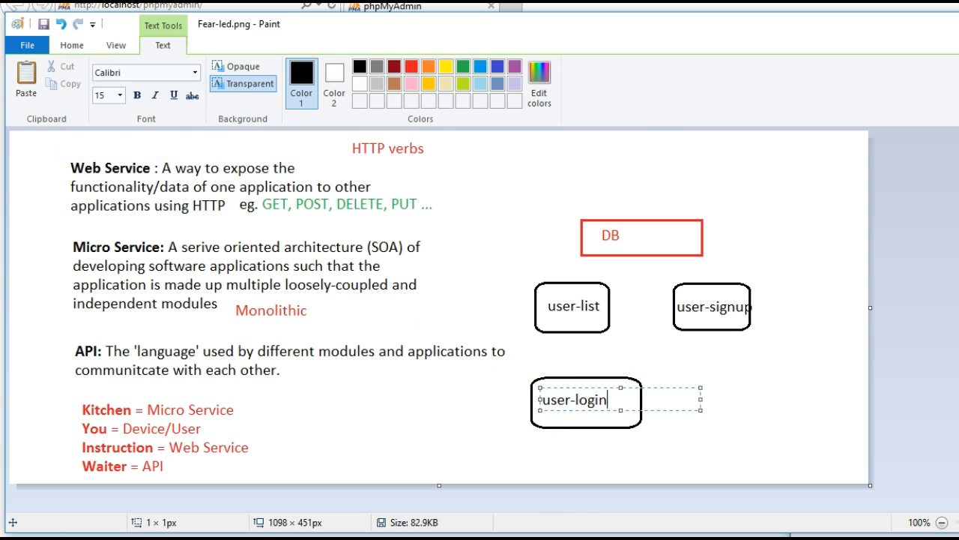
{"action": "left_click", "coordinate": [734, 405]}
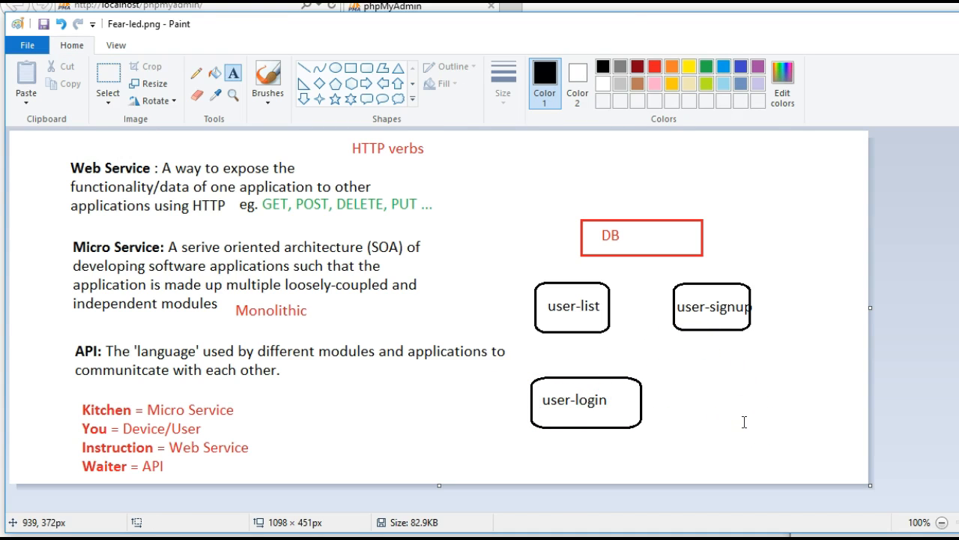
{"action": "left_click_drag", "start_coordinate": [495, 240], "coordinate": [538, 240]}
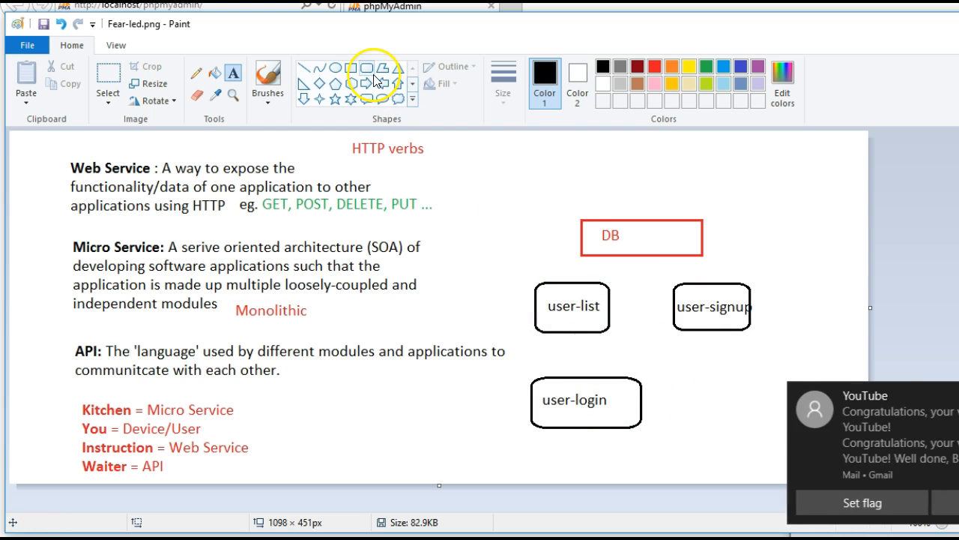
{"action": "left_click", "coordinate": [365, 72]}
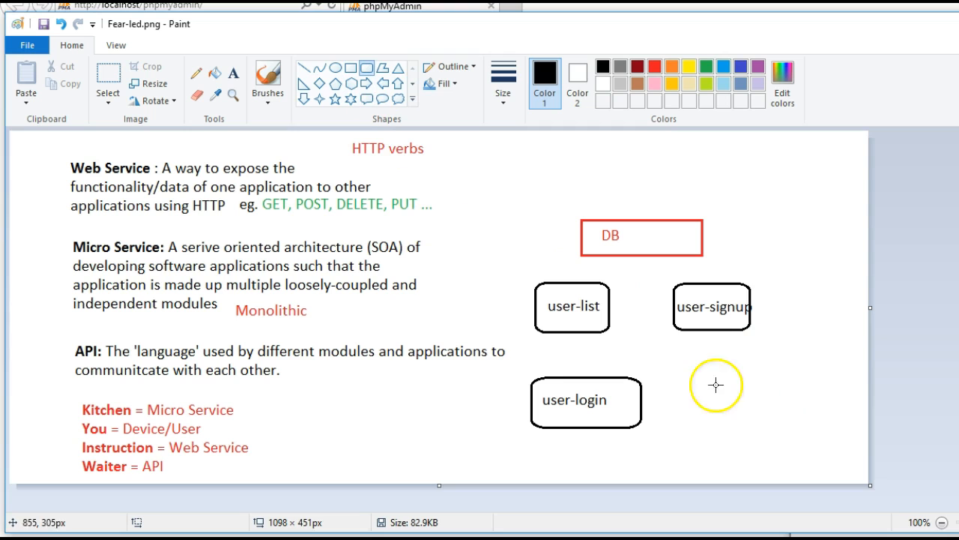
{"action": "mouse_move", "coordinate": [213, 328]}
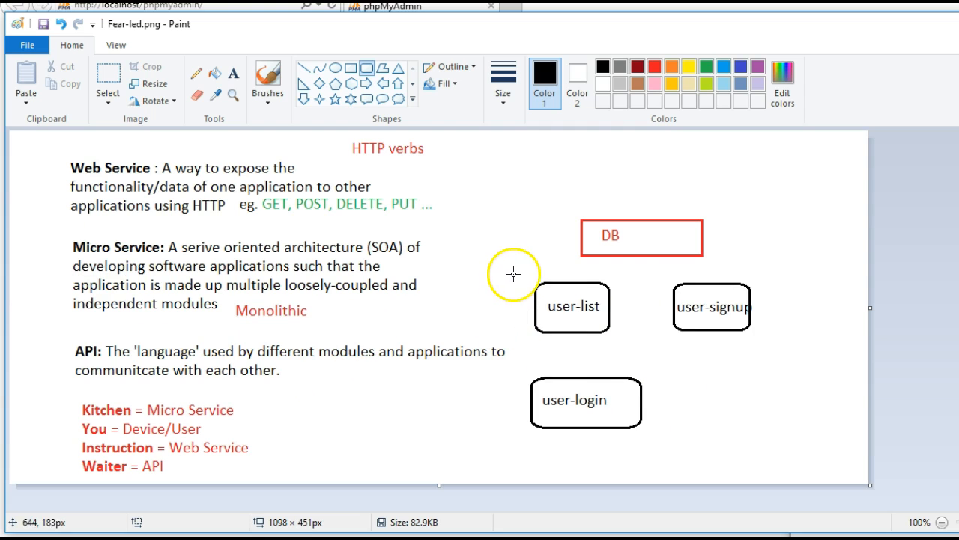
{"action": "mouse_move", "coordinate": [515, 257]}
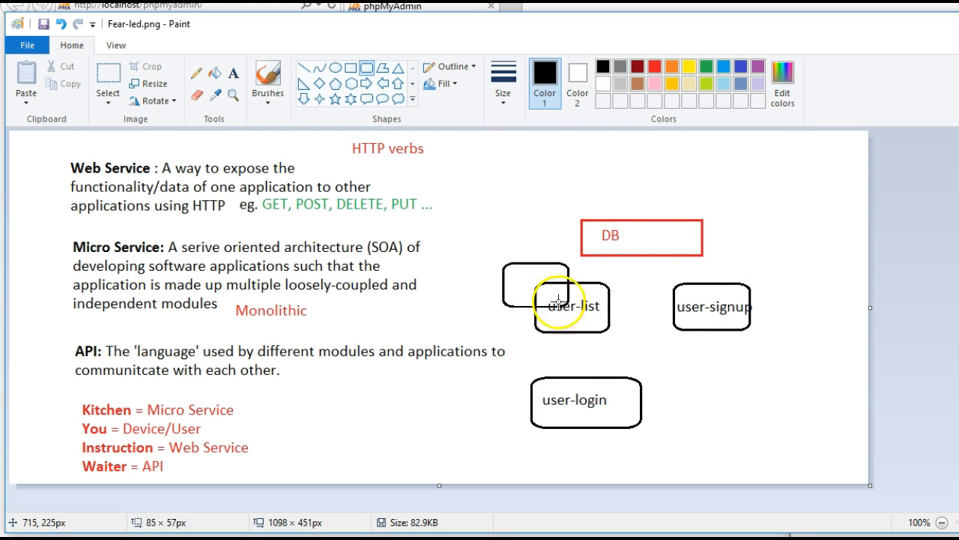
{"action": "left_click_drag", "start_coordinate": [567, 297], "coordinate": [779, 437]}
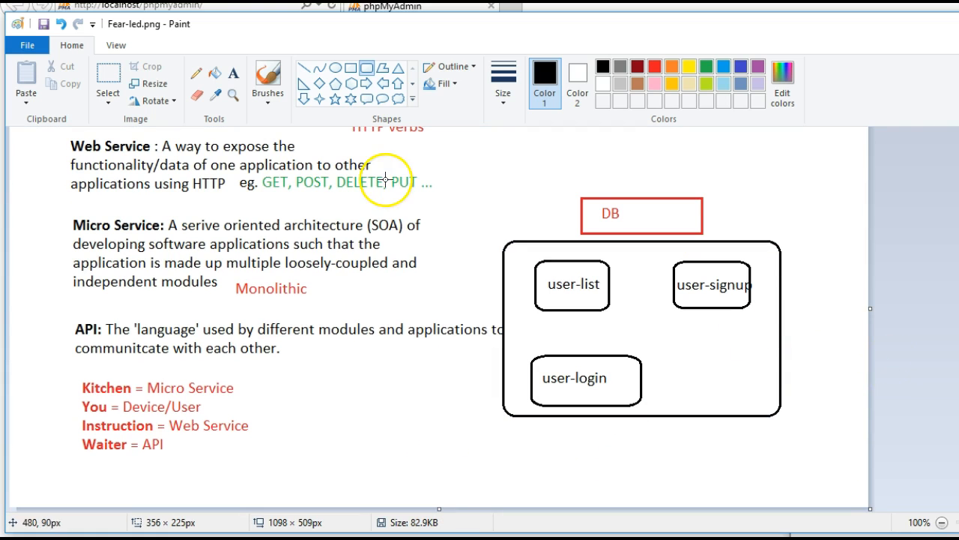
{"action": "mouse_move", "coordinate": [303, 72]}
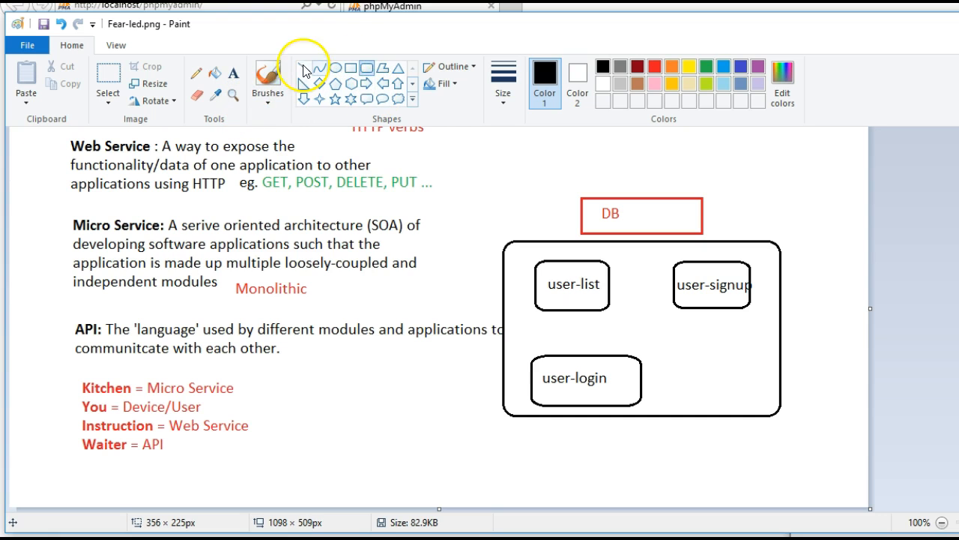
{"action": "left_click", "coordinate": [653, 66]}
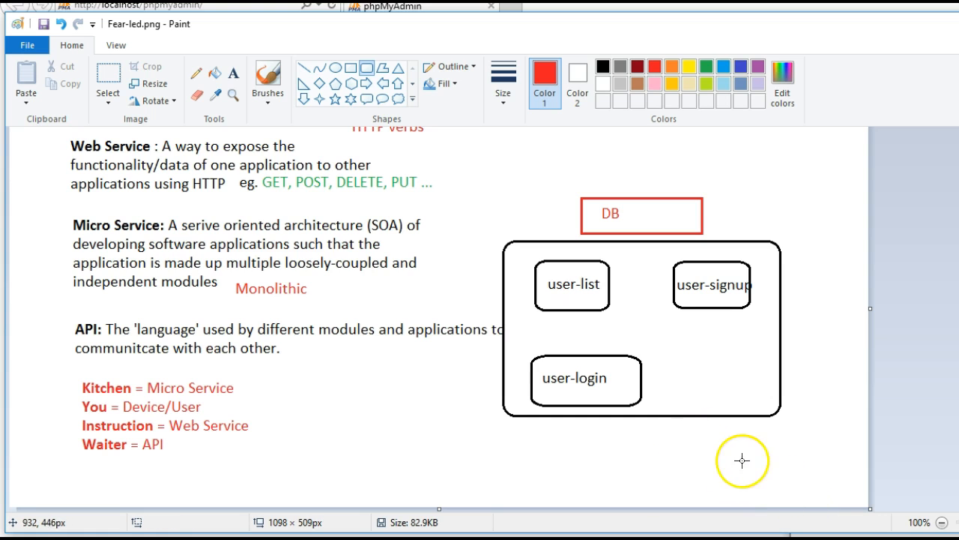
{"action": "left_click_drag", "start_coordinate": [682, 432], "coordinate": [802, 494]}
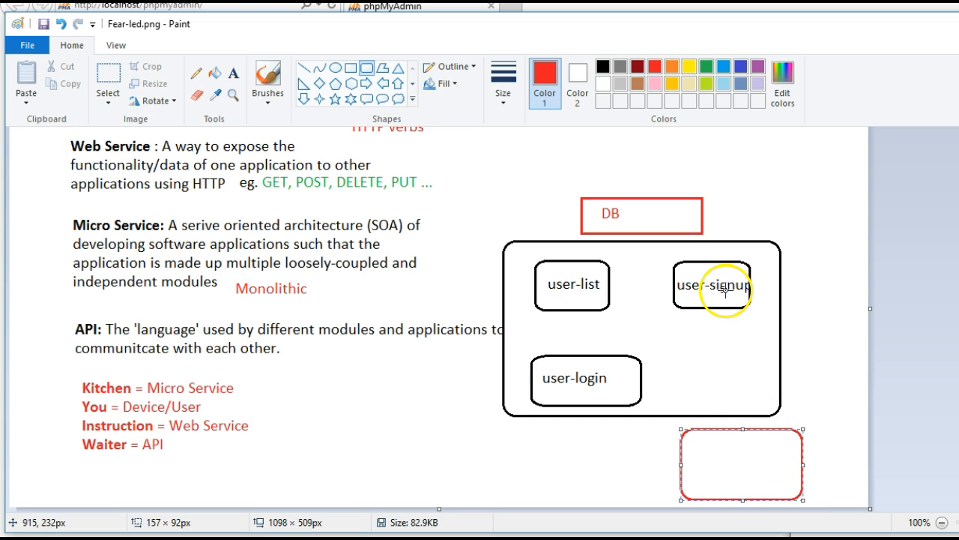
{"action": "mouse_move", "coordinate": [597, 377]}
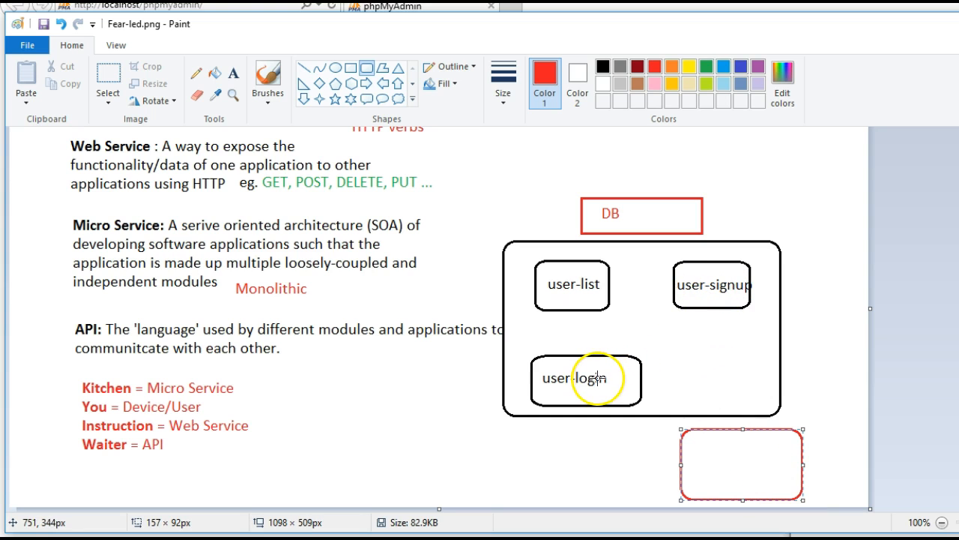
{"action": "mouse_move", "coordinate": [667, 396]}
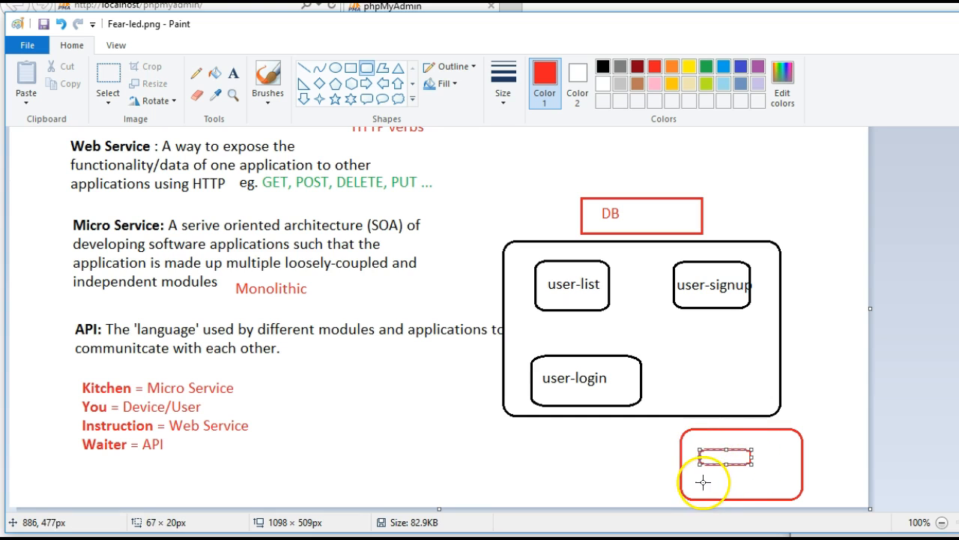
{"action": "left_click_drag", "start_coordinate": [703, 481], "coordinate": [705, 457]}
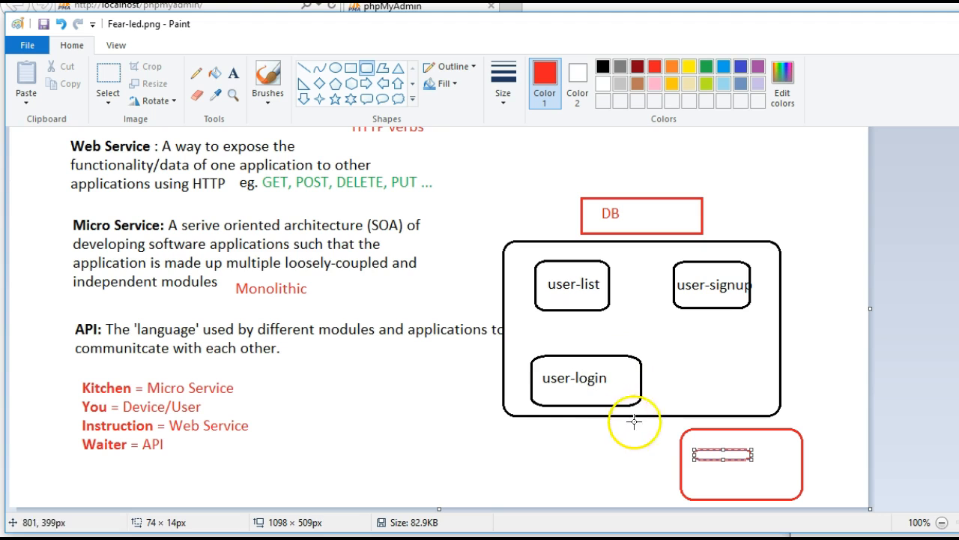
{"action": "mouse_move", "coordinate": [596, 397]}
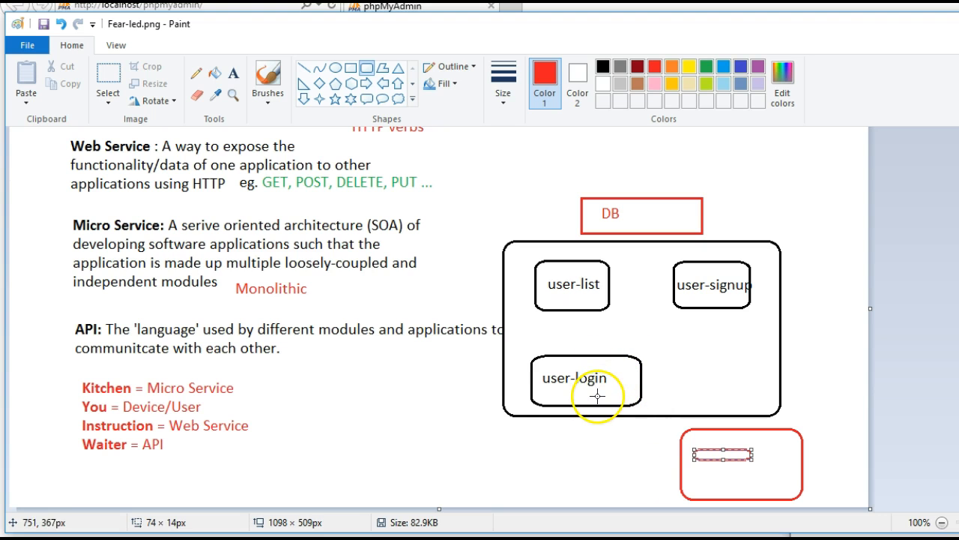
{"action": "mouse_move", "coordinate": [629, 403]}
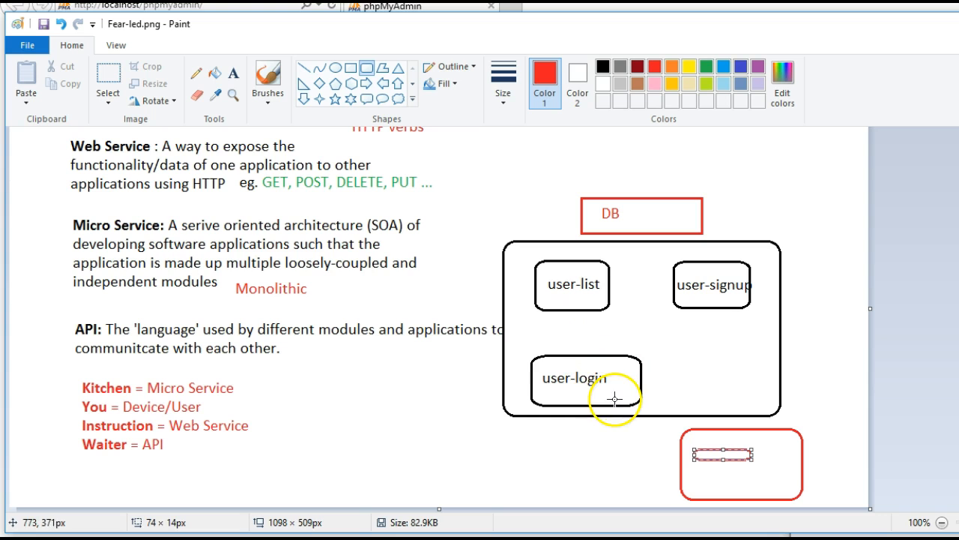
{"action": "mouse_move", "coordinate": [696, 441]}
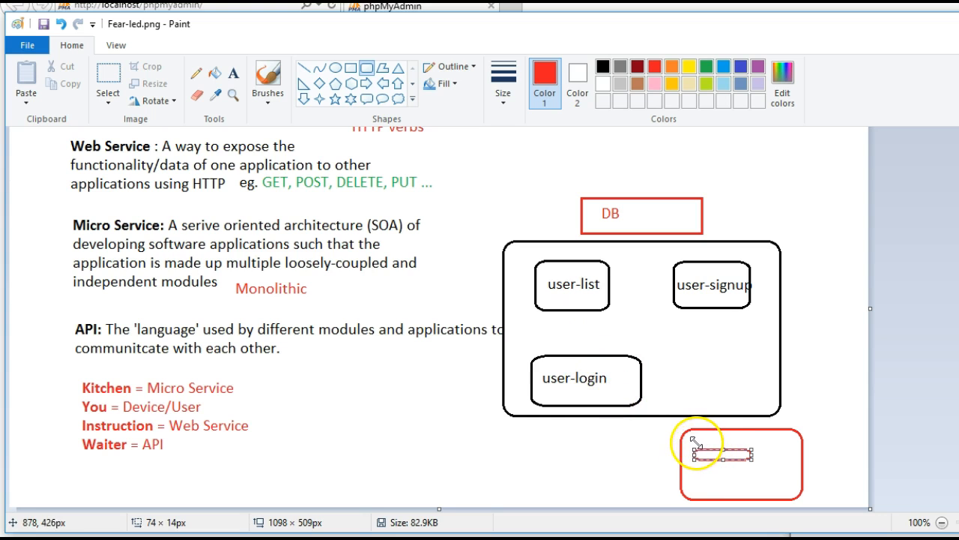
{"action": "mouse_move", "coordinate": [609, 407]}
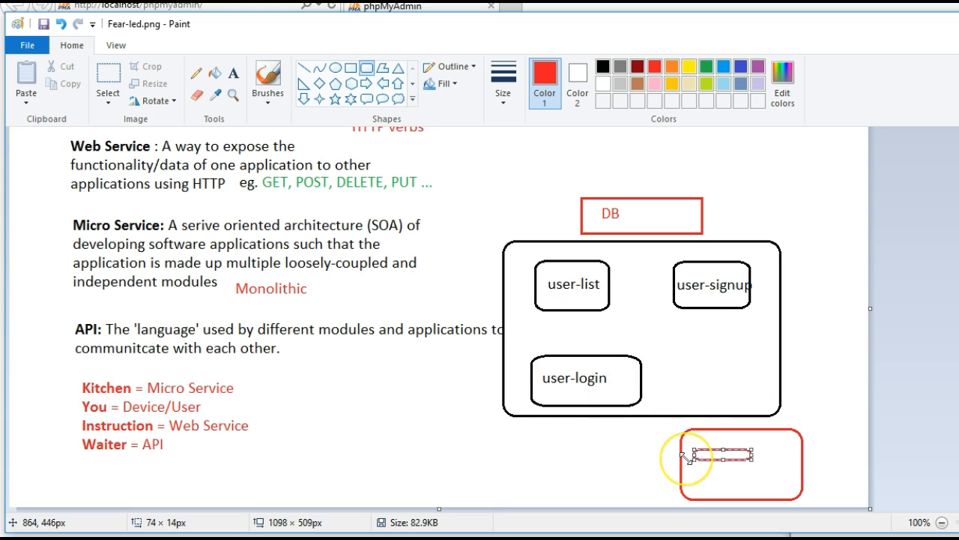
{"action": "mouse_move", "coordinate": [672, 456]}
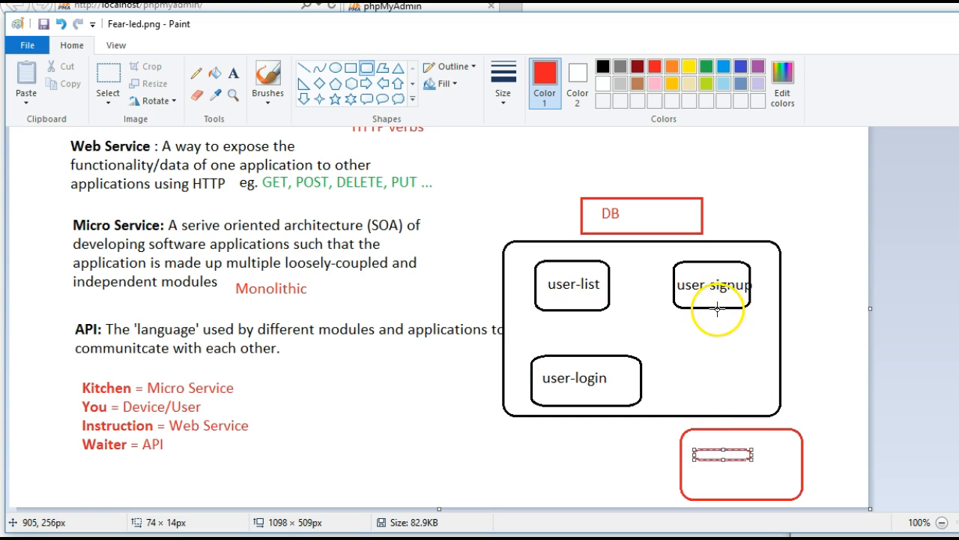
{"action": "mouse_move", "coordinate": [717, 320]}
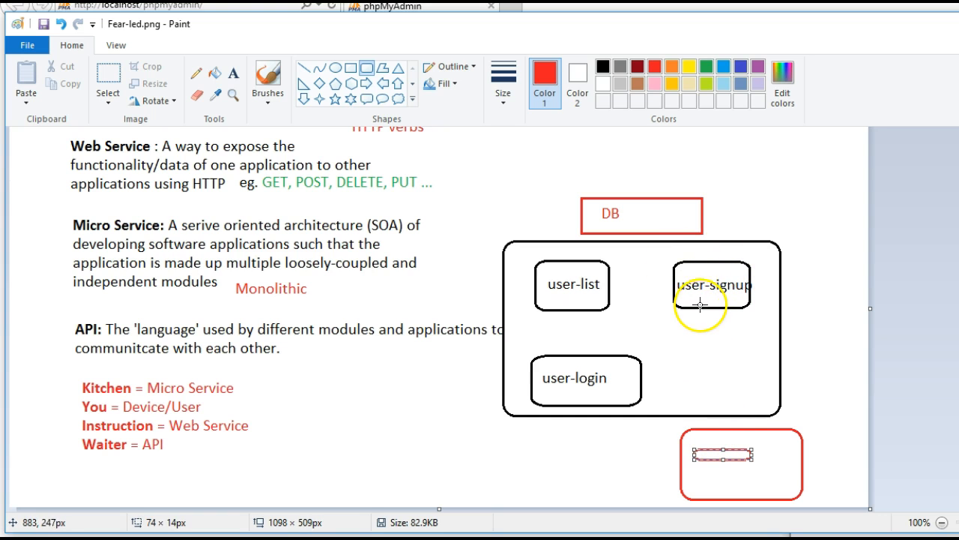
{"action": "mouse_move", "coordinate": [710, 468]}
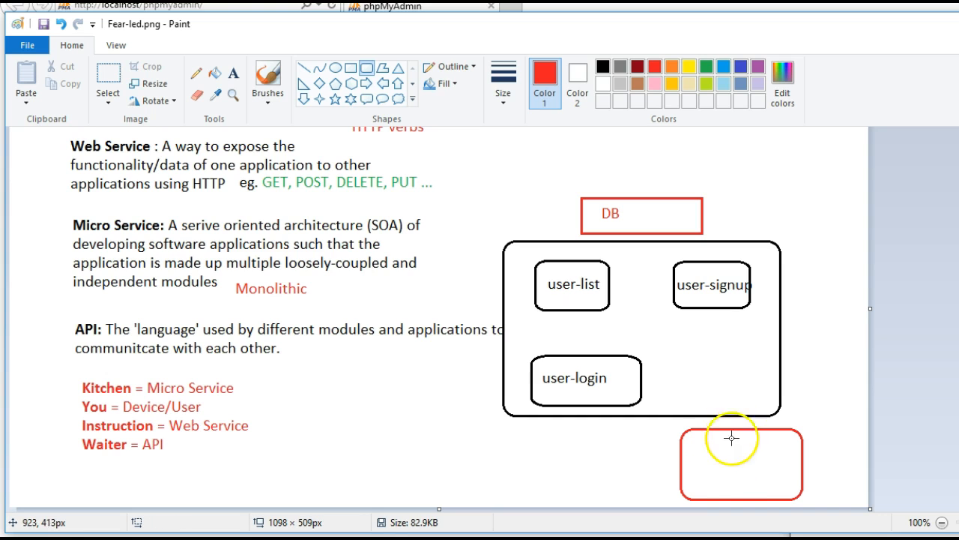
{"action": "mouse_move", "coordinate": [724, 477]}
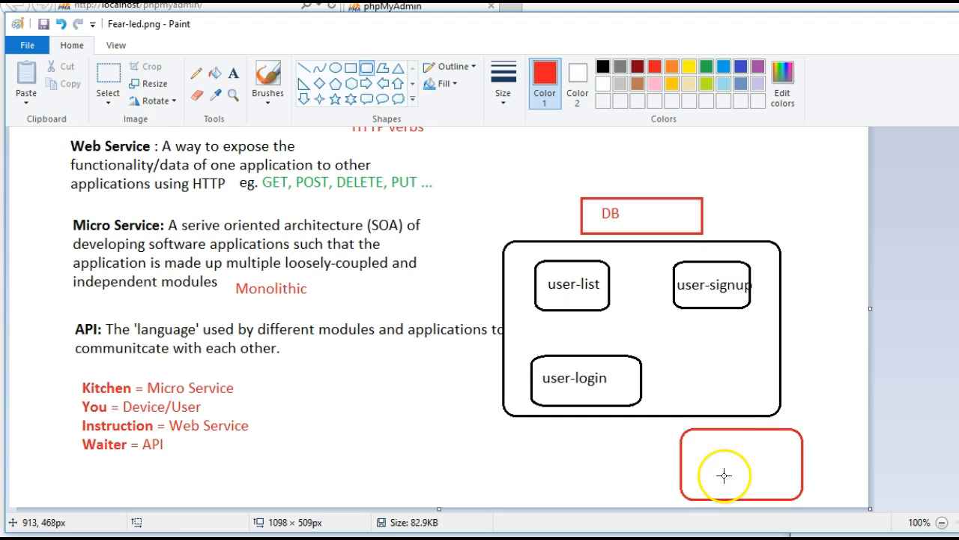
{"action": "mouse_move", "coordinate": [716, 275]}
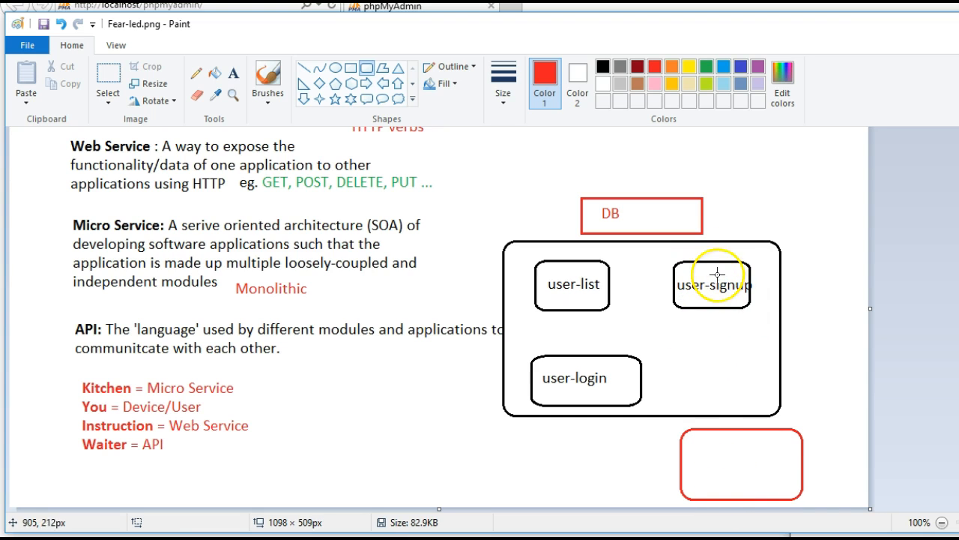
{"action": "mouse_move", "coordinate": [337, 368]}
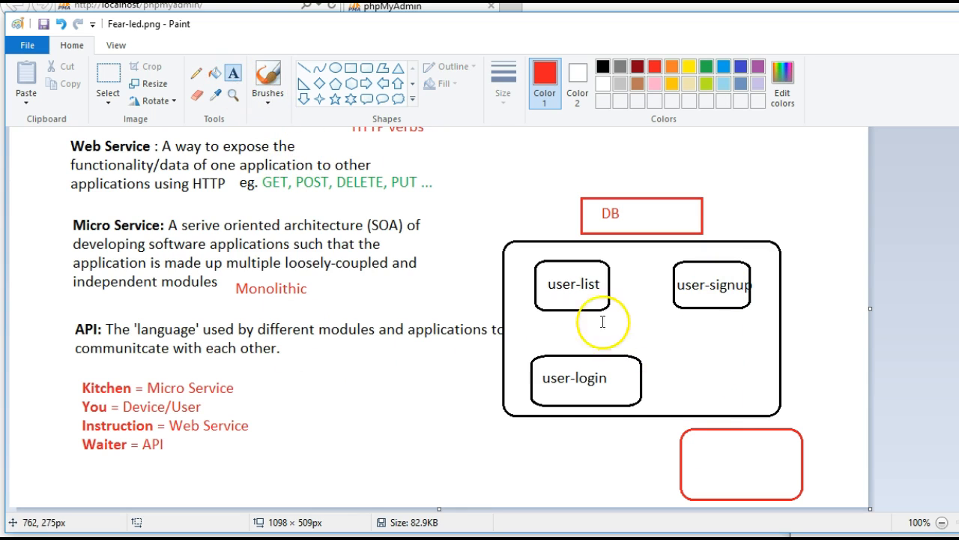
Step: Add a red 'API' label inside the large box beside user-login
{"action": "left_click", "coordinate": [712, 366]}
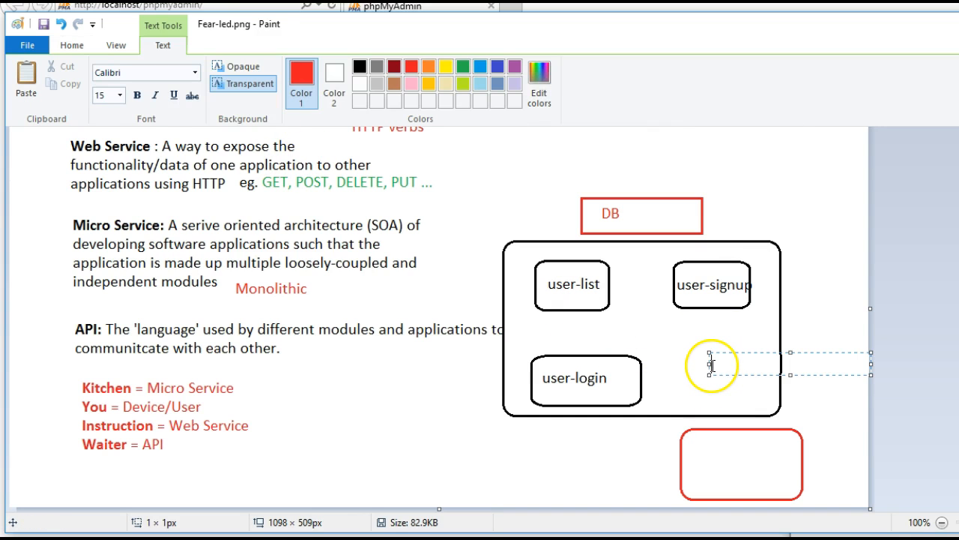
{"action": "type", "text": "API"}
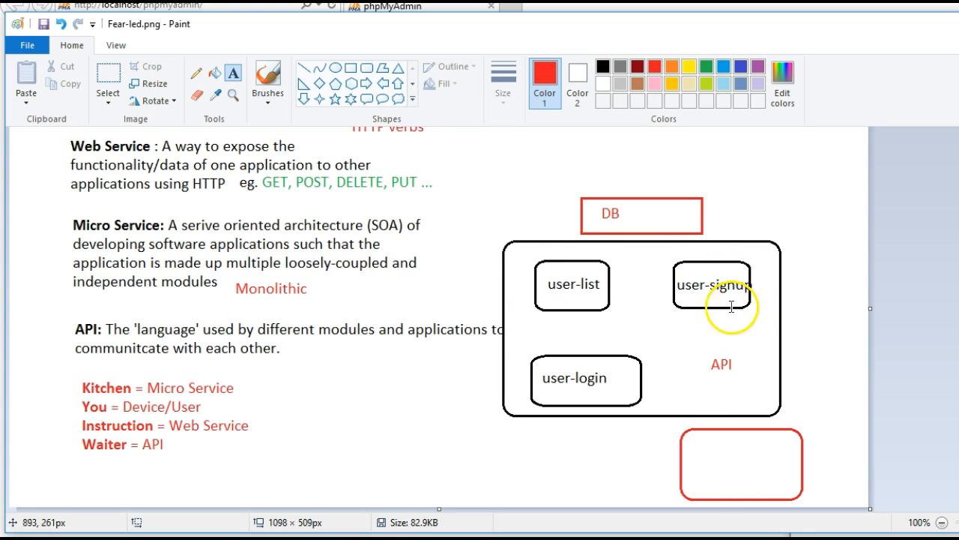
{"action": "mouse_move", "coordinate": [731, 477]}
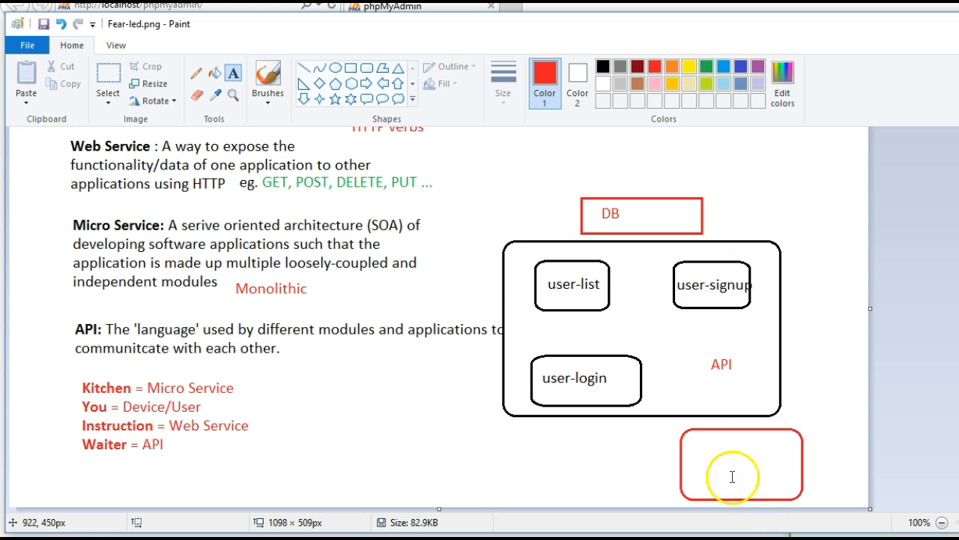
{"action": "mouse_move", "coordinate": [714, 294]}
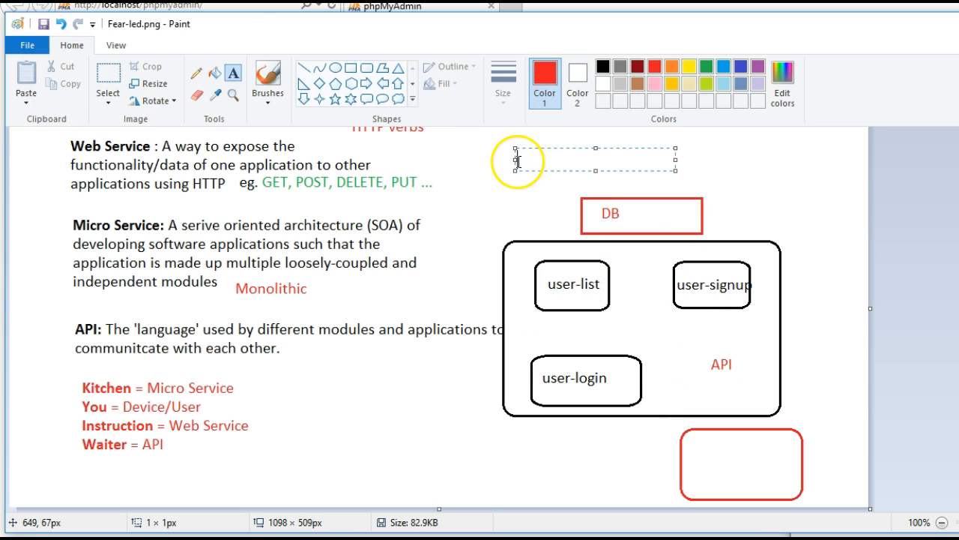
Step: Write the first endpoint URL davePartner.com/user-signup above the DB box
{"action": "type", "text": "daev"}
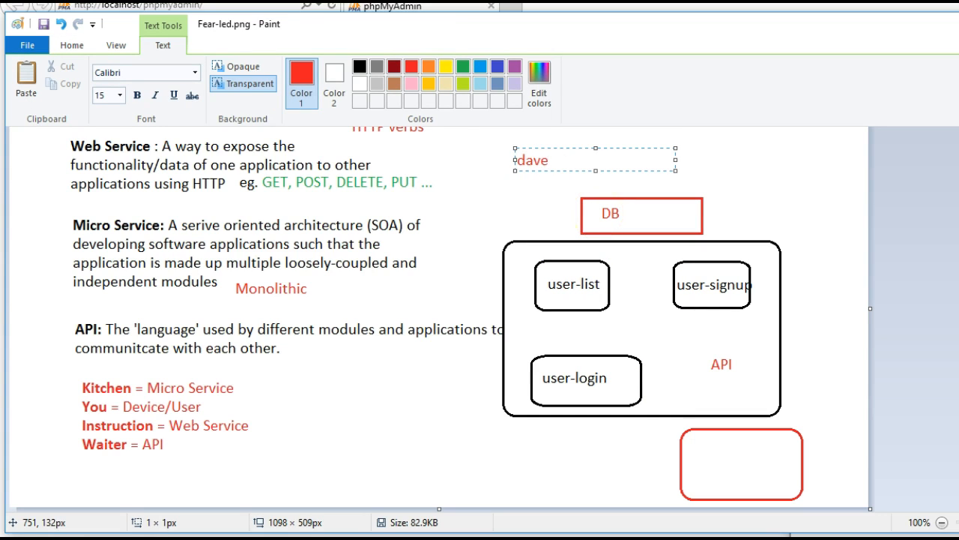
{"action": "type", "text": "Partner.com/"}
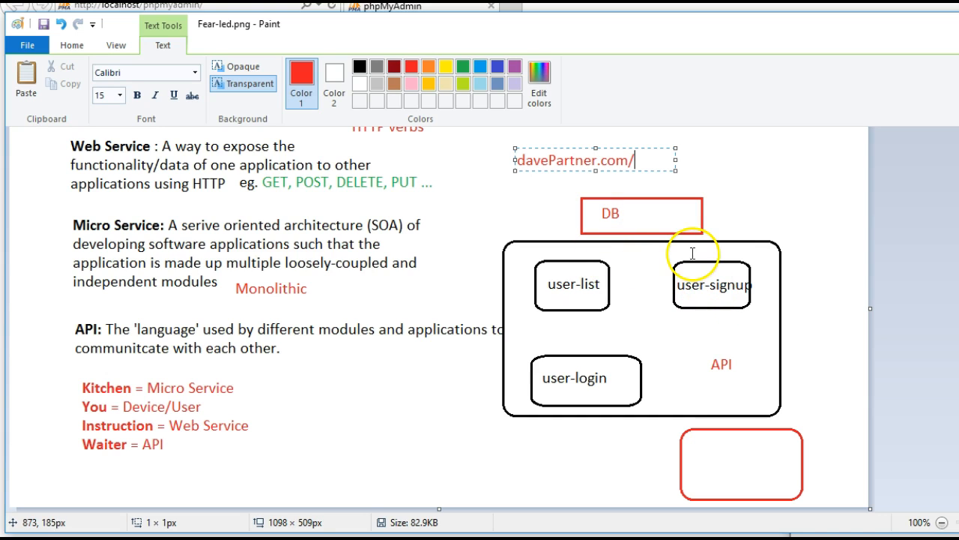
{"action": "type", "text": "user-sig"}
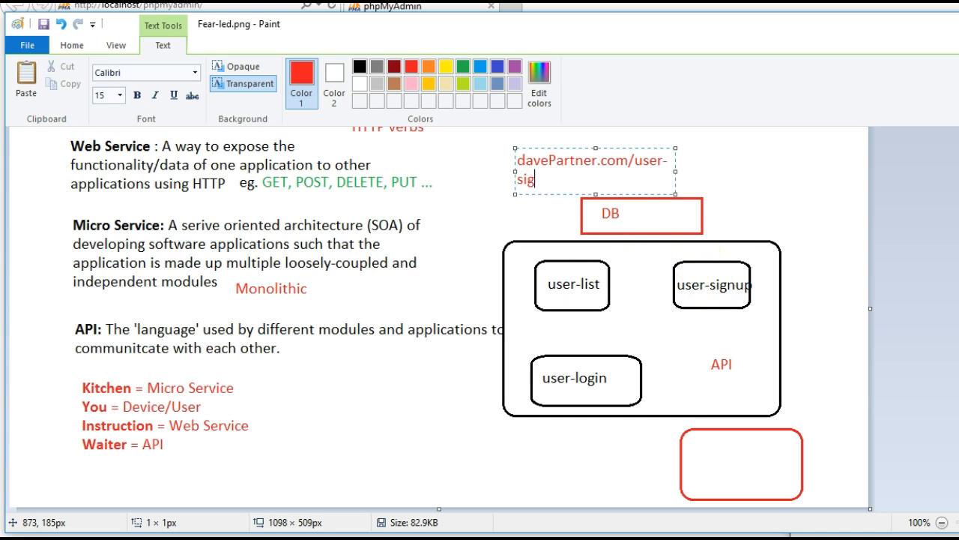
{"action": "type", "text": "nup"}
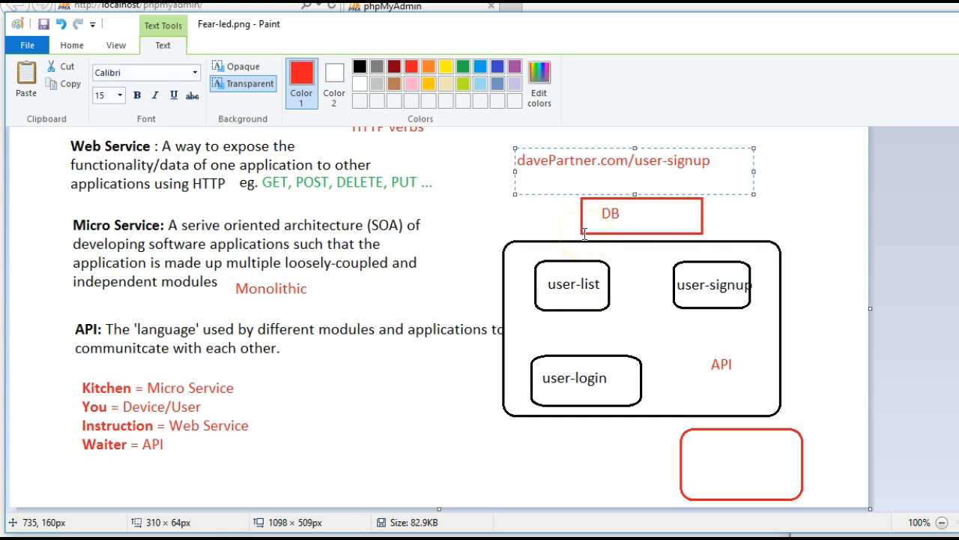
Step: Add the davePartner.com/user-list and davePartner.com/user-login endpoint lines beneath it
{"action": "type", "text": "davePartner"}
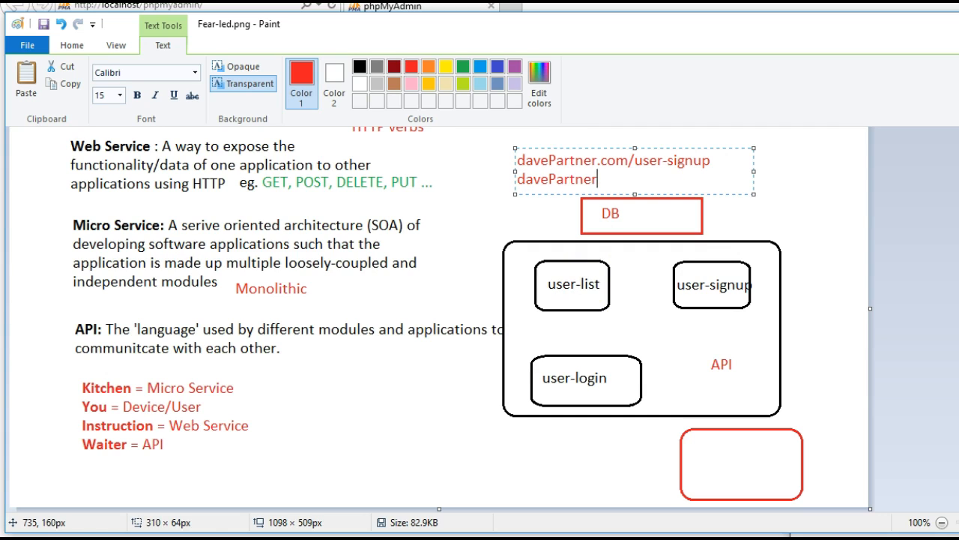
{"action": "type", "text": ".com/user"}
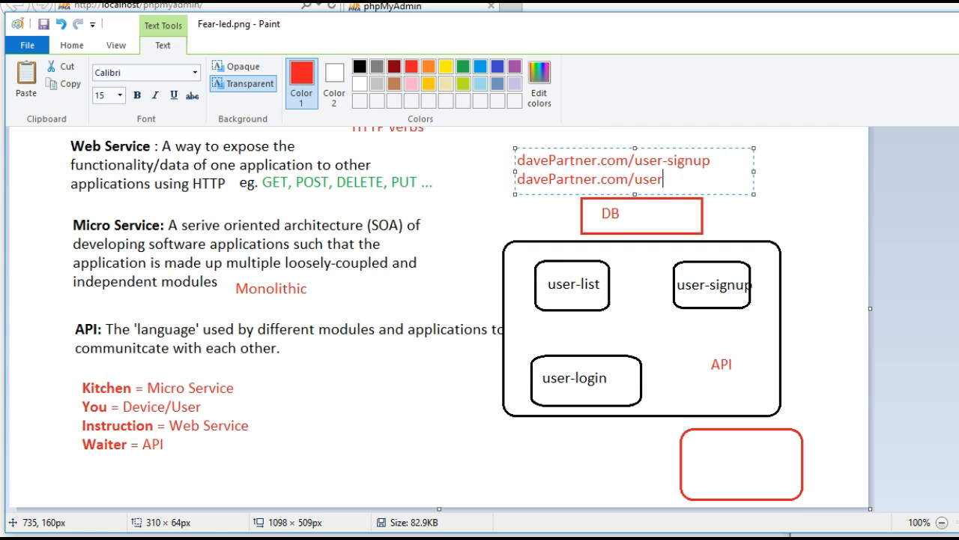
{"action": "type", "text": "-list"}
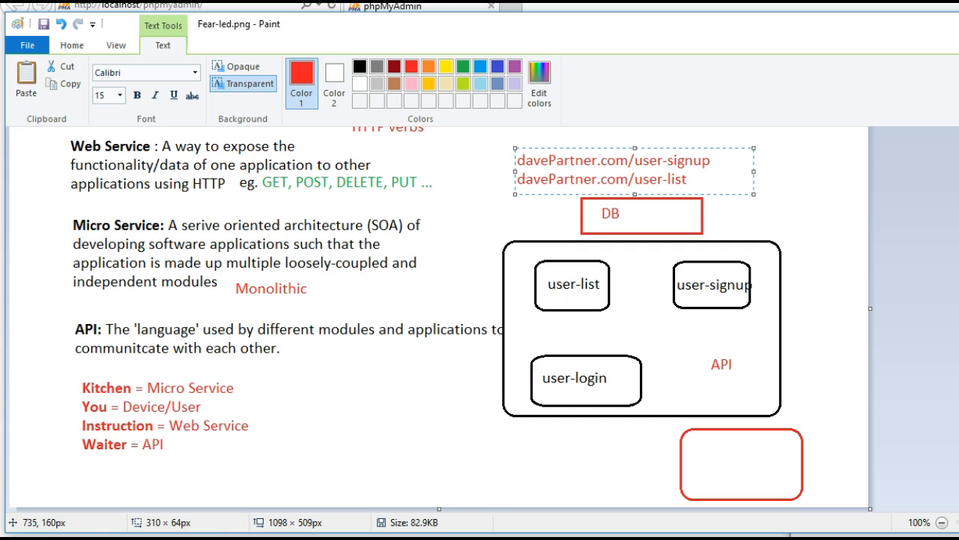
{"action": "type", "text": "d"}
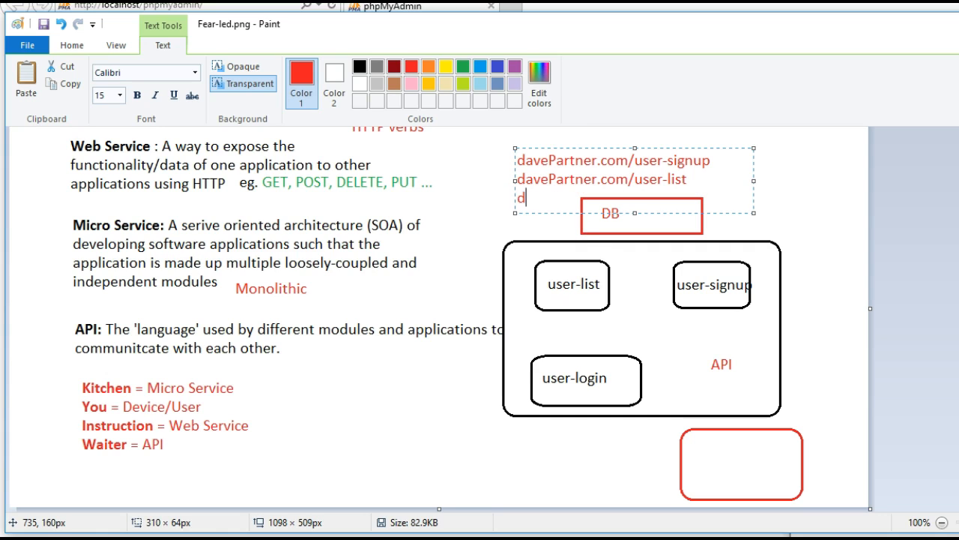
{"action": "type", "text": "avePartner.co"}
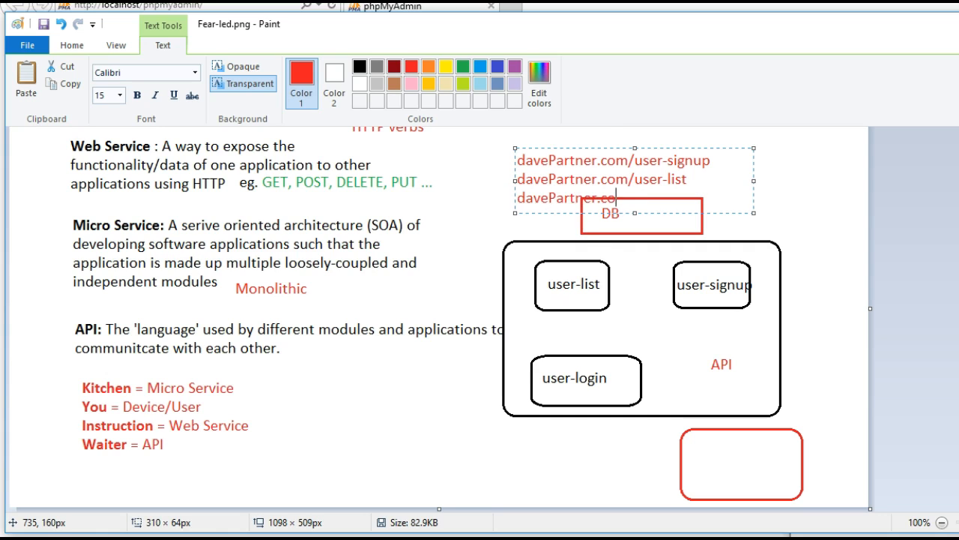
{"action": "type", "text": "m/"}
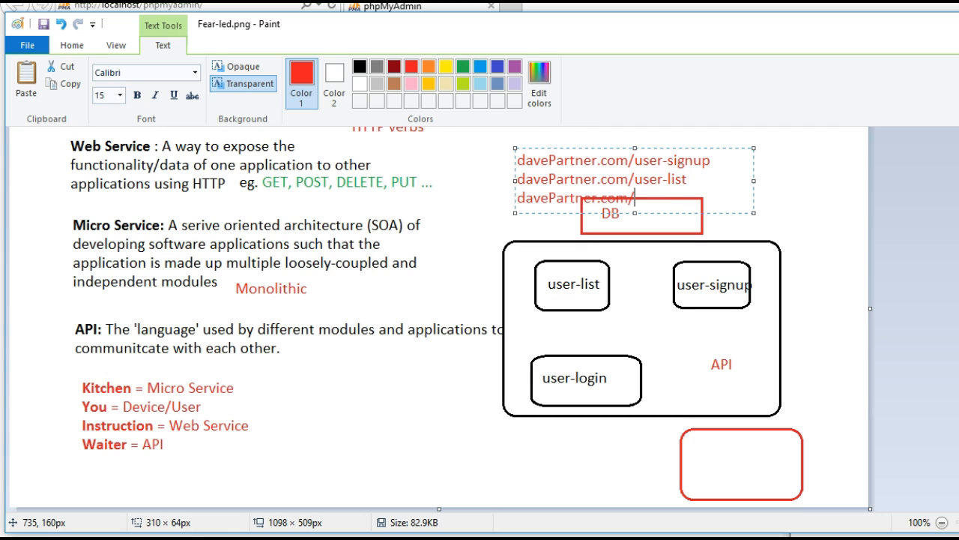
{"action": "type", "text": "user-logi"}
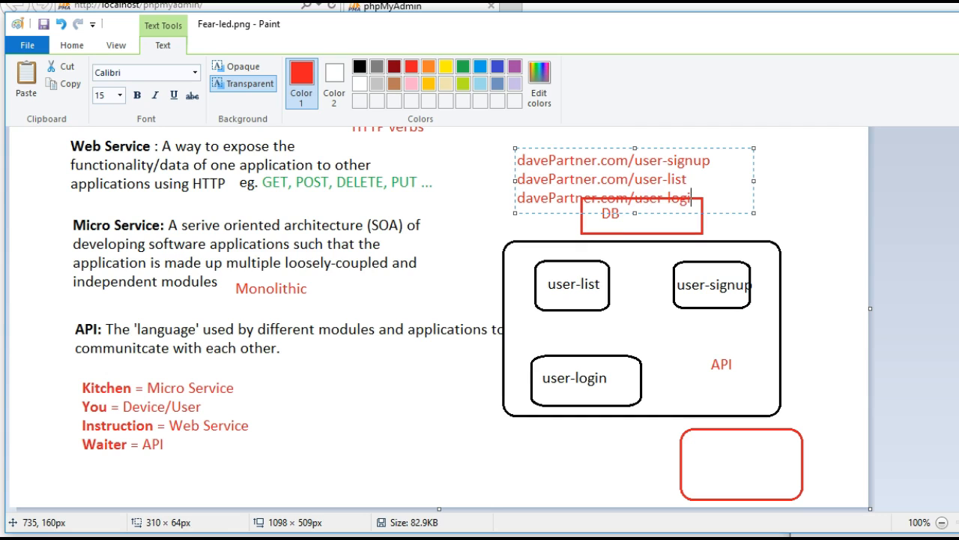
{"action": "mouse_move", "coordinate": [594, 147]}
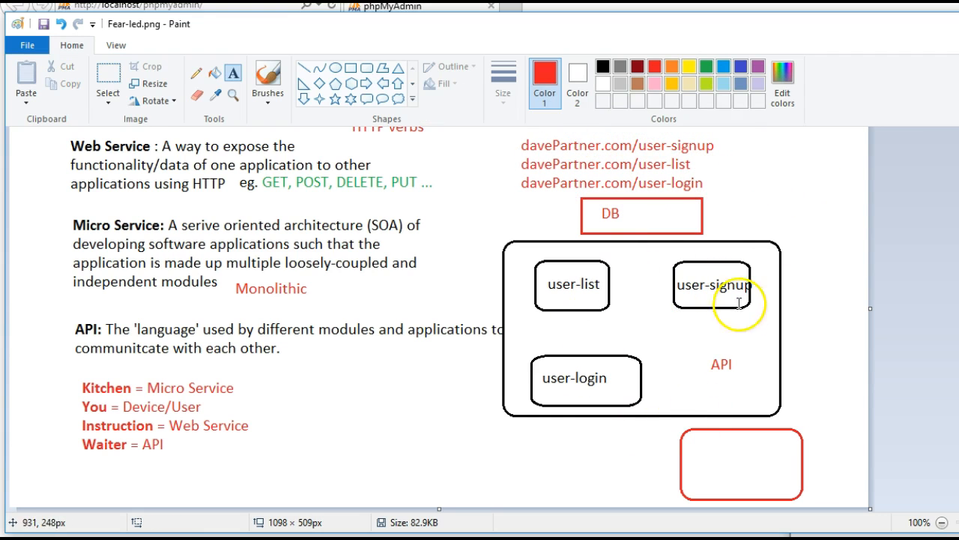
{"action": "mouse_move", "coordinate": [569, 158]}
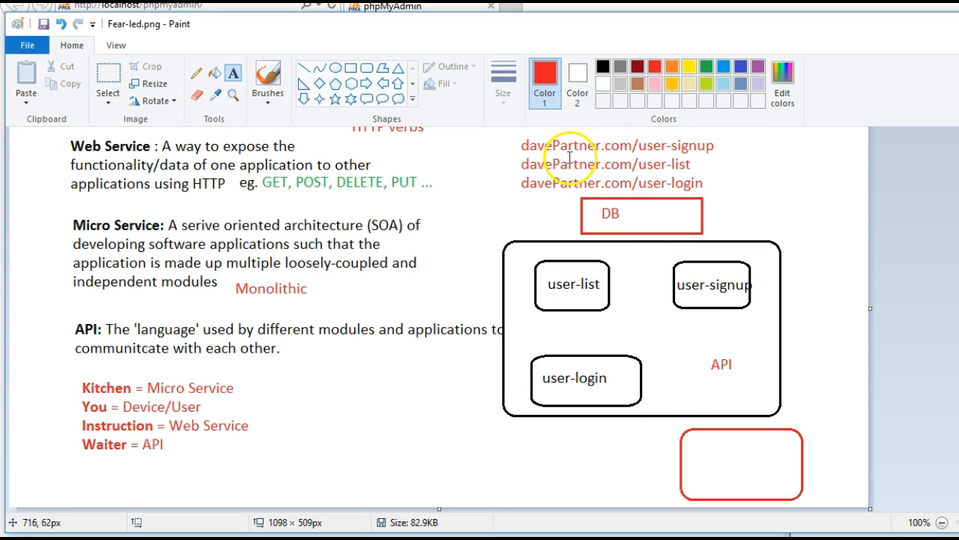
{"action": "mouse_move", "coordinate": [721, 283]}
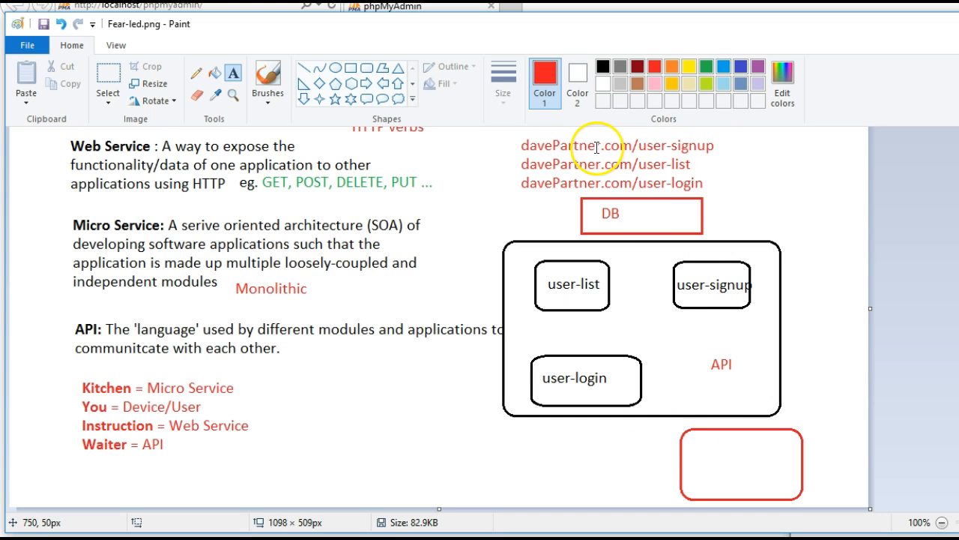
{"action": "mouse_move", "coordinate": [681, 276]}
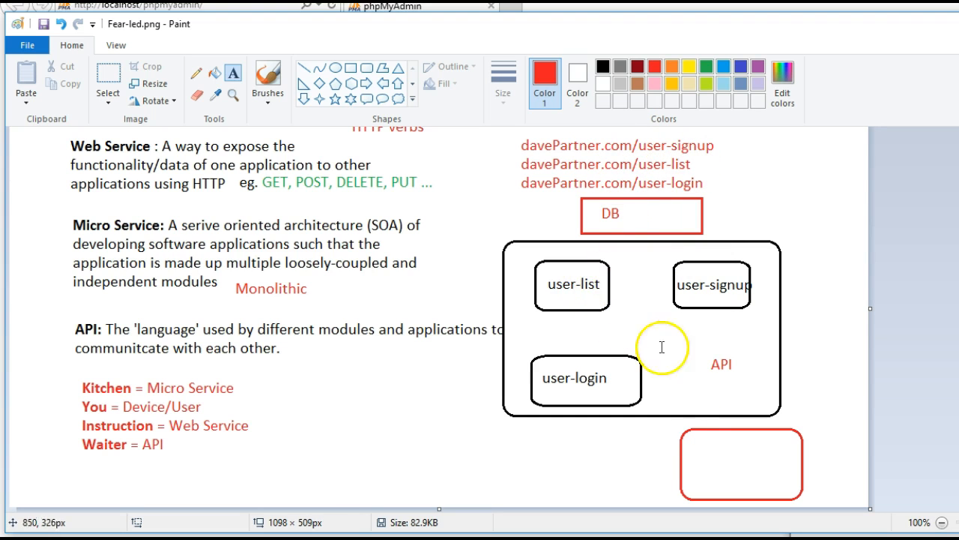
{"action": "mouse_move", "coordinate": [575, 321]}
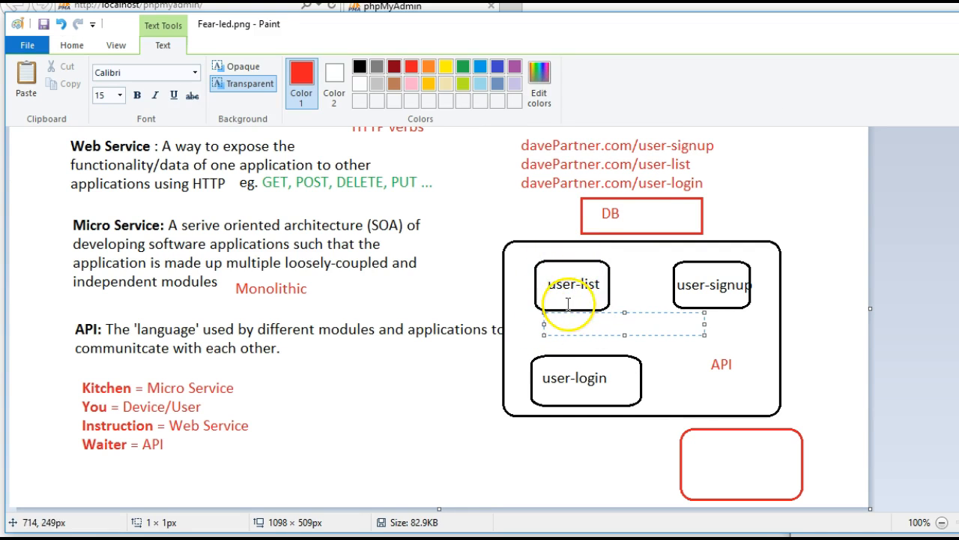
{"action": "mouse_move", "coordinate": [603, 317]}
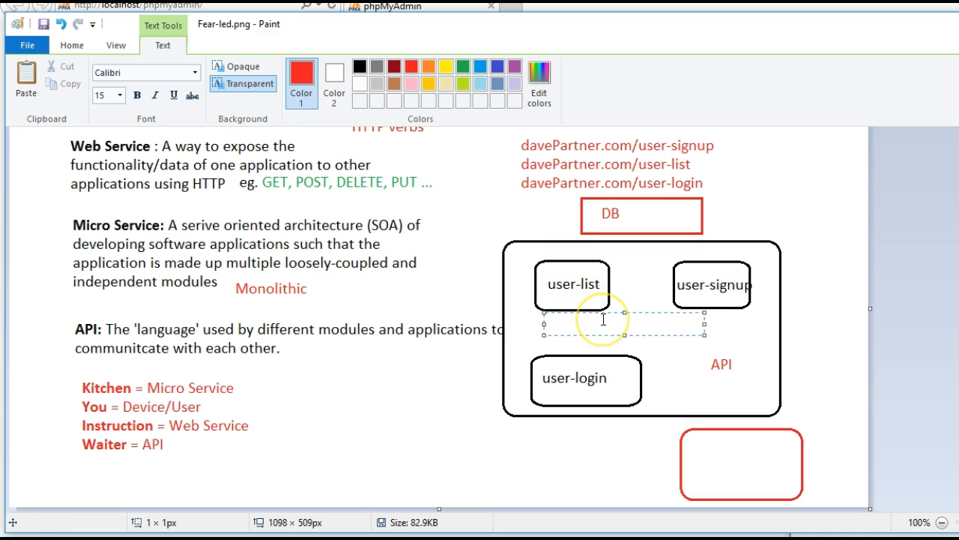
Step: Label the service boxes with red verbs: GET under user-list, PUT under user-signup, POST below user-login
{"action": "type", "text": "GET"}
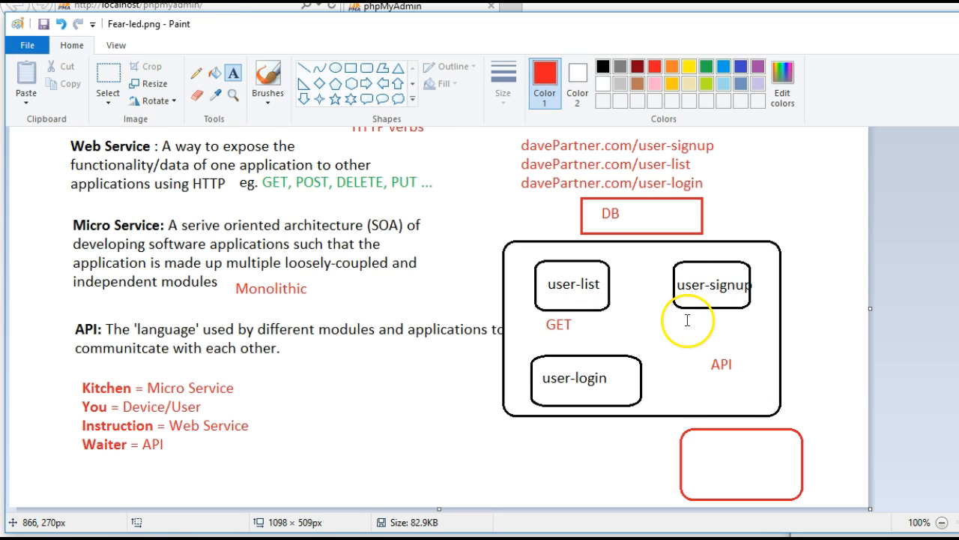
{"action": "type", "text": "POST"}
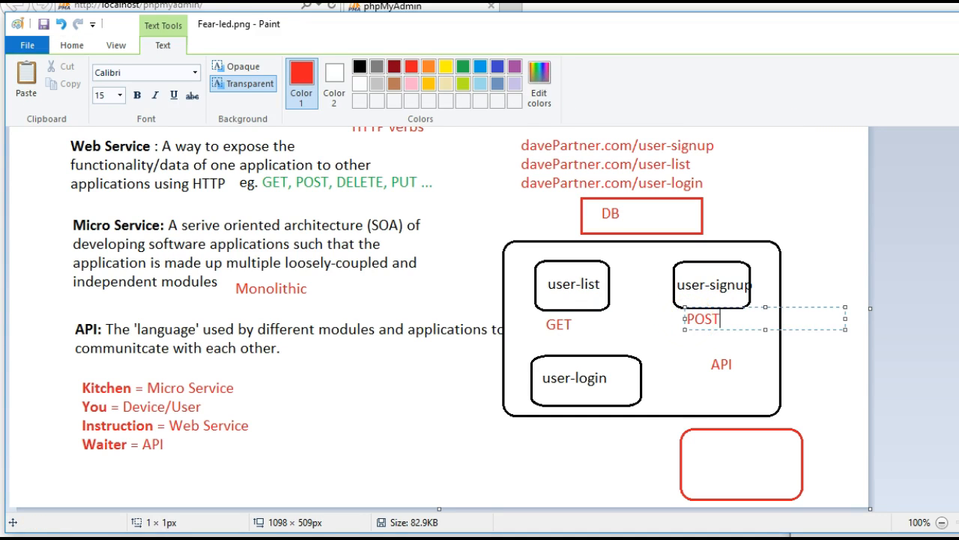
{"action": "type", "text": "PUT"}
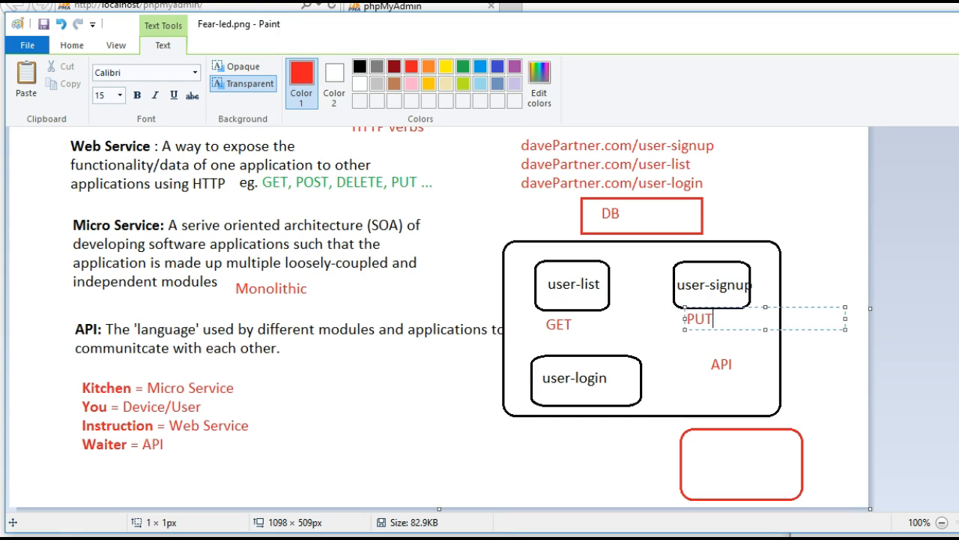
{"action": "left_click", "coordinate": [545, 430]}
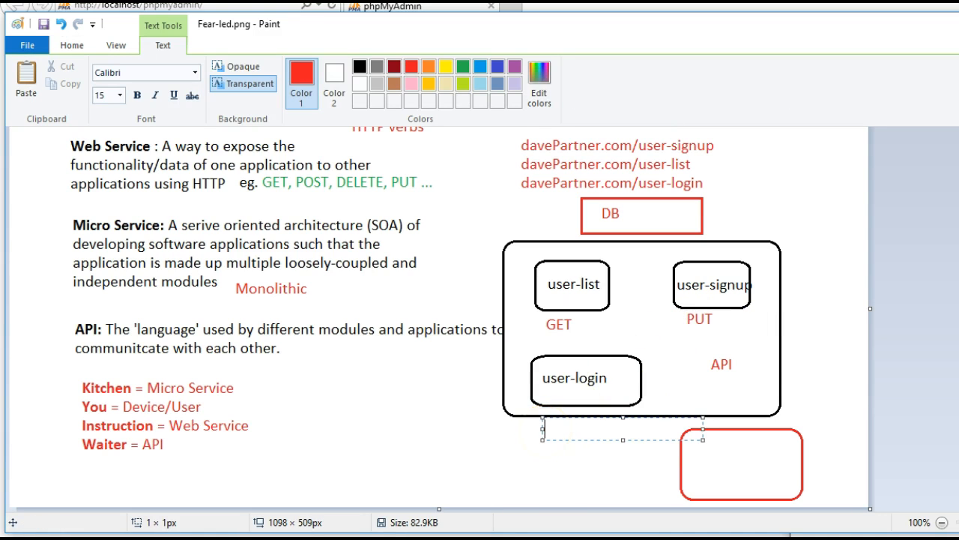
{"action": "type", "text": "POST"}
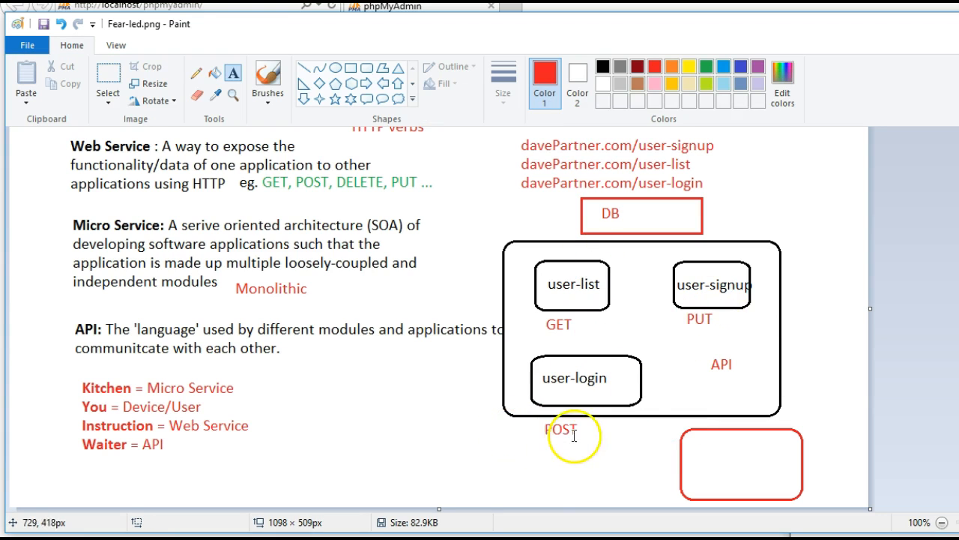
{"action": "mouse_move", "coordinate": [733, 457]}
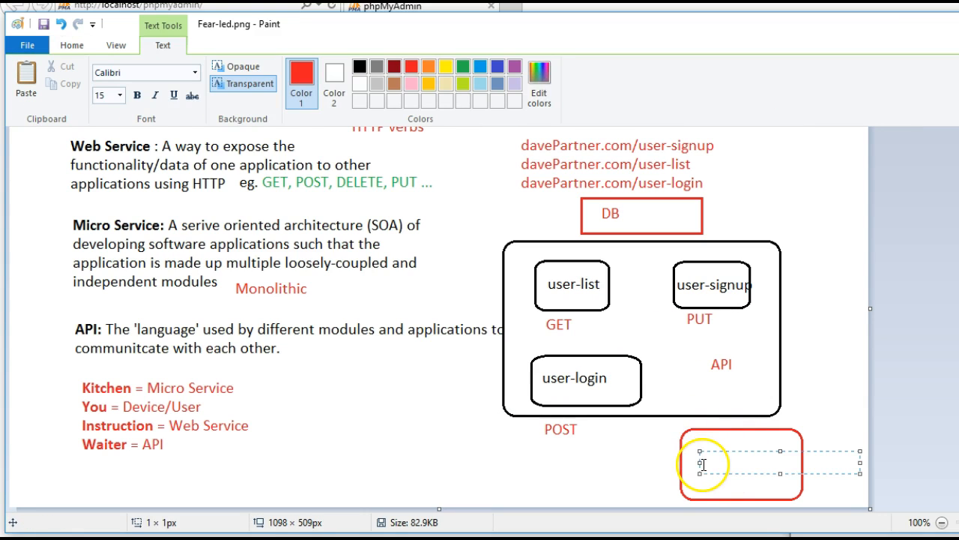
Step: Label the bottom-right red box with the text 'Mobile App'
{"action": "type", "text": "Mobile"}
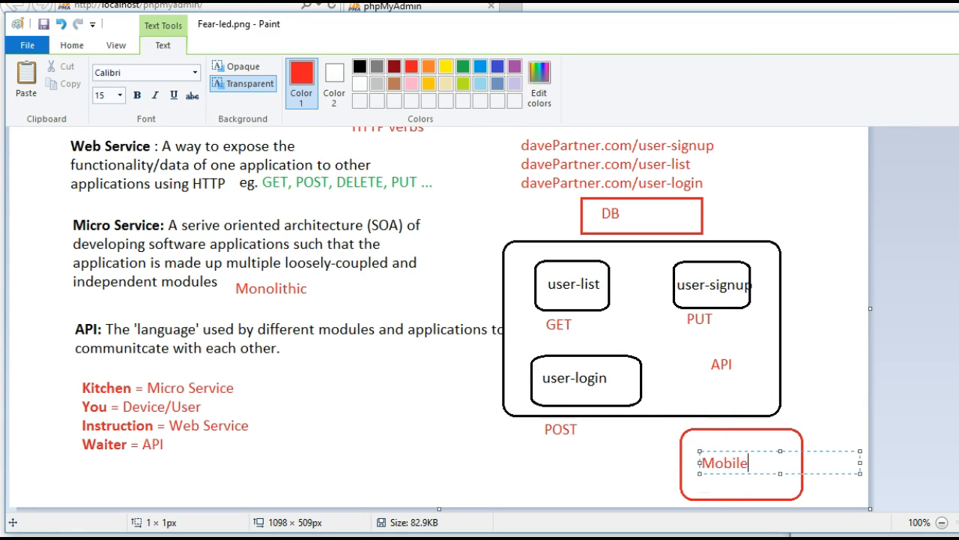
{"action": "type", "text": "Ap"}
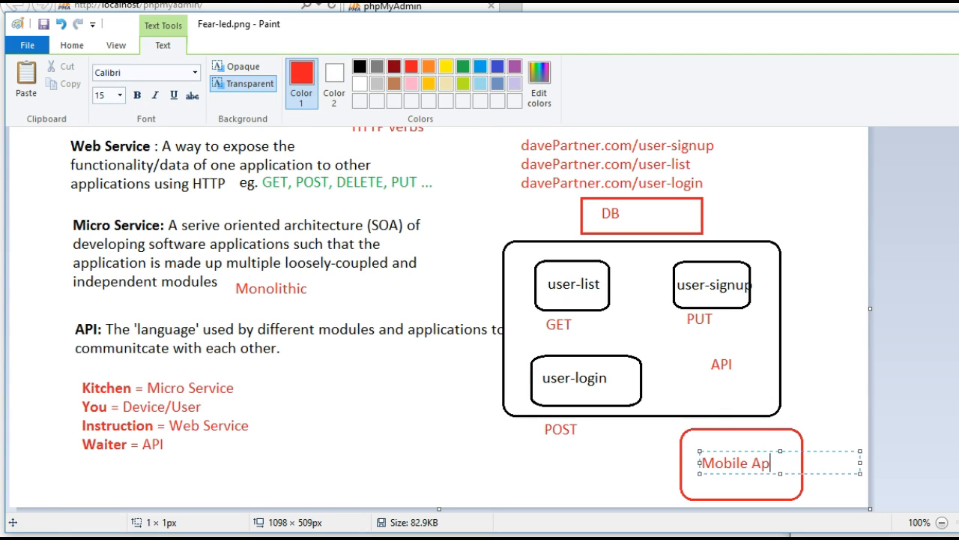
{"action": "type", "text": "p"}
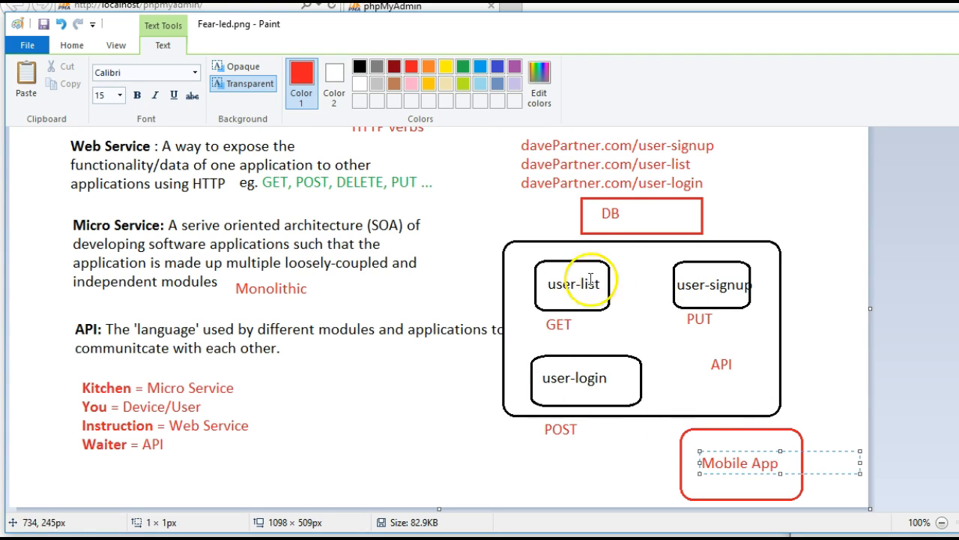
{"action": "mouse_move", "coordinate": [670, 322]}
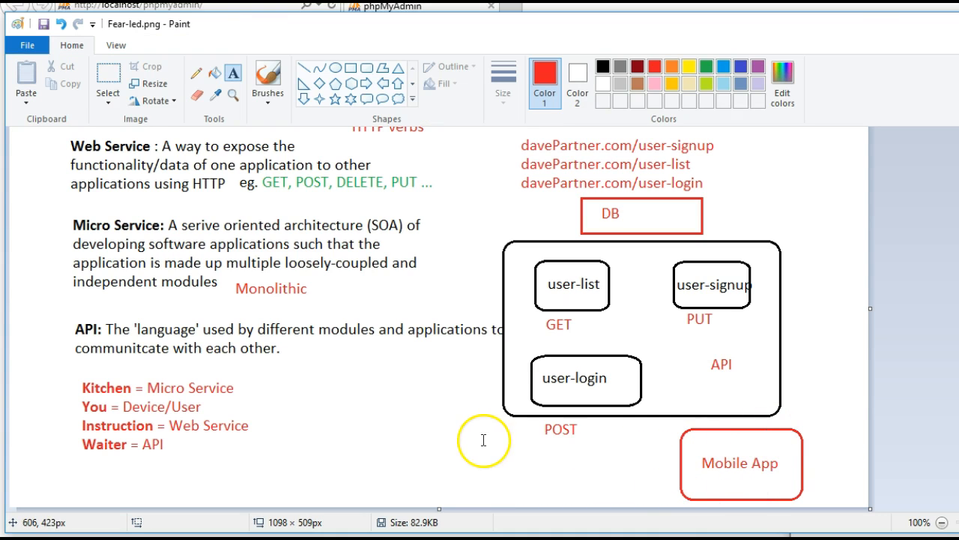
{"action": "mouse_move", "coordinate": [627, 292]}
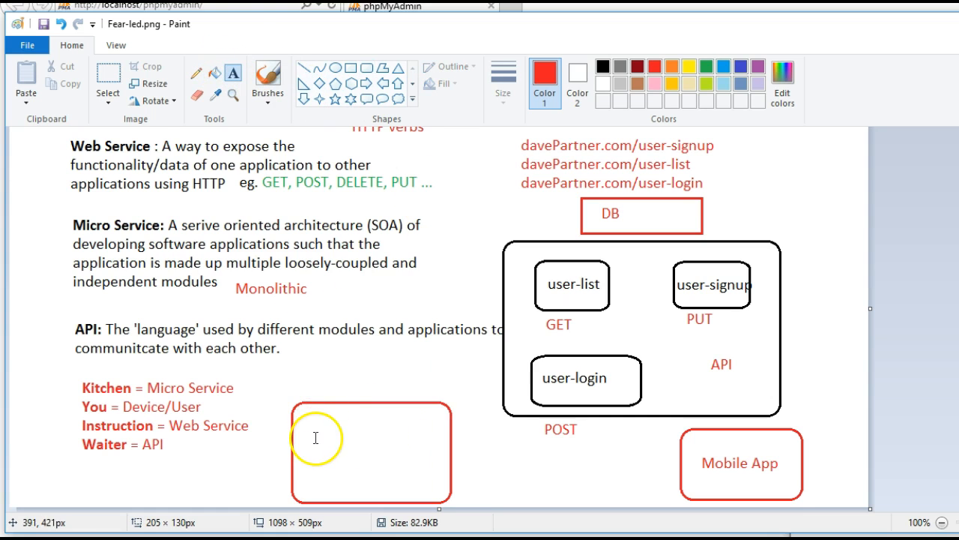
Step: Label the second red rounded box left of POST with 'website.com'
{"action": "type", "text": "web"}
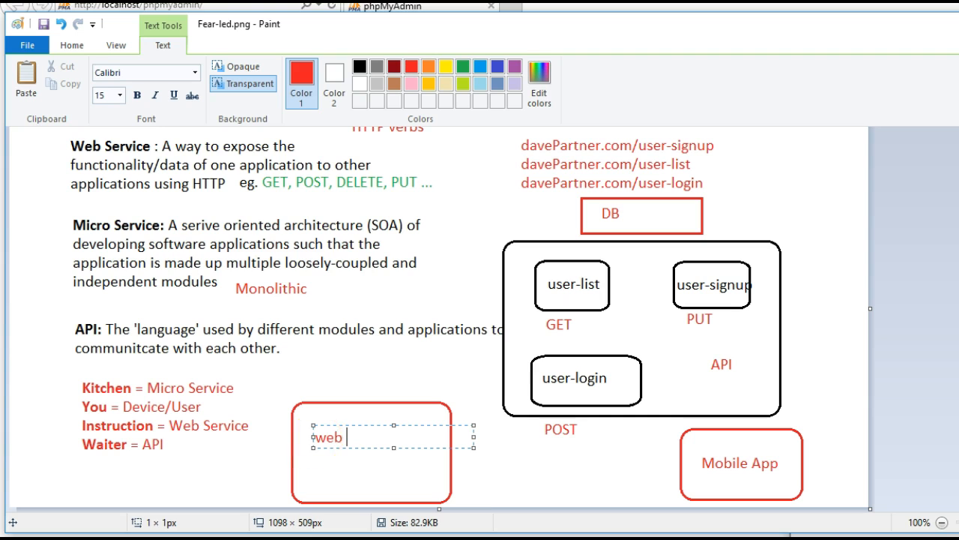
{"action": "type", "text": "site.com"}
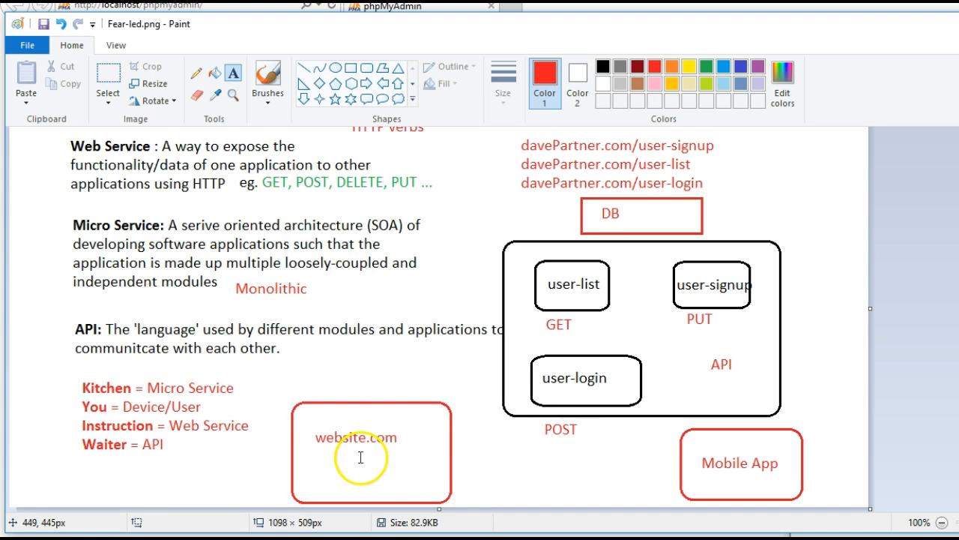
{"action": "mouse_move", "coordinate": [587, 377]}
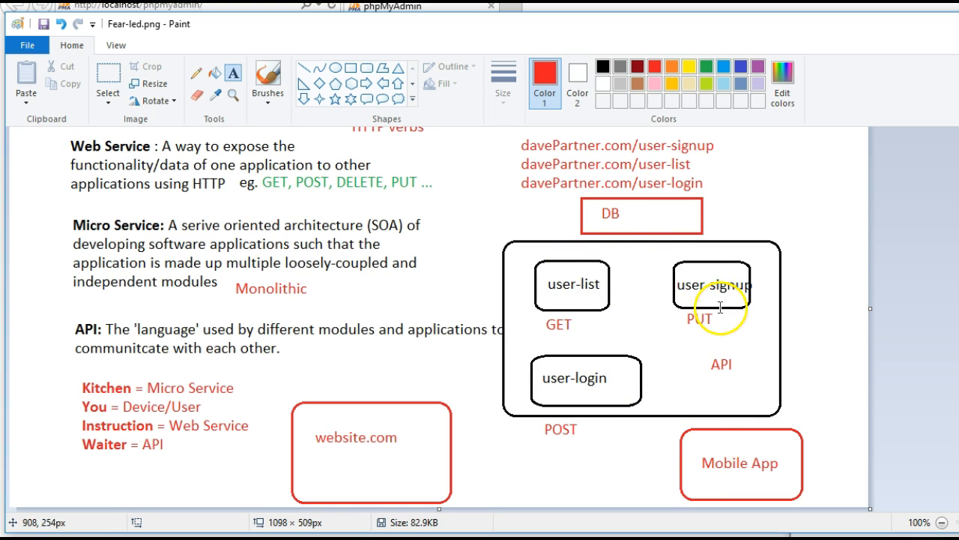
{"action": "mouse_move", "coordinate": [611, 348]}
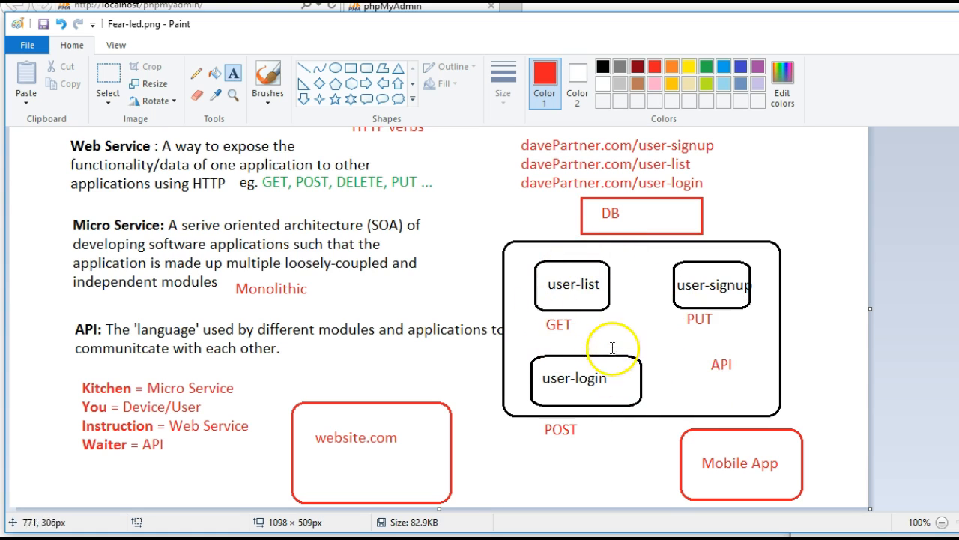
{"action": "mouse_move", "coordinate": [726, 456]}
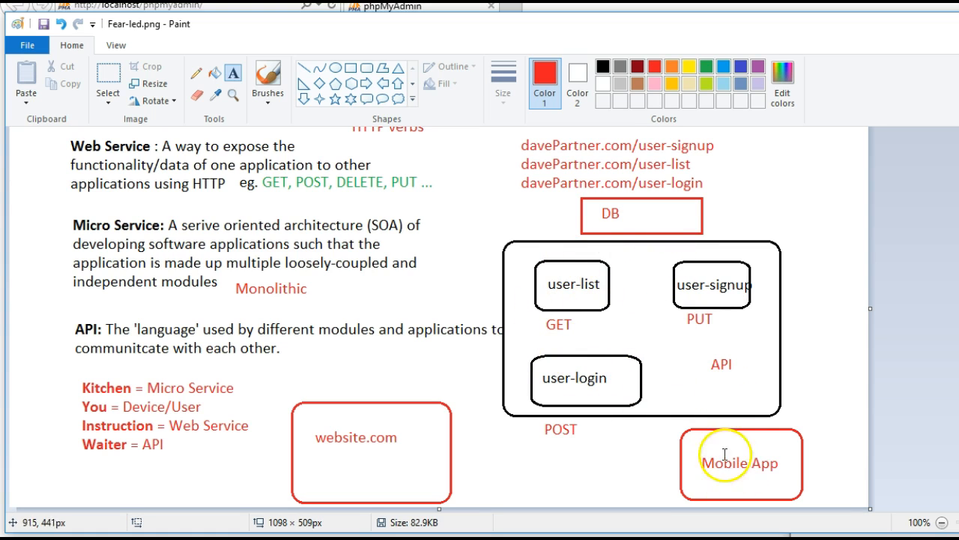
{"action": "mouse_move", "coordinate": [411, 426]}
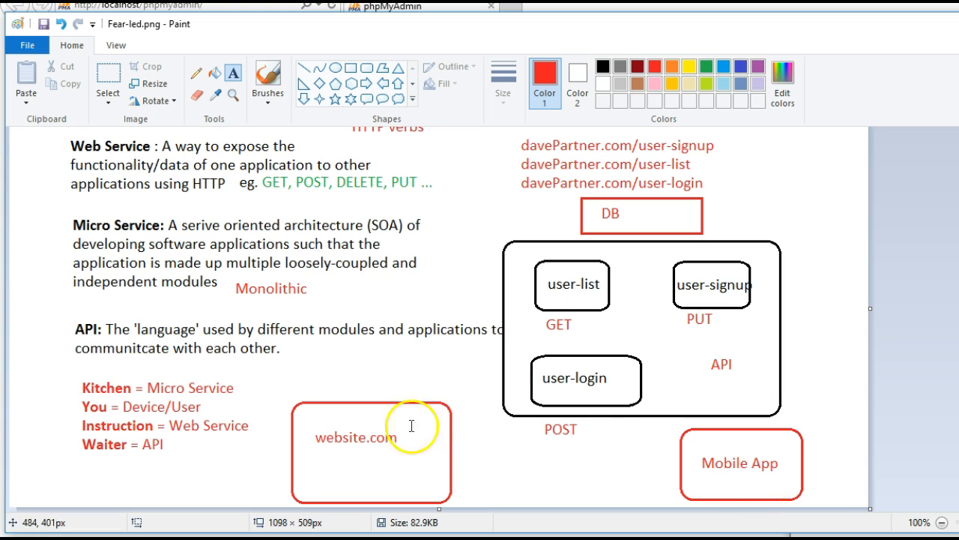
{"action": "mouse_move", "coordinate": [369, 489]}
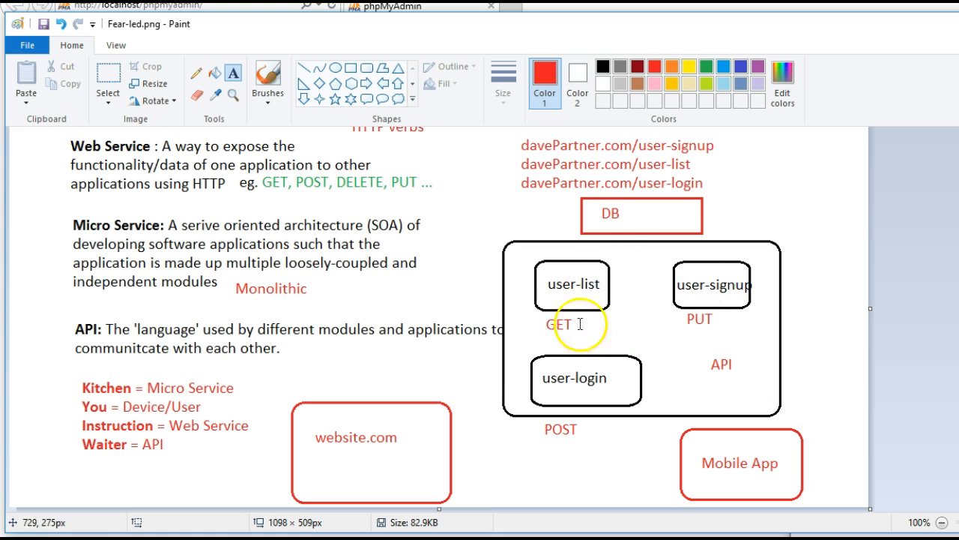
{"action": "mouse_move", "coordinate": [380, 452]}
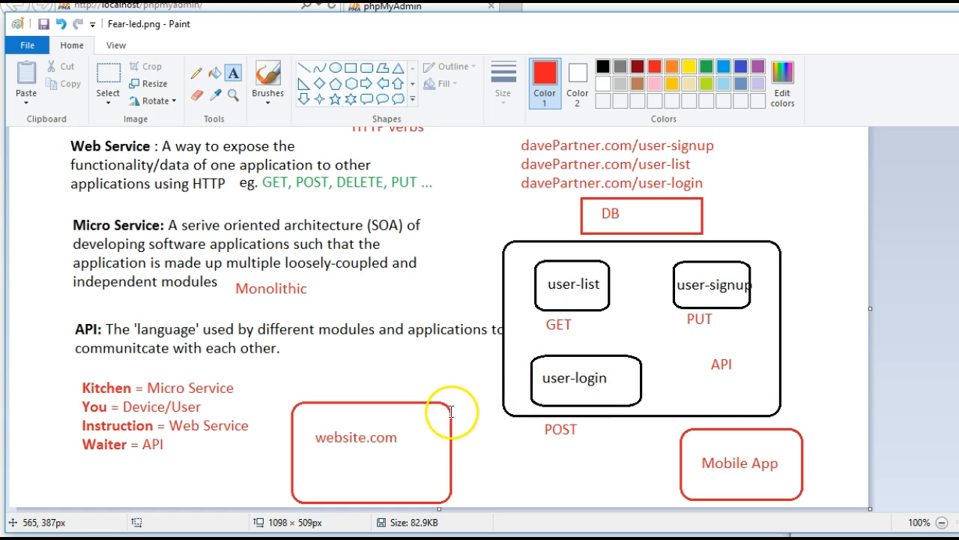
{"action": "mouse_move", "coordinate": [534, 364]}
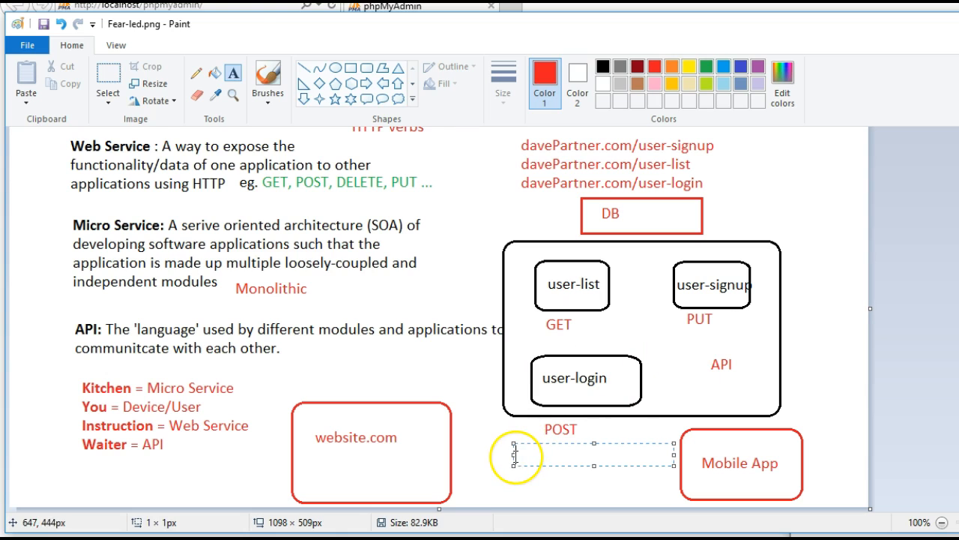
Step: Place the red label 'JSON / XML' below POST between the two boxes and commit it
{"action": "type", "text": "JSON"}
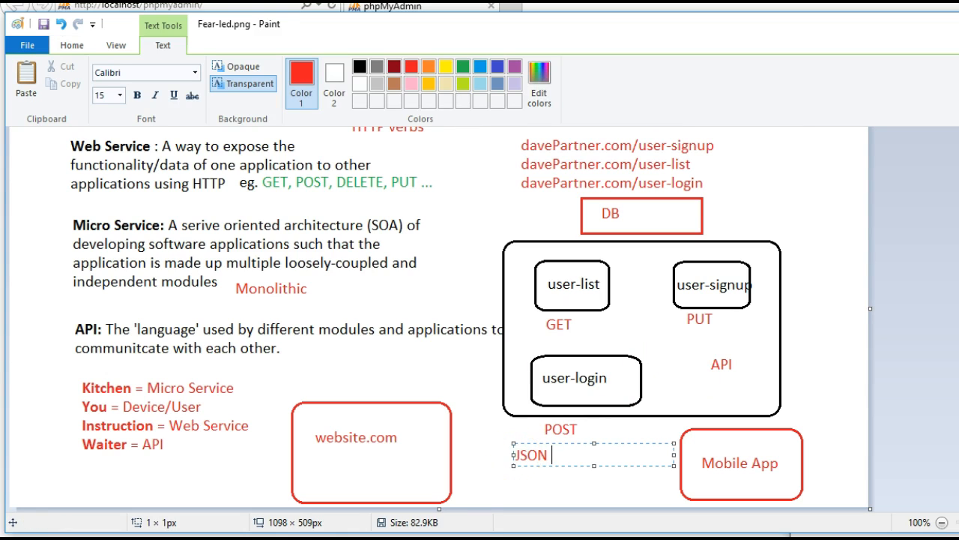
{"action": "type", "text": "/ XML"}
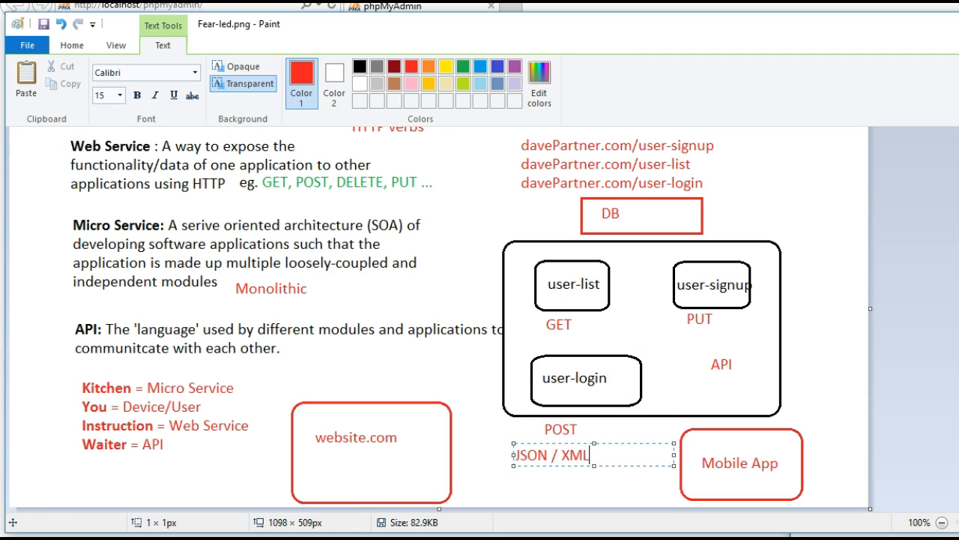
{"action": "double_click", "coordinate": [529, 454]}
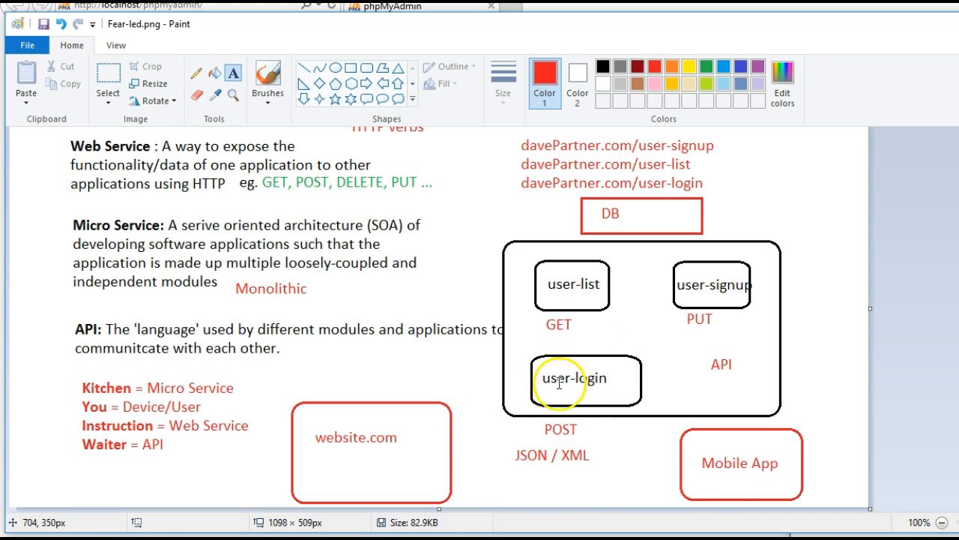
{"action": "mouse_move", "coordinate": [552, 352]}
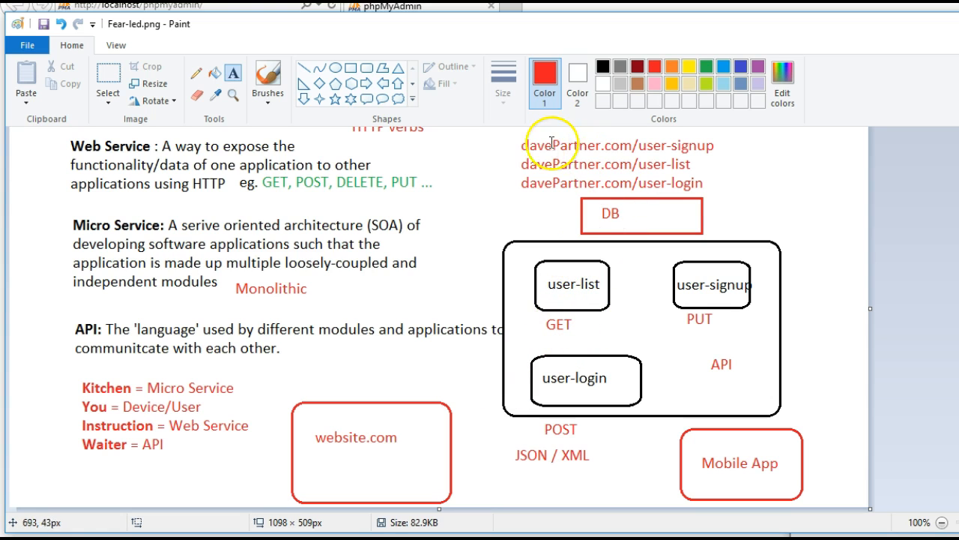
{"action": "mouse_move", "coordinate": [712, 147]}
{"action": "type", "text": "/"}
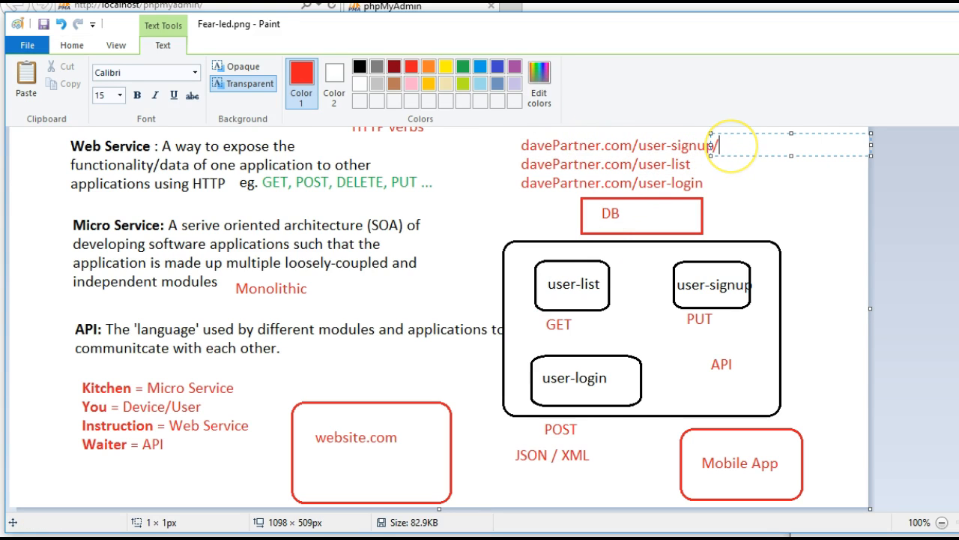
{"action": "type", "text": "10"}
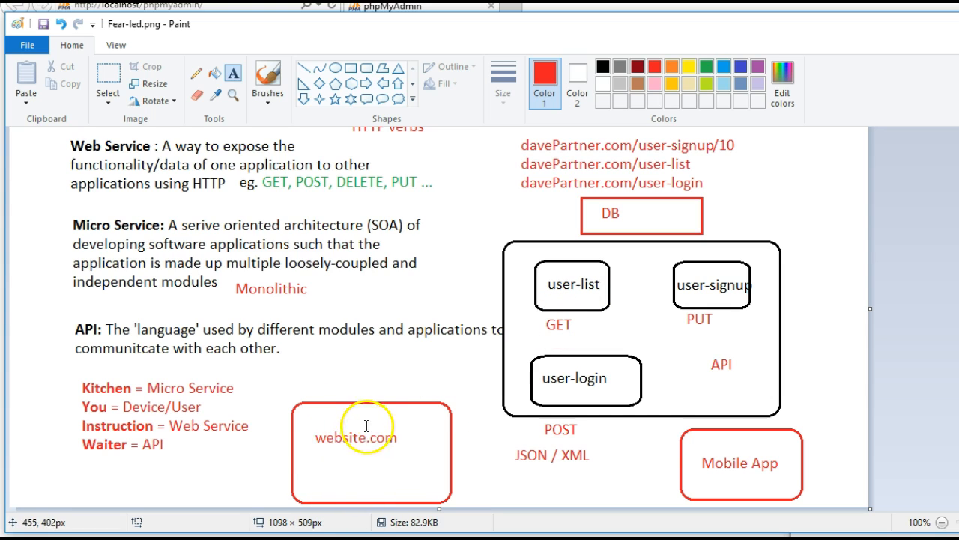
{"action": "mouse_move", "coordinate": [357, 498]}
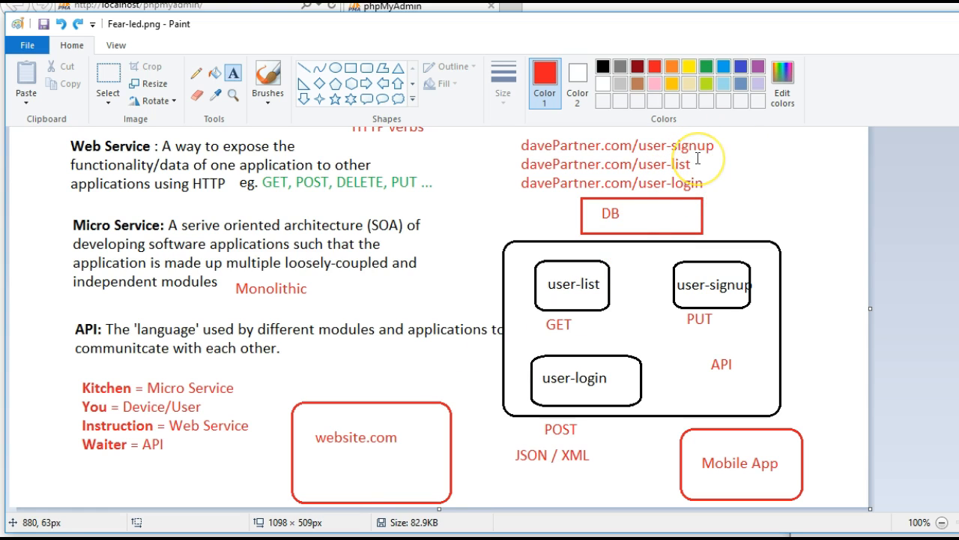
{"action": "mouse_move", "coordinate": [646, 308]}
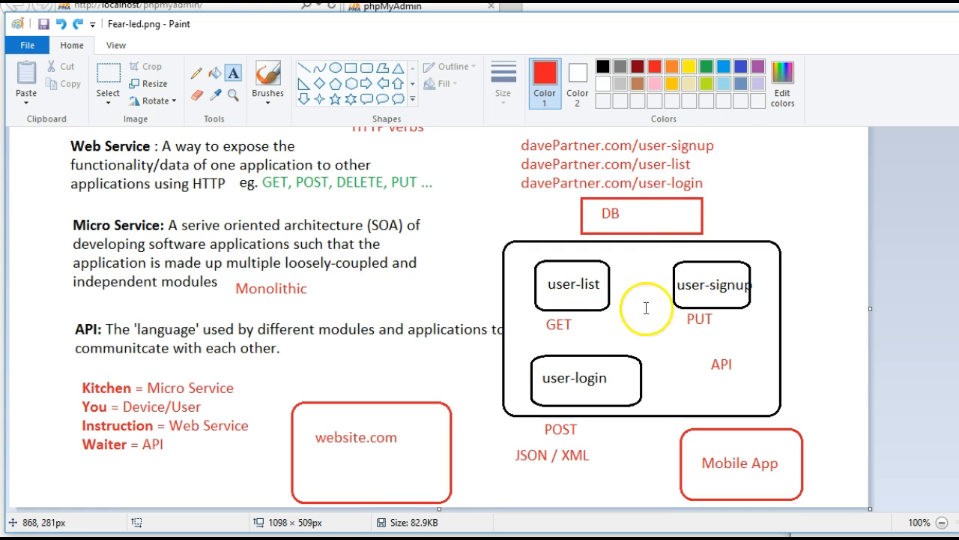
{"action": "mouse_move", "coordinate": [443, 438]}
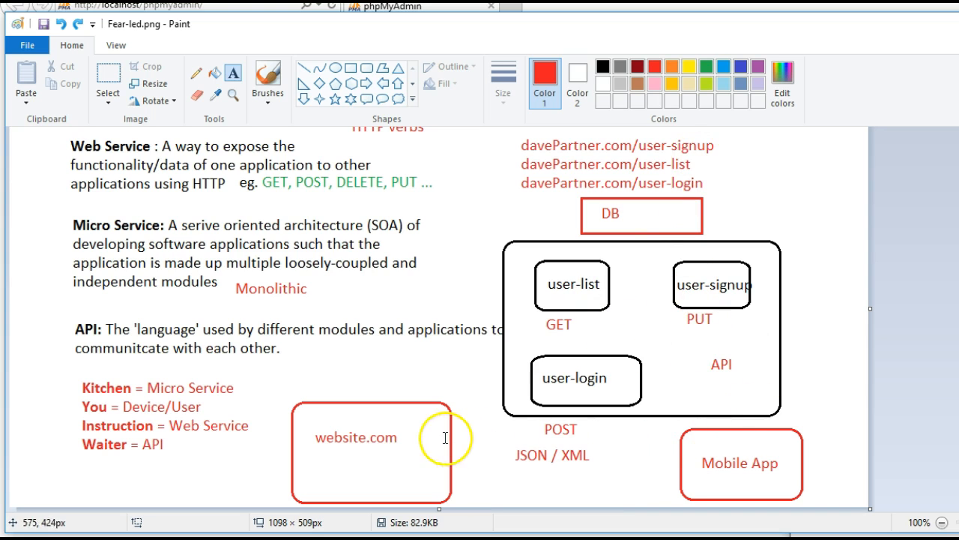
{"action": "mouse_move", "coordinate": [599, 344]}
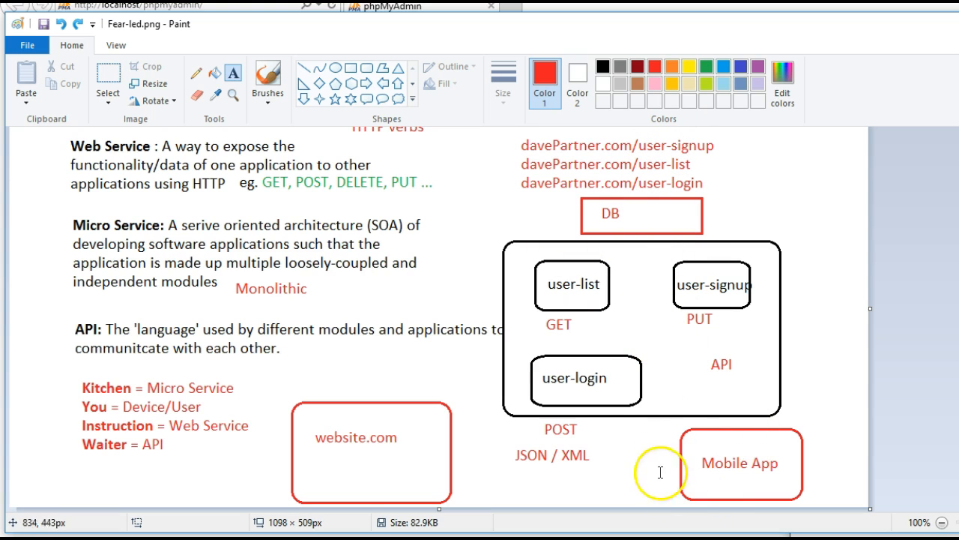
{"action": "mouse_move", "coordinate": [688, 462]}
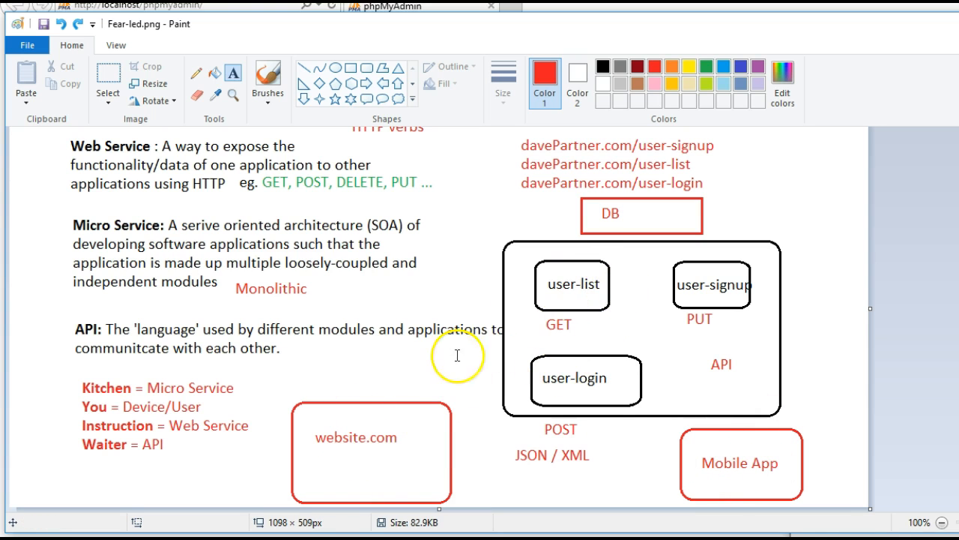
{"action": "mouse_move", "coordinate": [417, 392]}
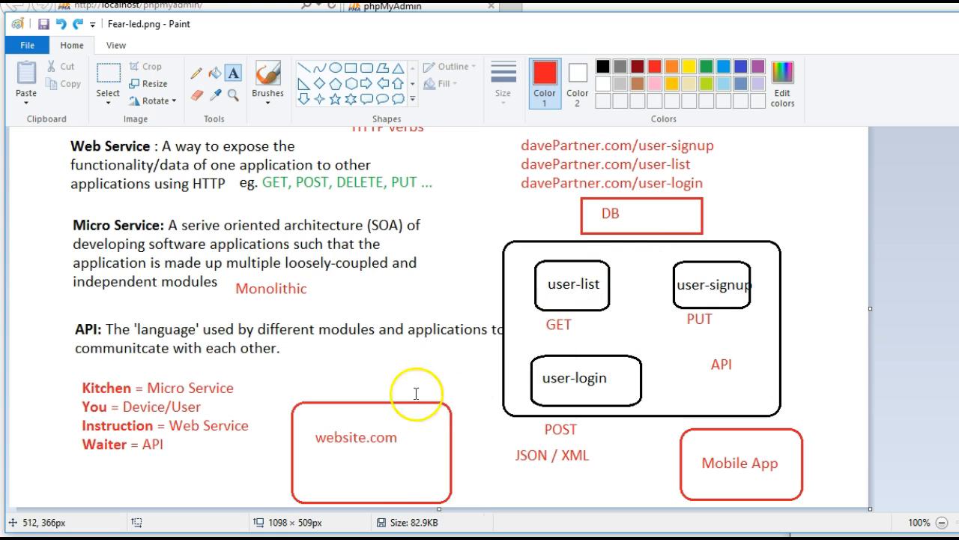
{"action": "mouse_move", "coordinate": [429, 405]}
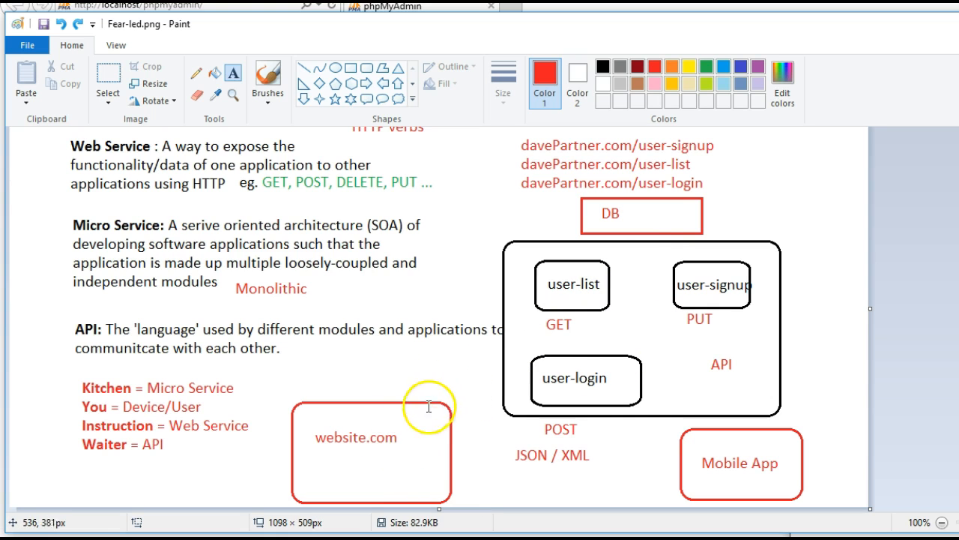
{"action": "mouse_move", "coordinate": [636, 224]}
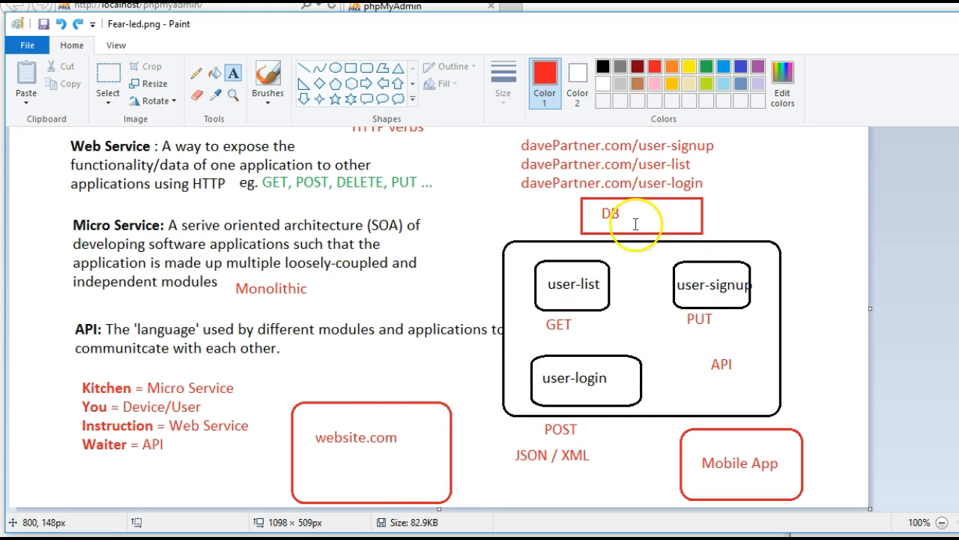
{"action": "mouse_move", "coordinate": [577, 438]}
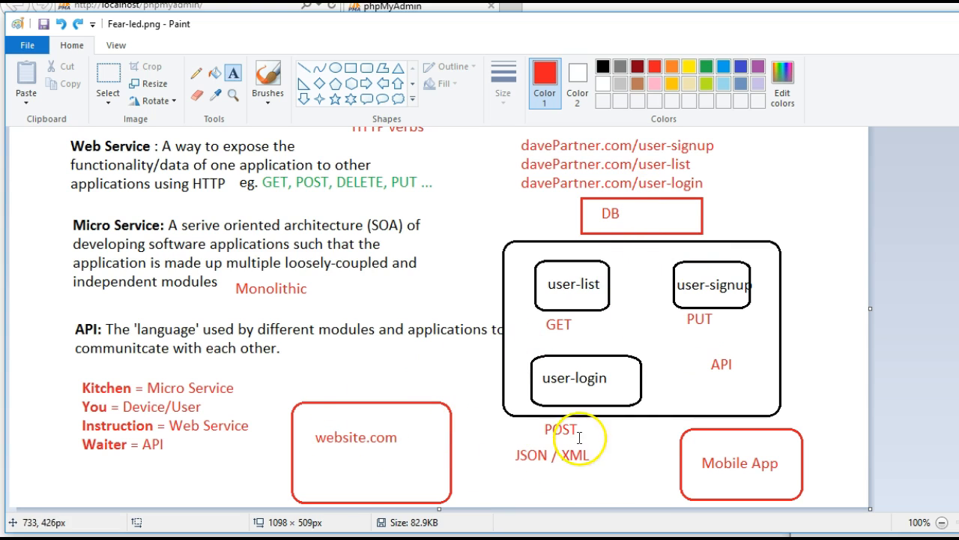
{"action": "mouse_move", "coordinate": [575, 447]}
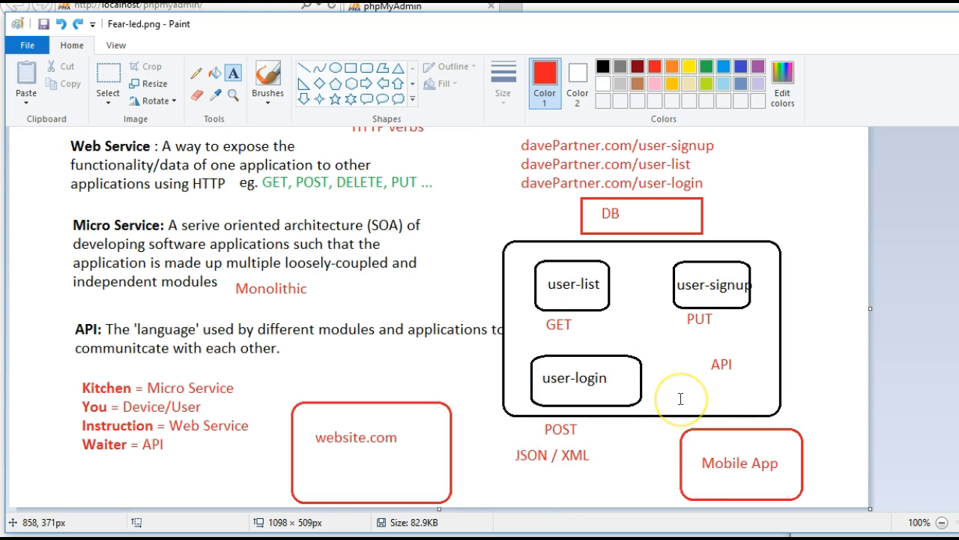
{"action": "mouse_move", "coordinate": [737, 395]}
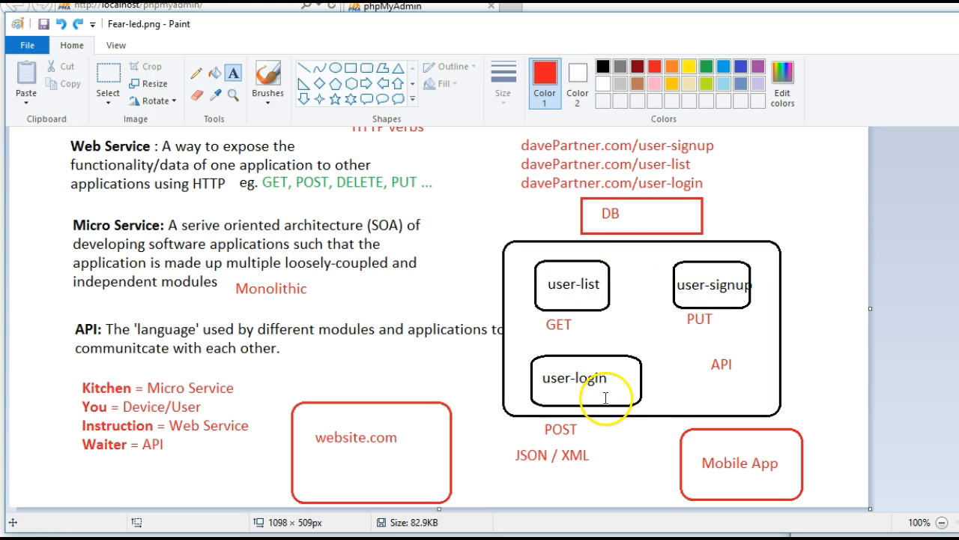
{"action": "mouse_move", "coordinate": [717, 282]}
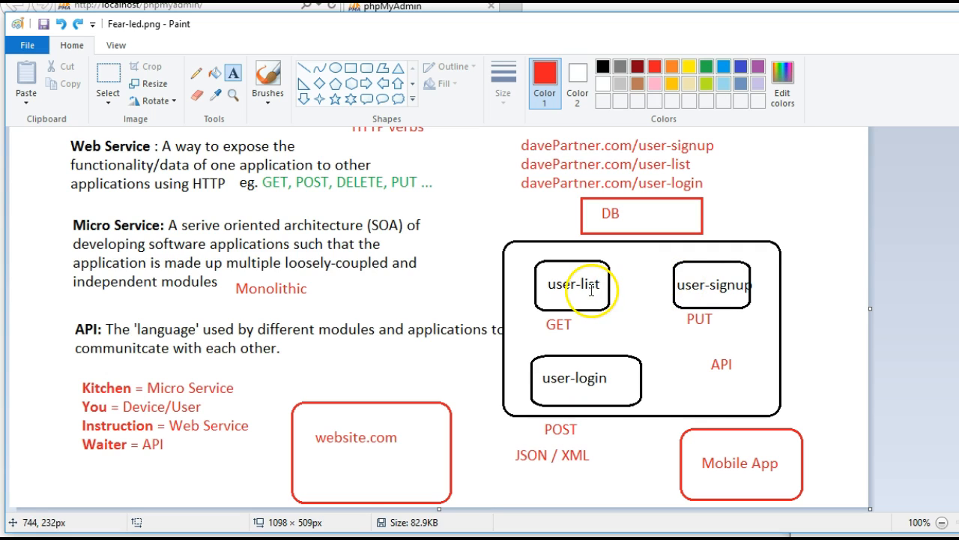
{"action": "mouse_move", "coordinate": [692, 285]}
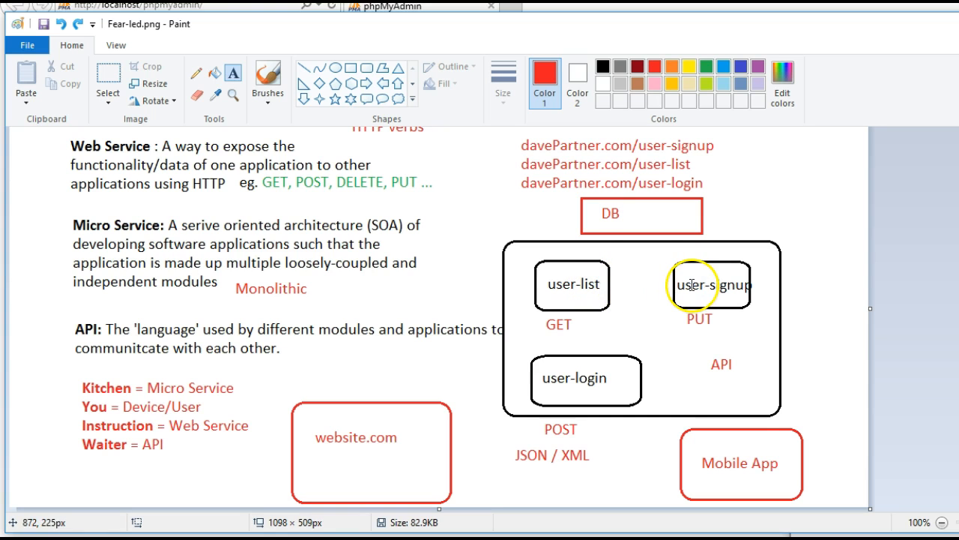
{"action": "mouse_move", "coordinate": [590, 365]}
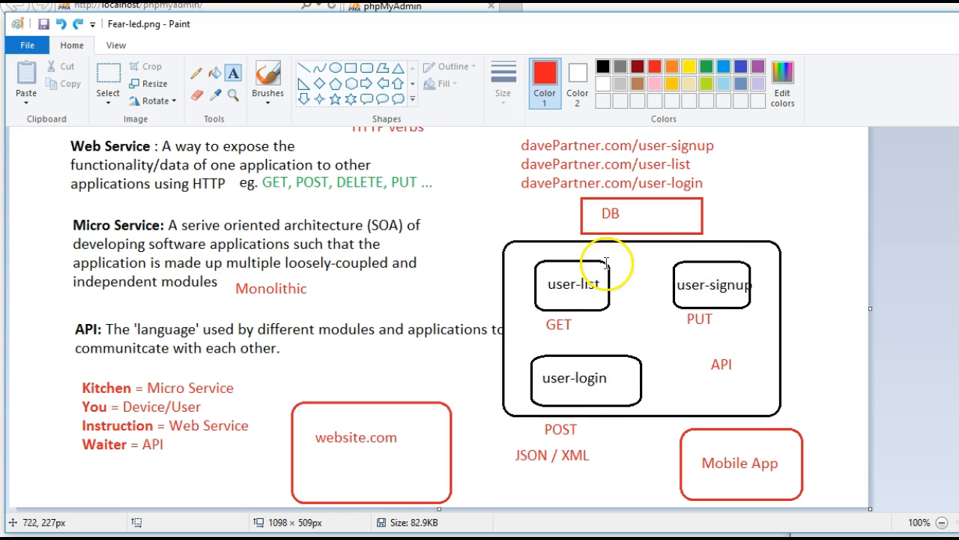
{"action": "mouse_move", "coordinate": [680, 304]}
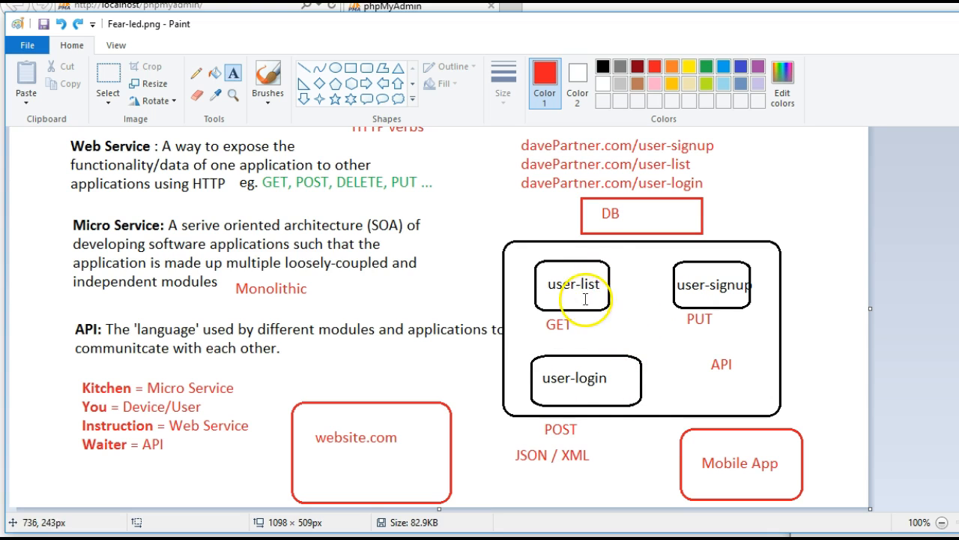
{"action": "mouse_move", "coordinate": [443, 449]}
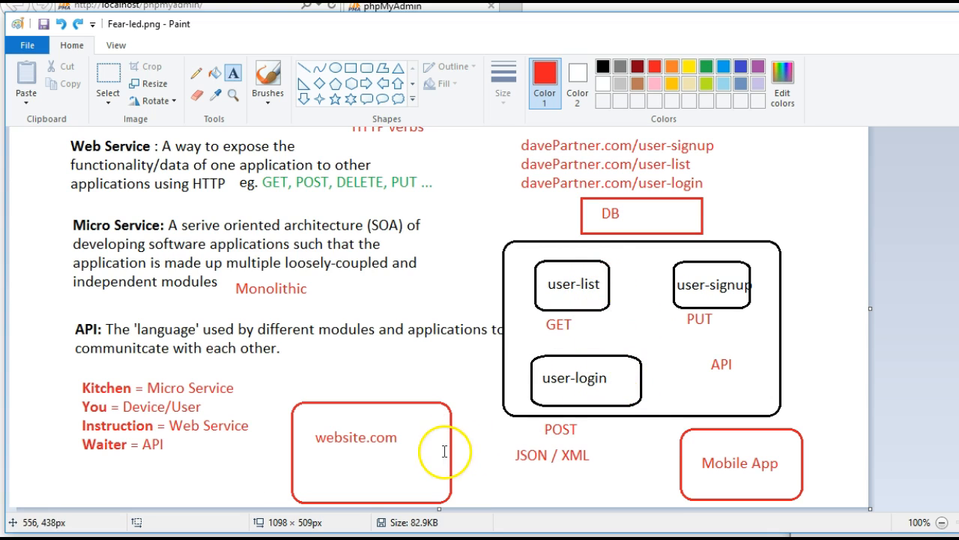
{"action": "mouse_move", "coordinate": [629, 378]}
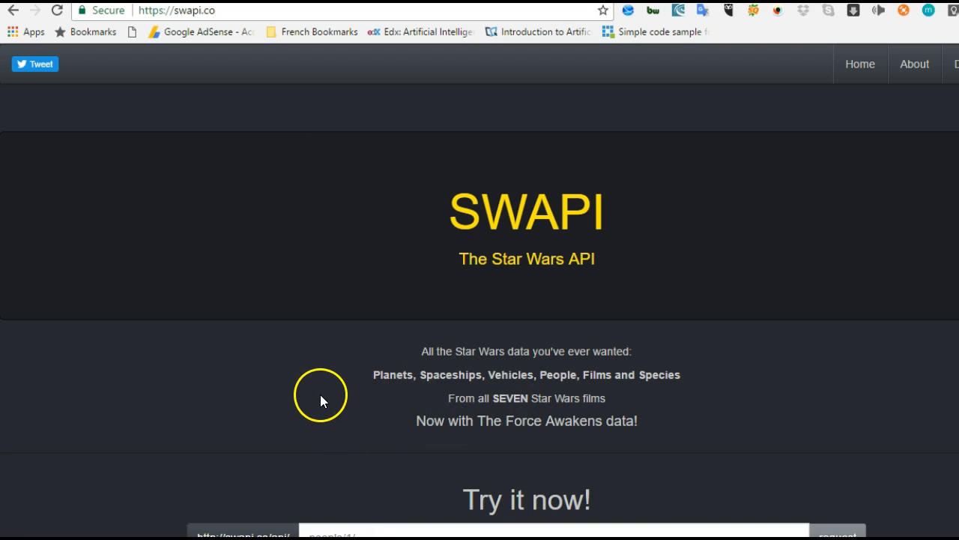
Step: Scroll the swapi.co page down to the Try it now section showing the Luke Skywalker people/1 result
{"action": "scroll", "scroll_direction": "down", "scroll_amount": 3}
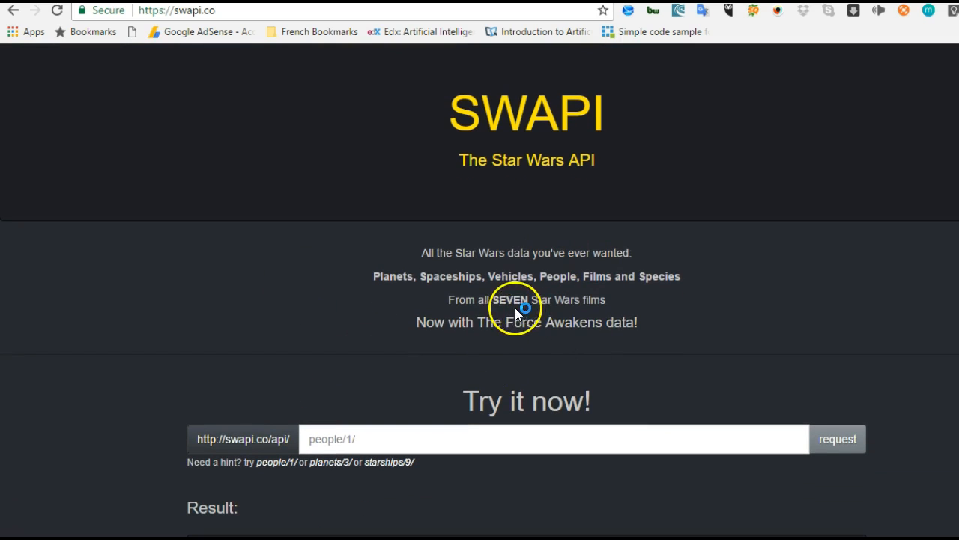
{"action": "mouse_move", "coordinate": [332, 337]}
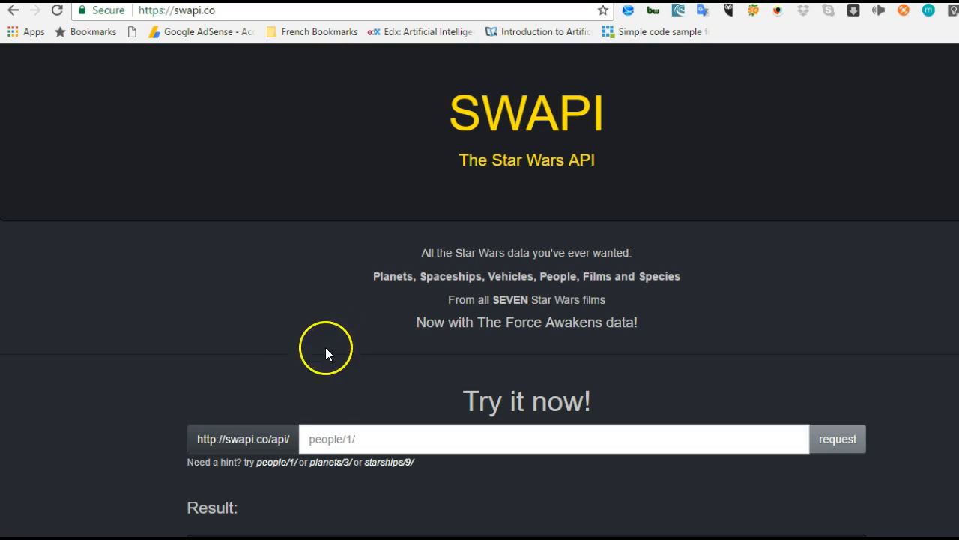
{"action": "scroll", "scroll_direction": "down", "scroll_amount": 3}
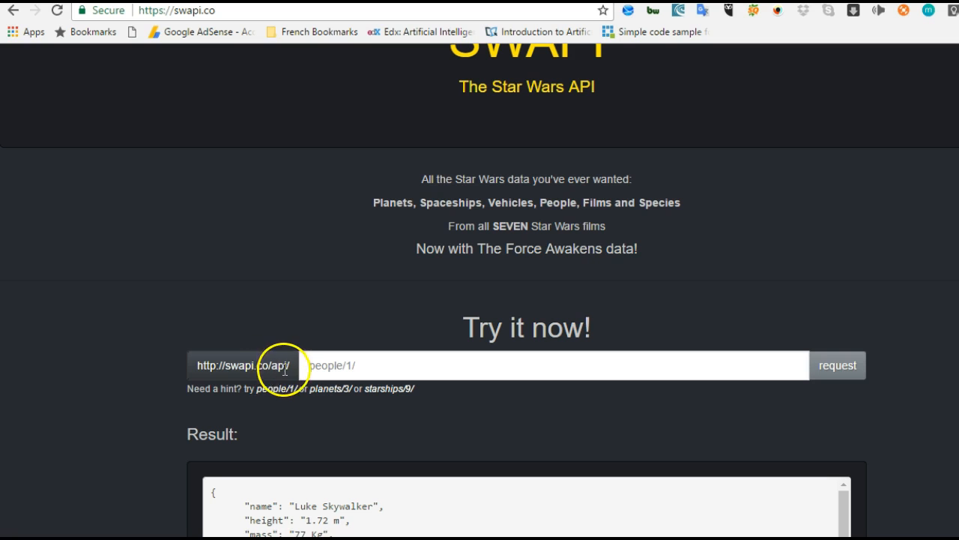
{"action": "mouse_move", "coordinate": [356, 366]}
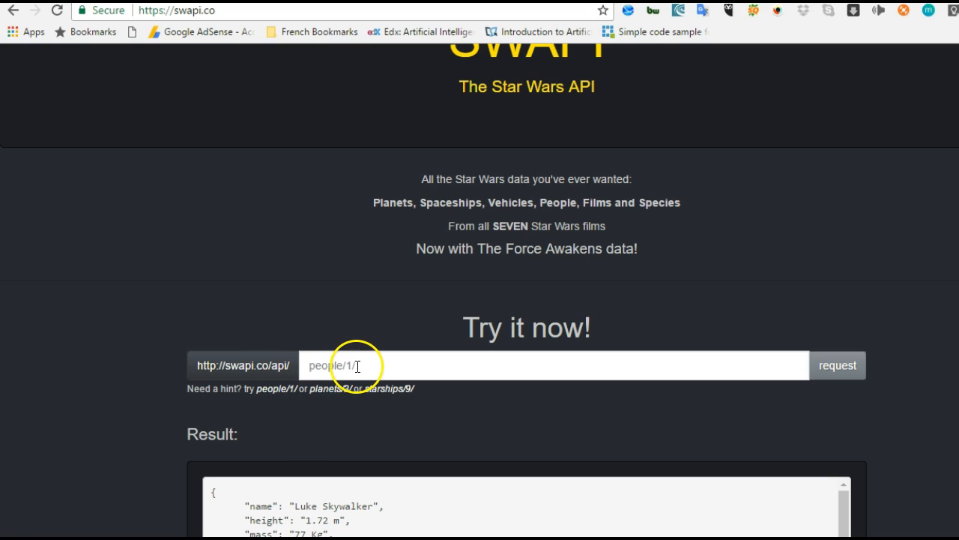
{"action": "scroll", "scroll_direction": "down", "scroll_amount": 3}
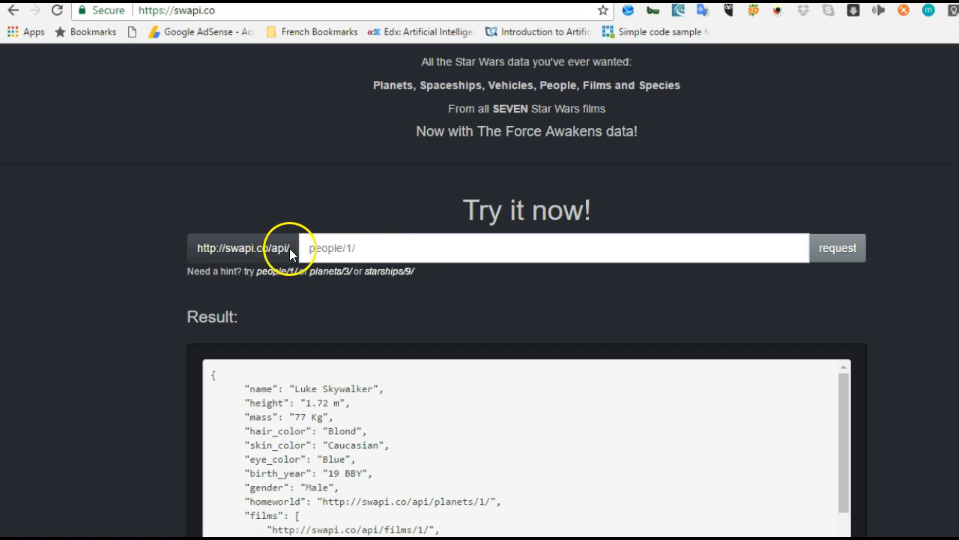
{"action": "mouse_move", "coordinate": [836, 247]}
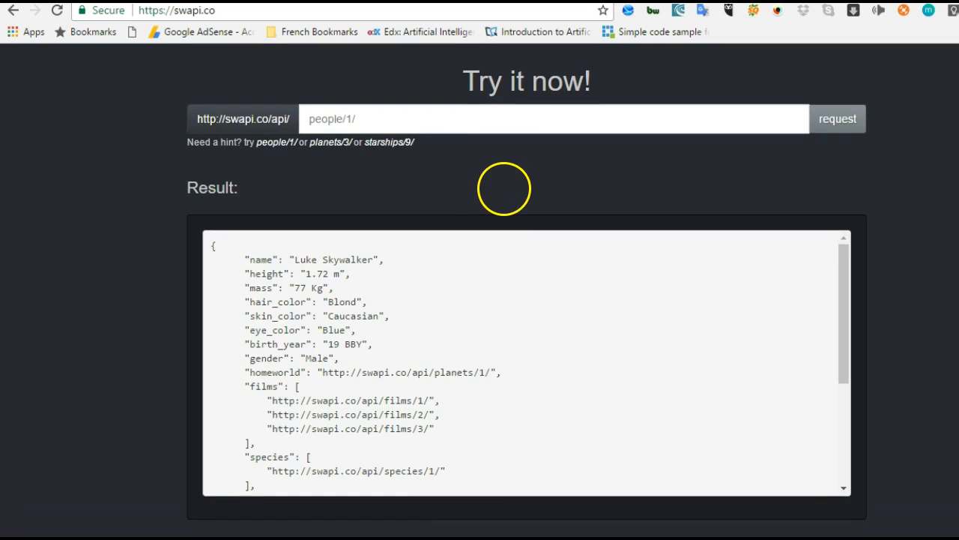
{"action": "scroll", "scroll_direction": "down", "scroll_amount": 3}
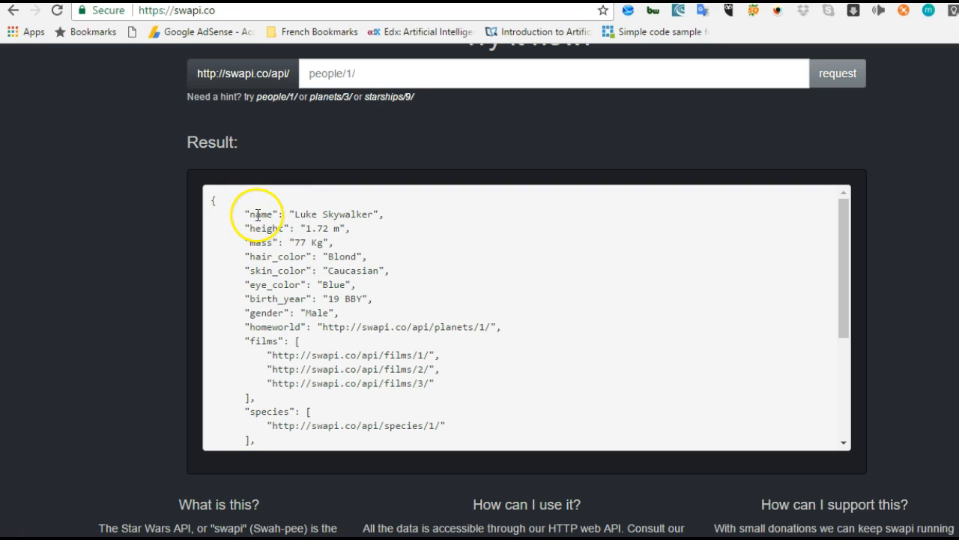
Step: Highlight the name value in the Luke Skywalker JSON result to point out its keys
{"action": "double_click", "coordinate": [261, 213]}
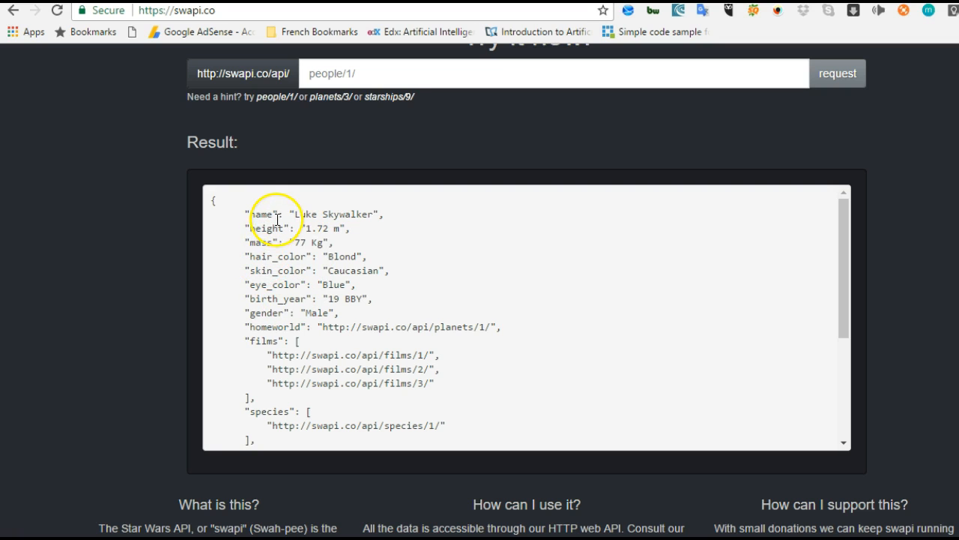
{"action": "double_click", "coordinate": [259, 212]}
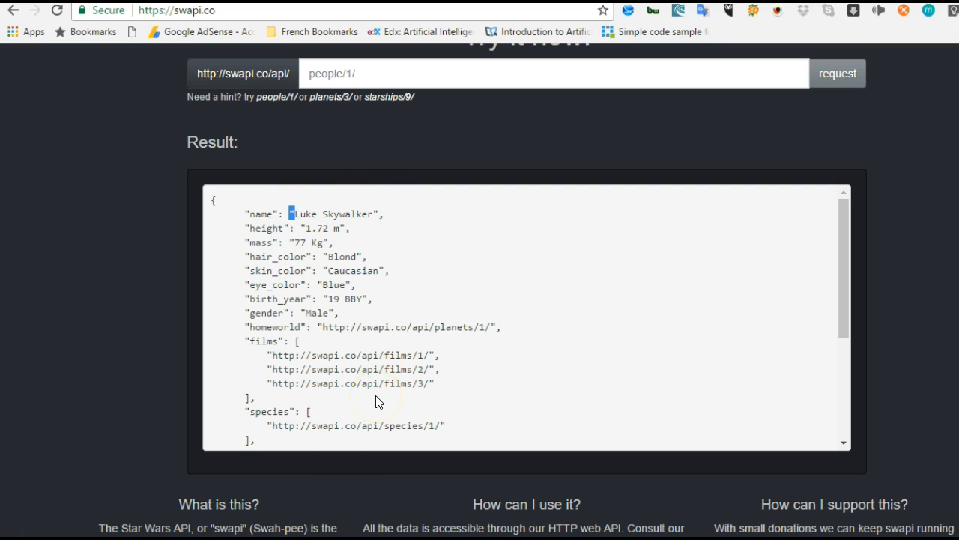
{"action": "mouse_move", "coordinate": [343, 117]}
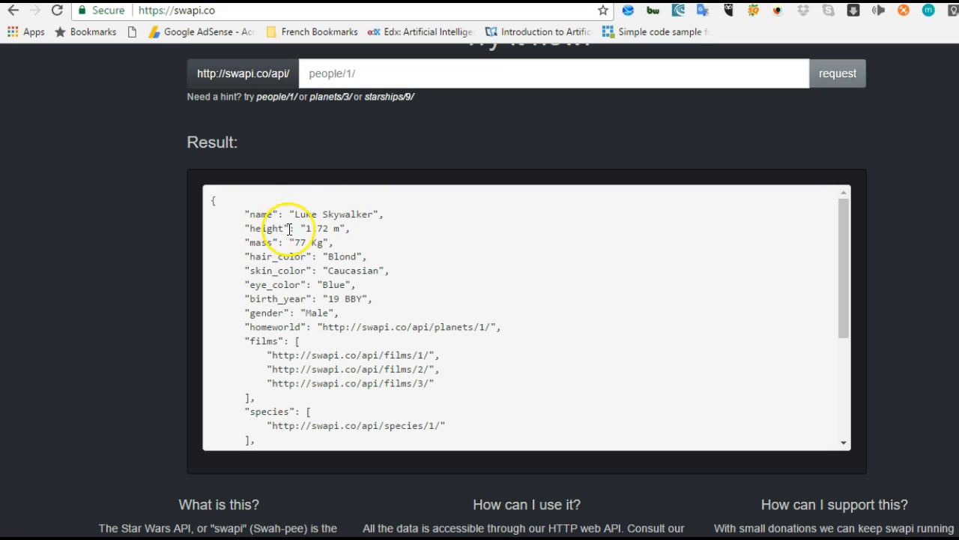
{"action": "mouse_move", "coordinate": [269, 442]}
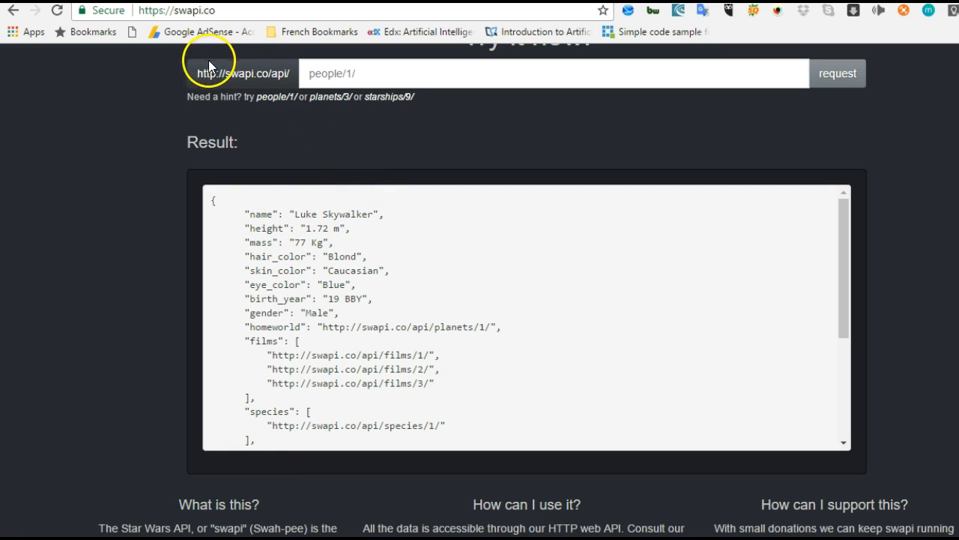
{"action": "mouse_move", "coordinate": [284, 404]}
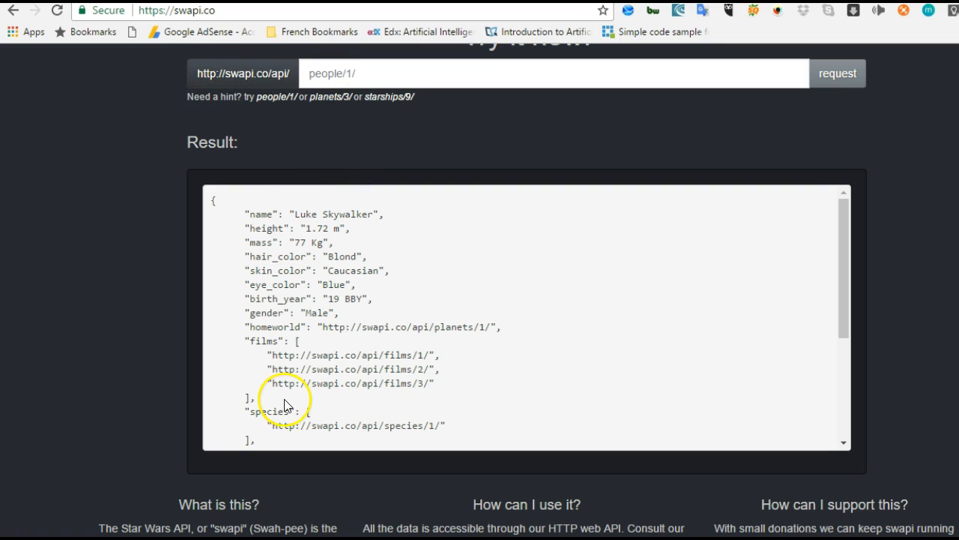
{"action": "mouse_move", "coordinate": [713, 396]}
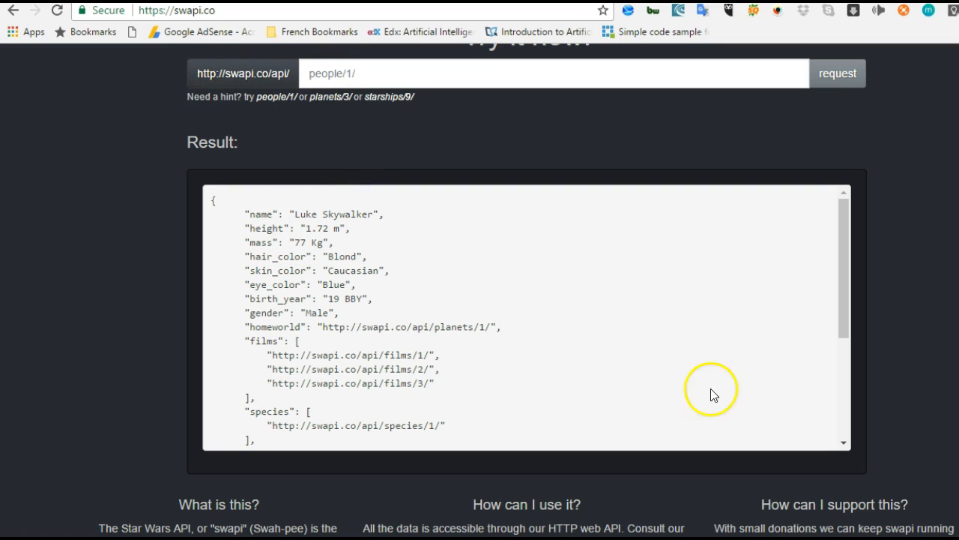
{"action": "mouse_move", "coordinate": [360, 387]}
{"action": "type", "text": "people/6"}
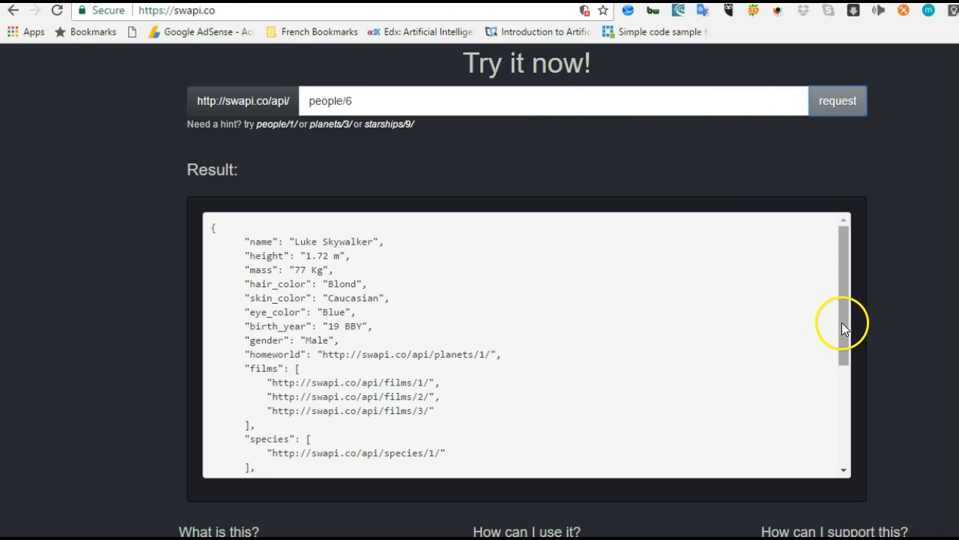
{"action": "mouse_move", "coordinate": [854, 311]}
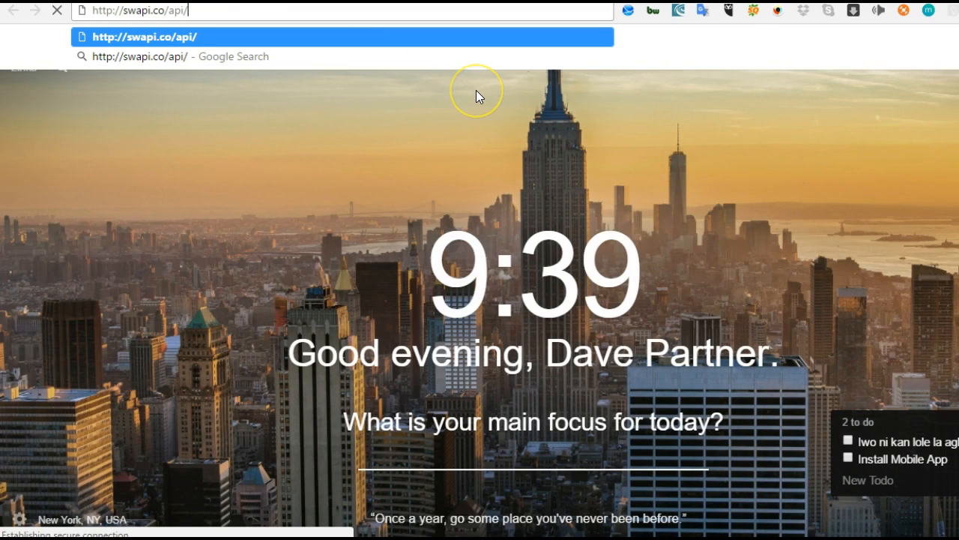
Step: Request swapi.co/api/people/6 and scroll through Owen Lars' JSON record
{"action": "type", "text": "people/6/"}
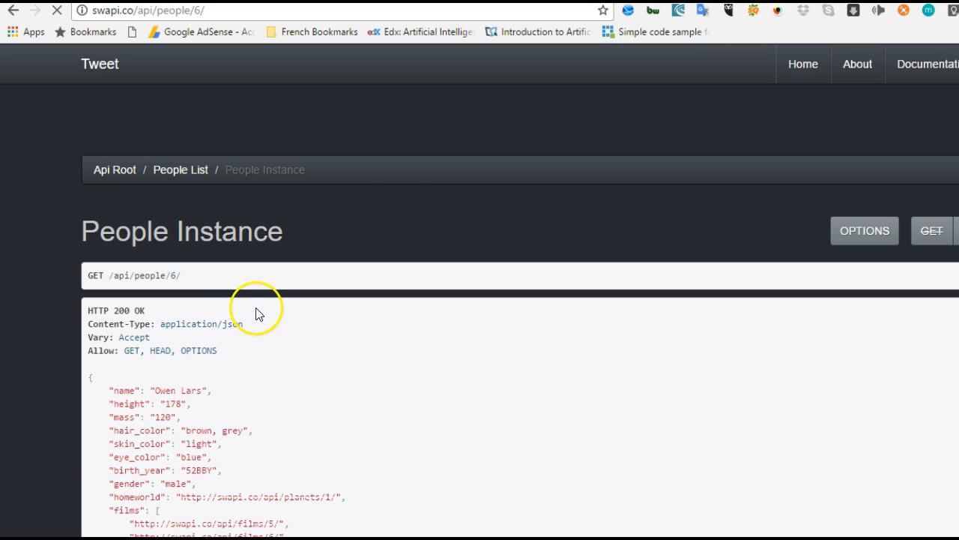
{"action": "scroll", "scroll_direction": "down", "scroll_amount": 3}
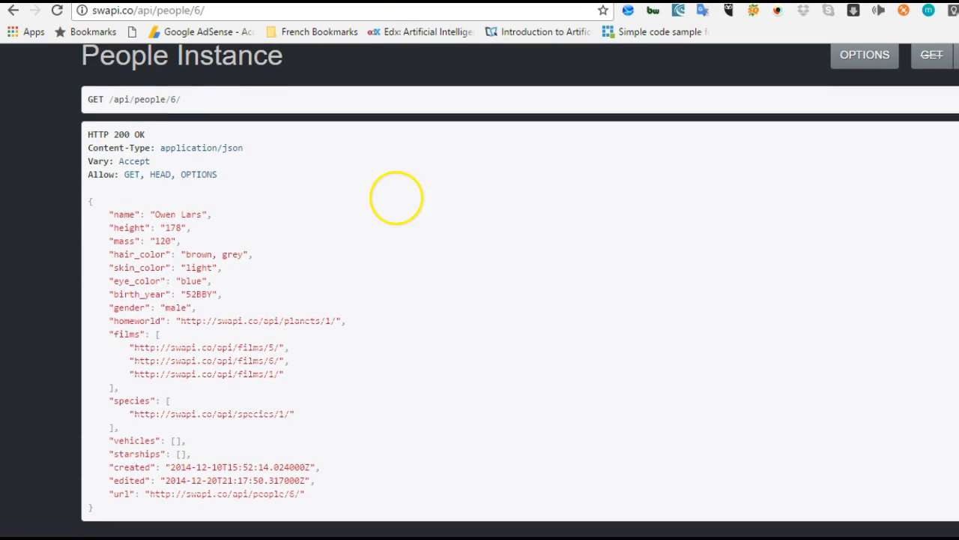
{"action": "mouse_move", "coordinate": [138, 324]}
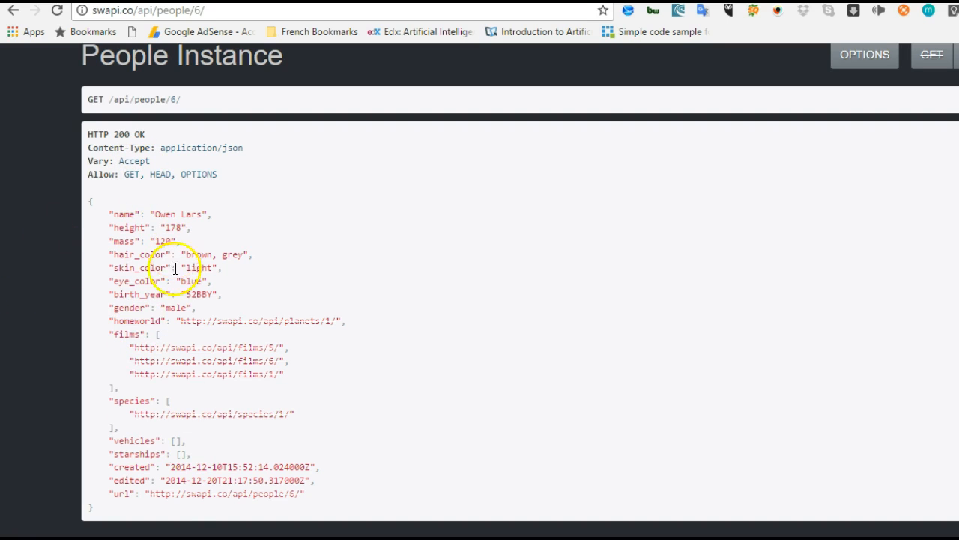
{"action": "mouse_move", "coordinate": [261, 517]}
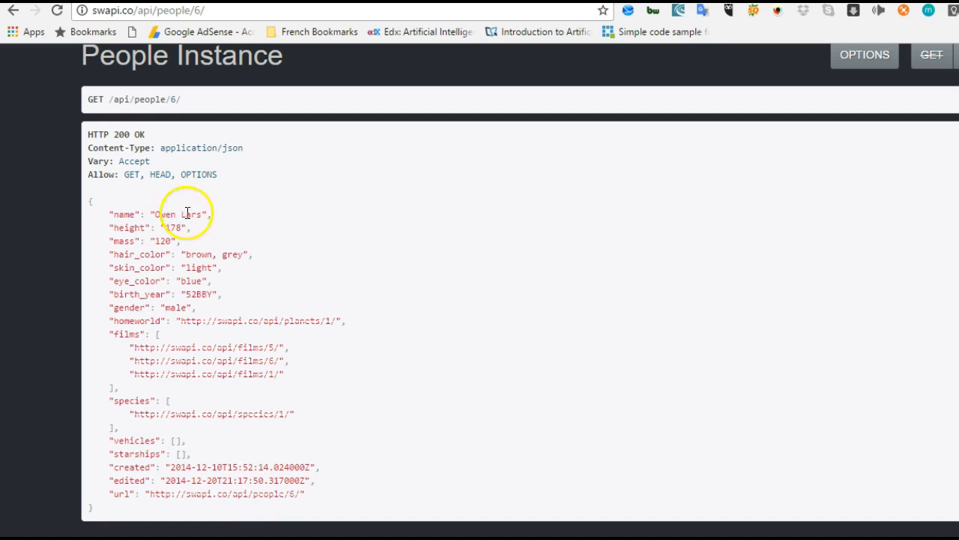
{"action": "mouse_move", "coordinate": [914, 126]}
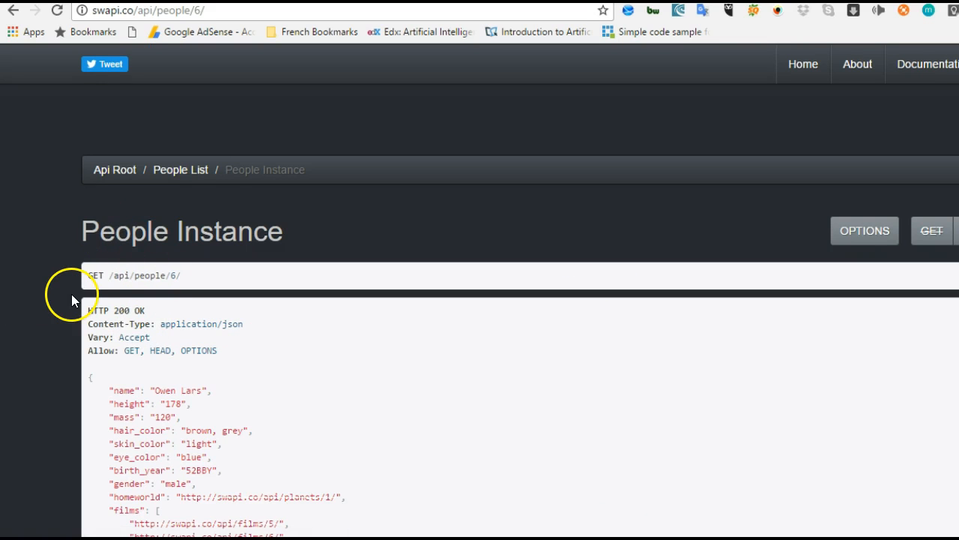
{"action": "scroll", "scroll_direction": "down", "scroll_amount": 3}
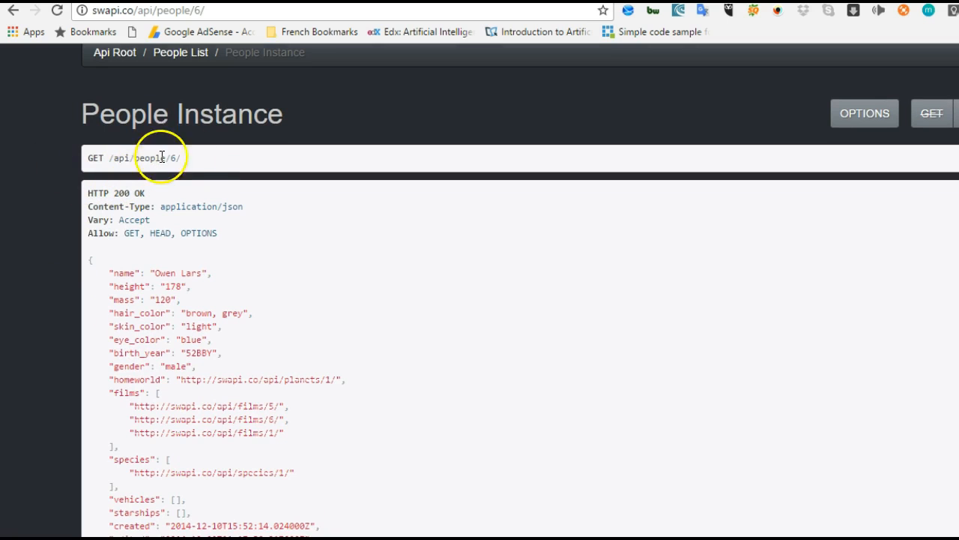
{"action": "scroll", "scroll_direction": "down", "scroll_amount": 3}
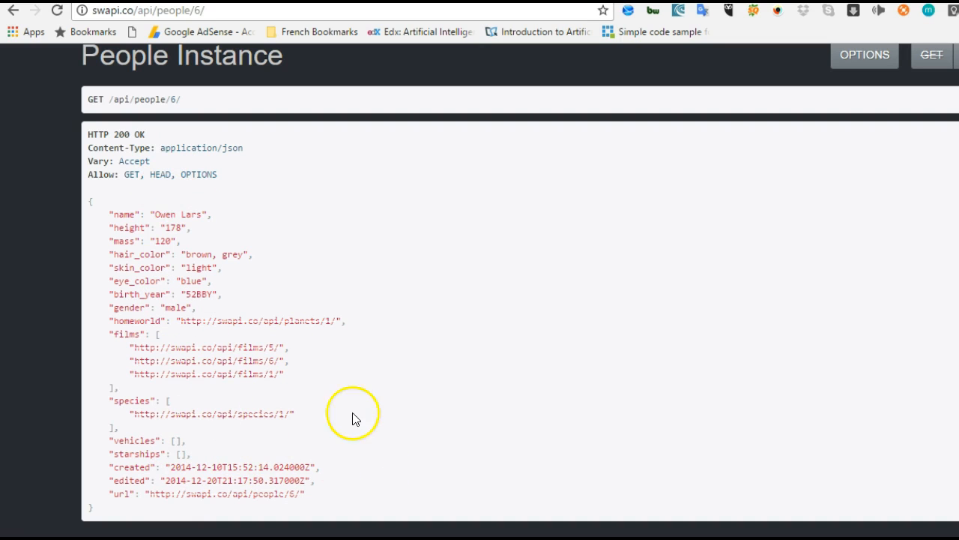
{"action": "mouse_move", "coordinate": [896, 213]}
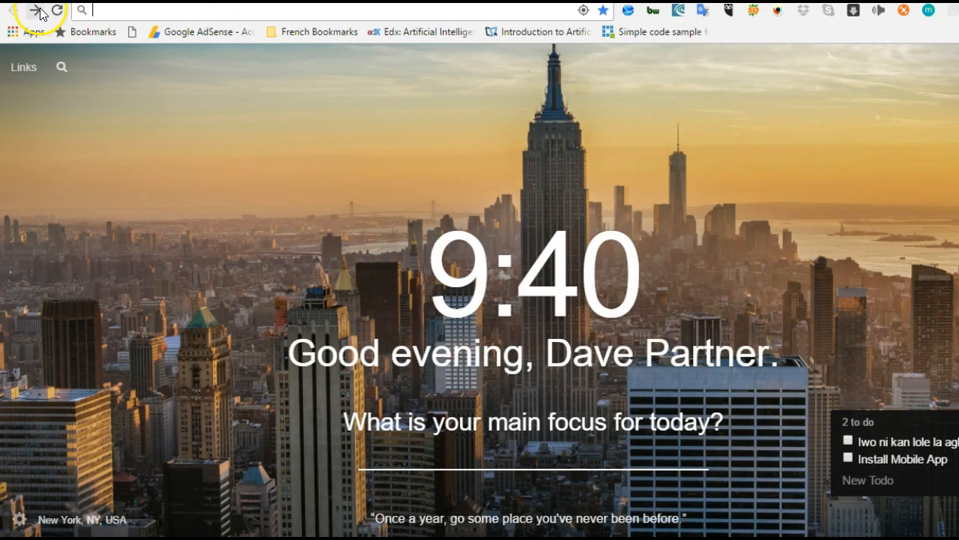
Step: Go forward to the /api/people/6/ page and scroll down Owen Lars' JSON response
{"action": "left_click", "coordinate": [38, 9]}
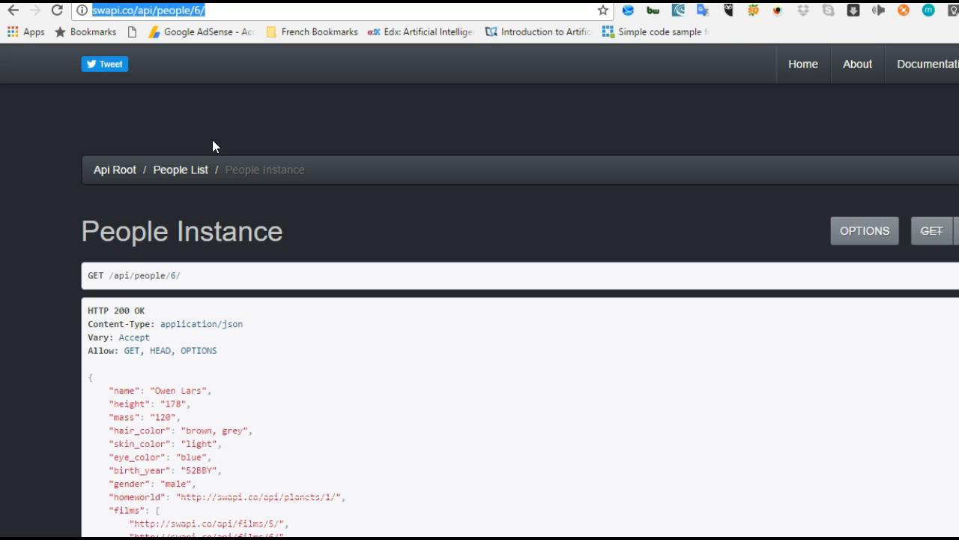
{"action": "scroll", "scroll_direction": "down", "scroll_amount": 3}
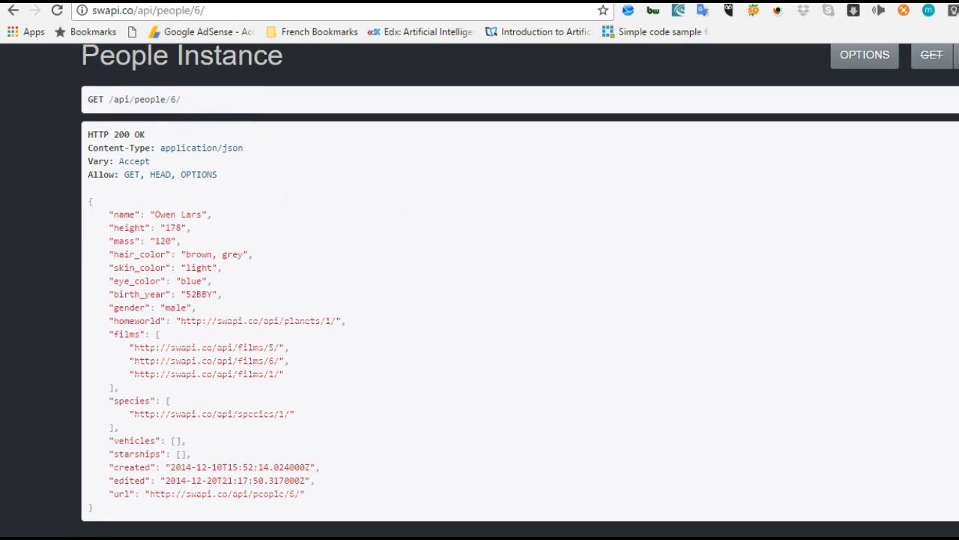
{"action": "mouse_move", "coordinate": [465, 463]}
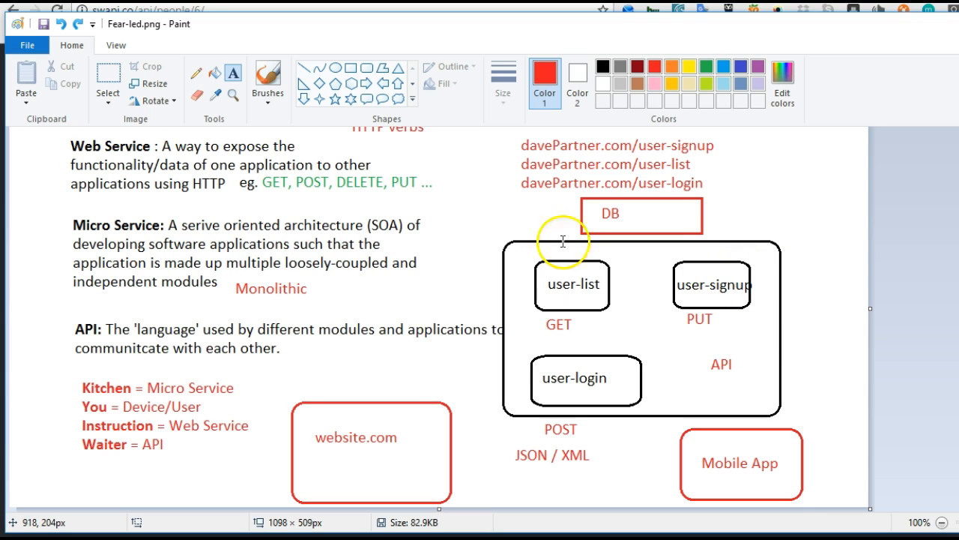
{"action": "mouse_move", "coordinate": [167, 396]}
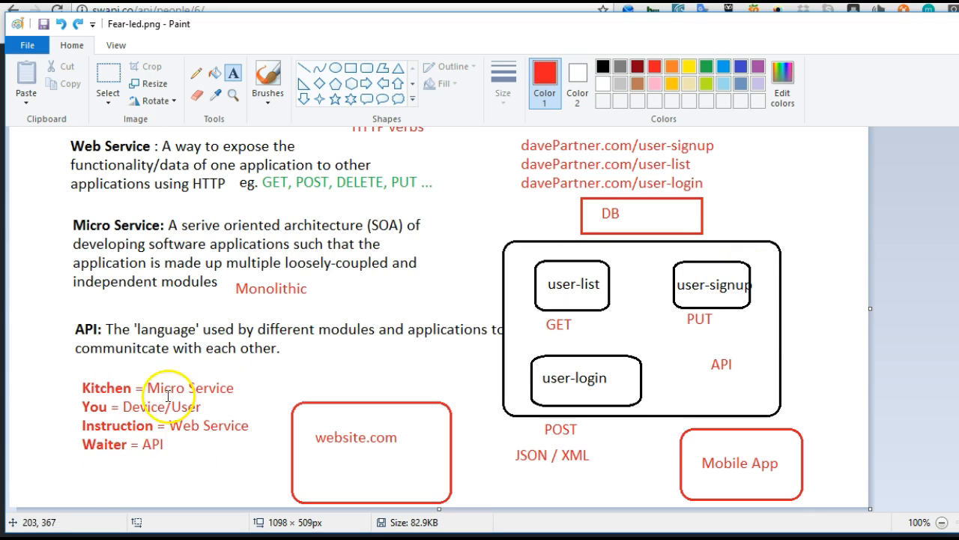
{"action": "mouse_move", "coordinate": [159, 386]}
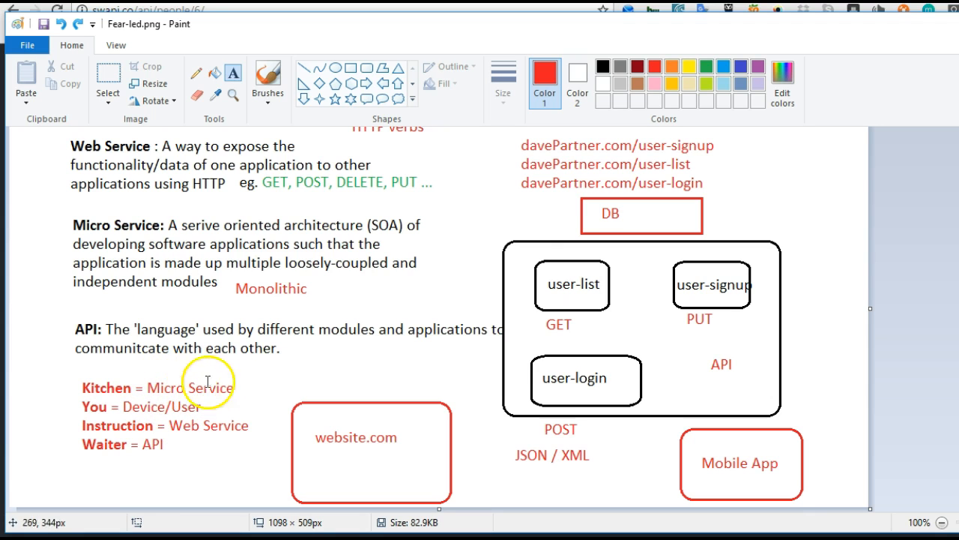
{"action": "mouse_move", "coordinate": [627, 267]}
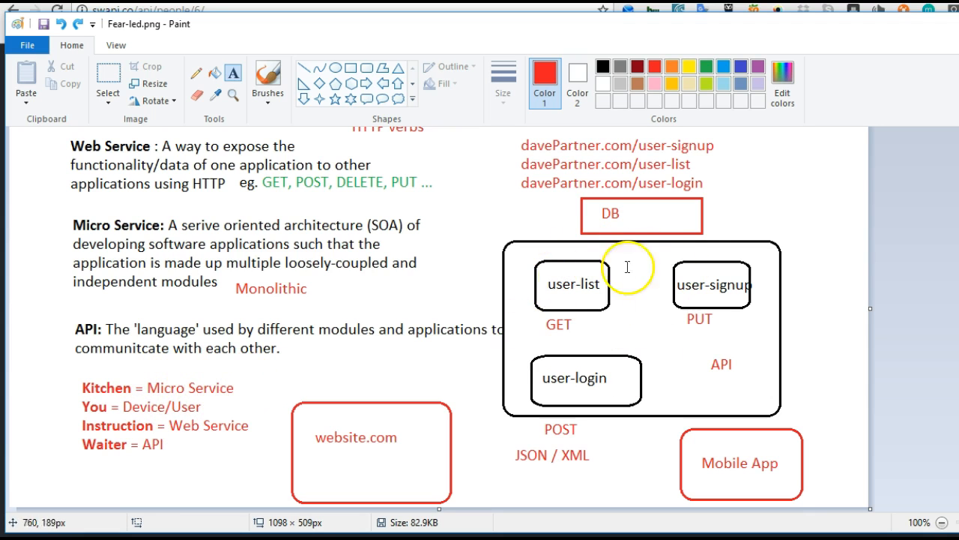
{"action": "mouse_move", "coordinate": [89, 406]}
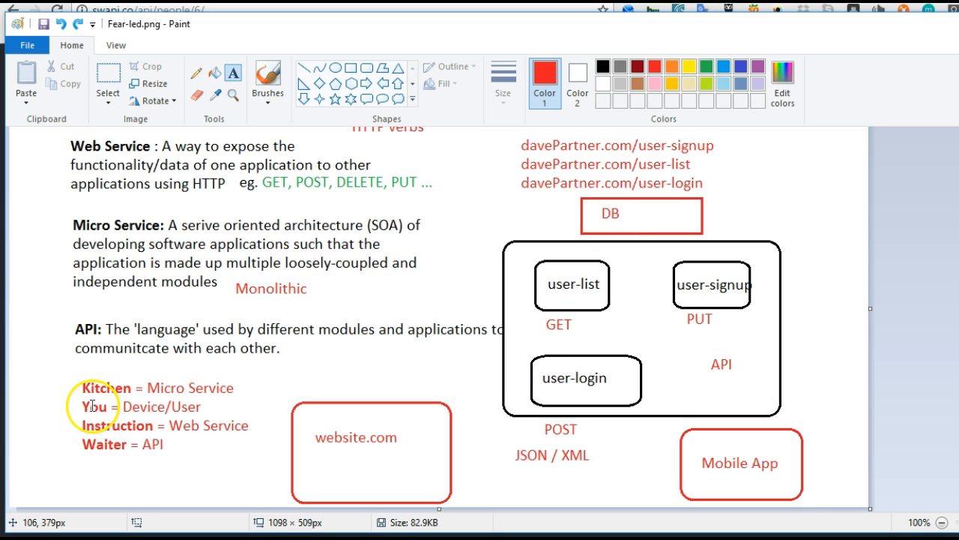
{"action": "mouse_move", "coordinate": [136, 407]}
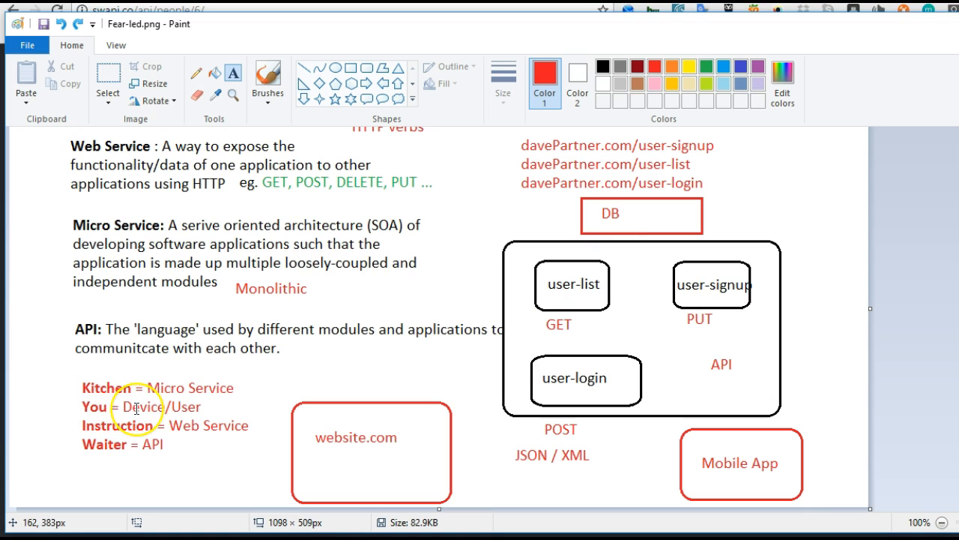
{"action": "mouse_move", "coordinate": [163, 408]}
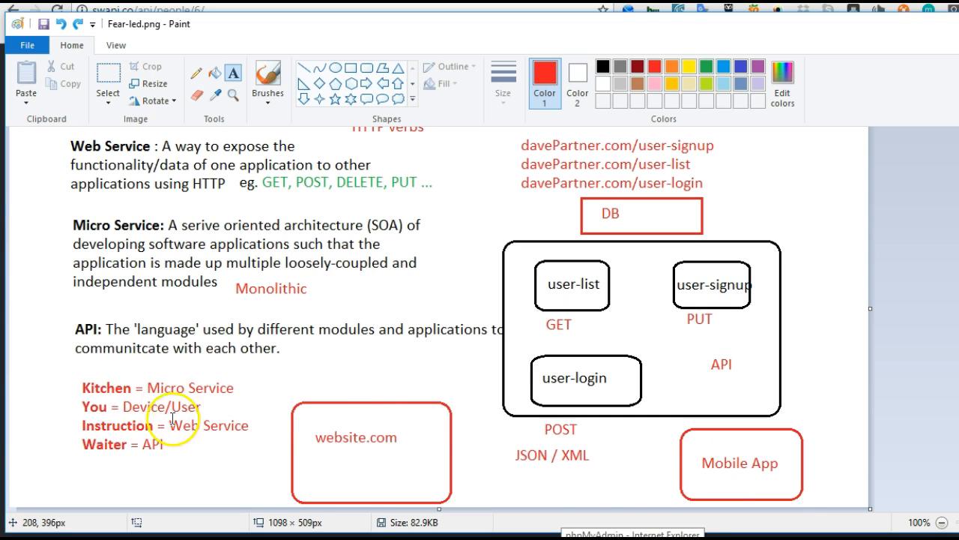
{"action": "mouse_move", "coordinate": [117, 432]}
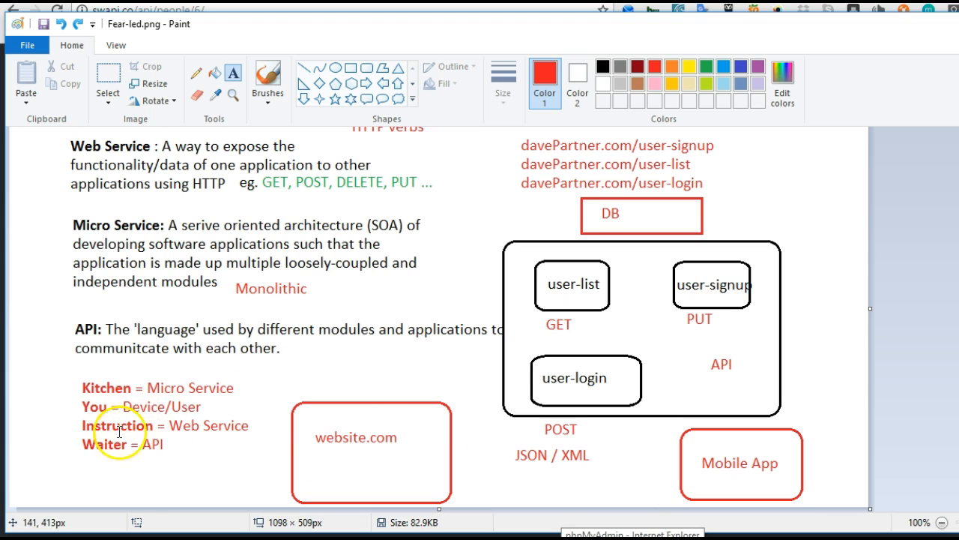
{"action": "mouse_move", "coordinate": [228, 422]}
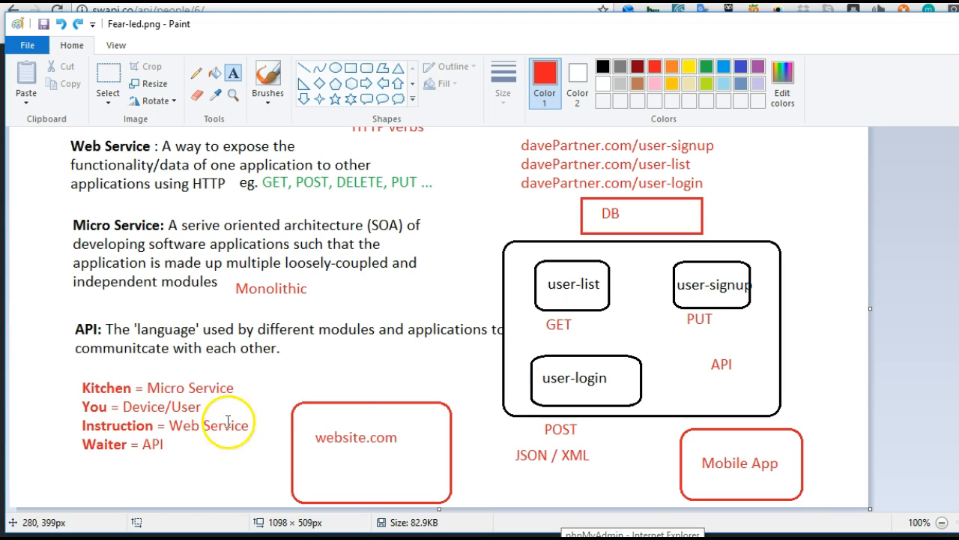
{"action": "mouse_move", "coordinate": [758, 341]}
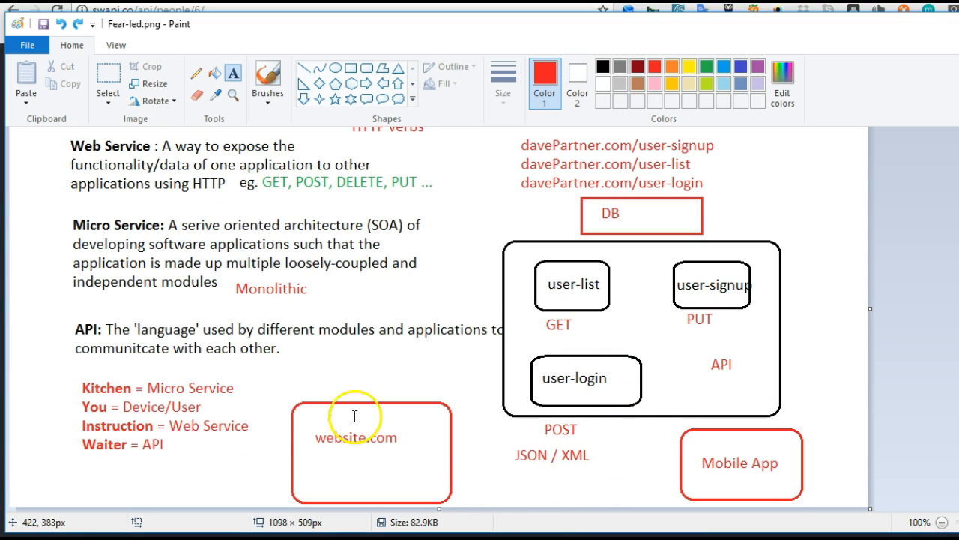
{"action": "mouse_move", "coordinate": [114, 449]}
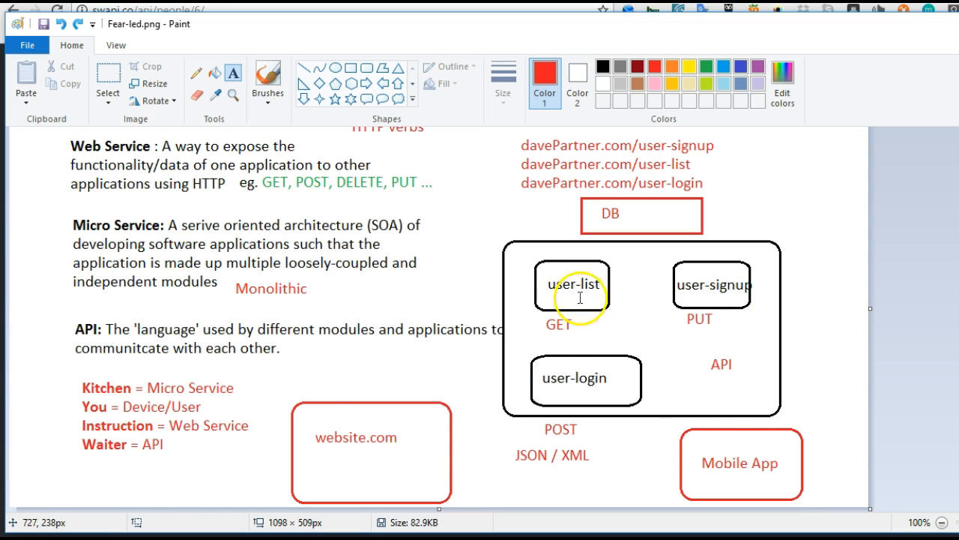
{"action": "mouse_move", "coordinate": [804, 276]}
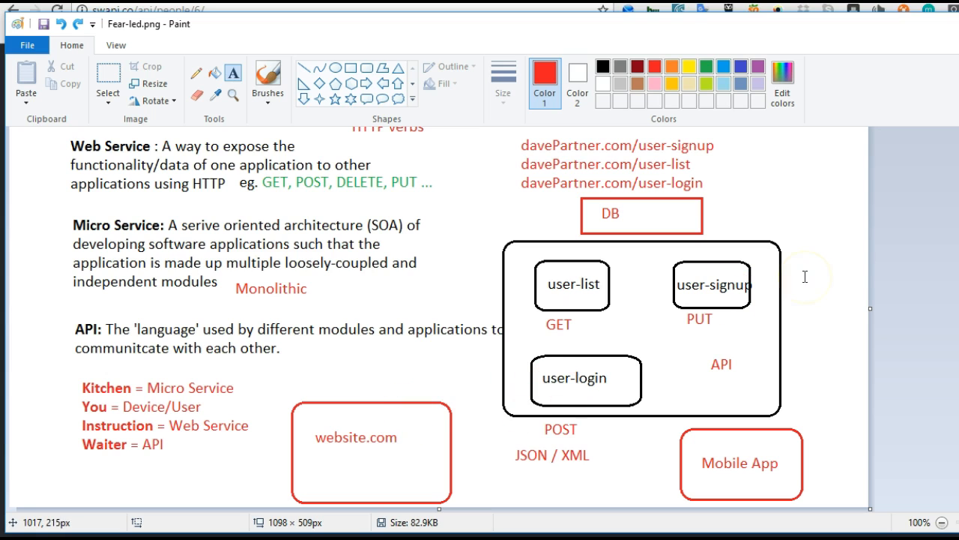